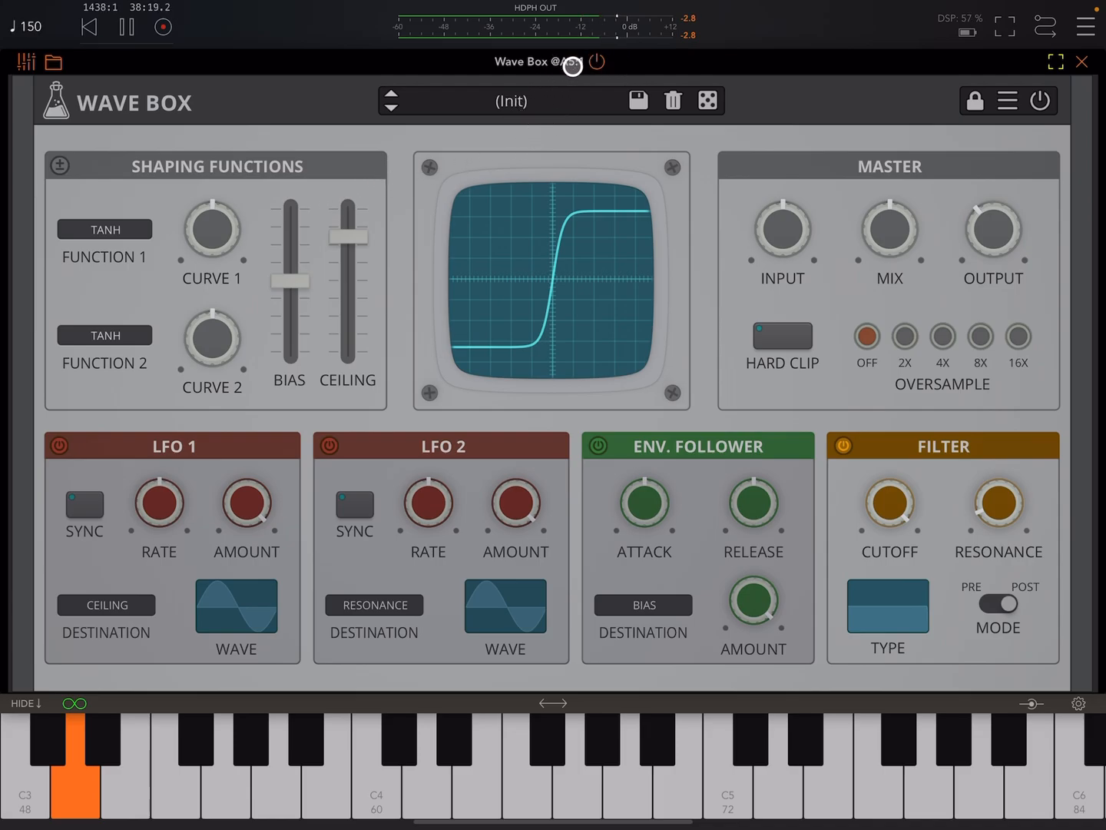
# Step: Step through Bad Connection, Bad Tail, Character and Compressor, then close Wave Box
pyautogui.click(1082, 61)
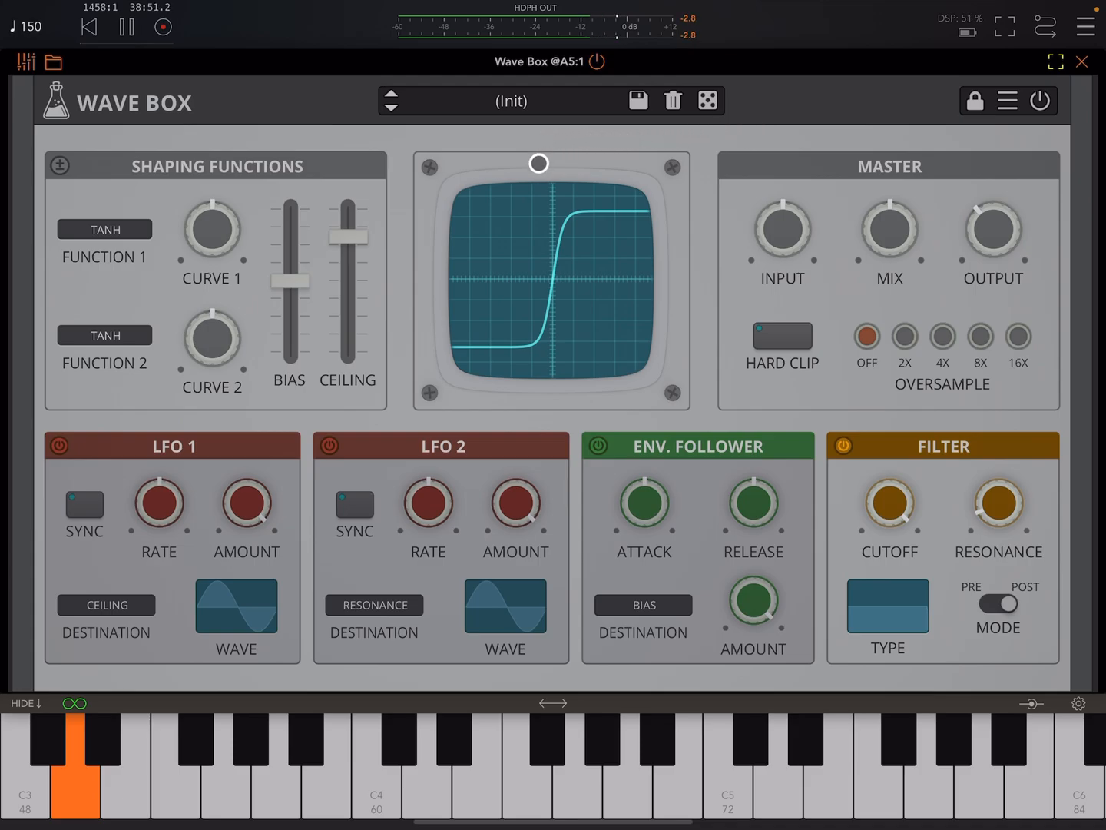
pyautogui.click(391, 96)
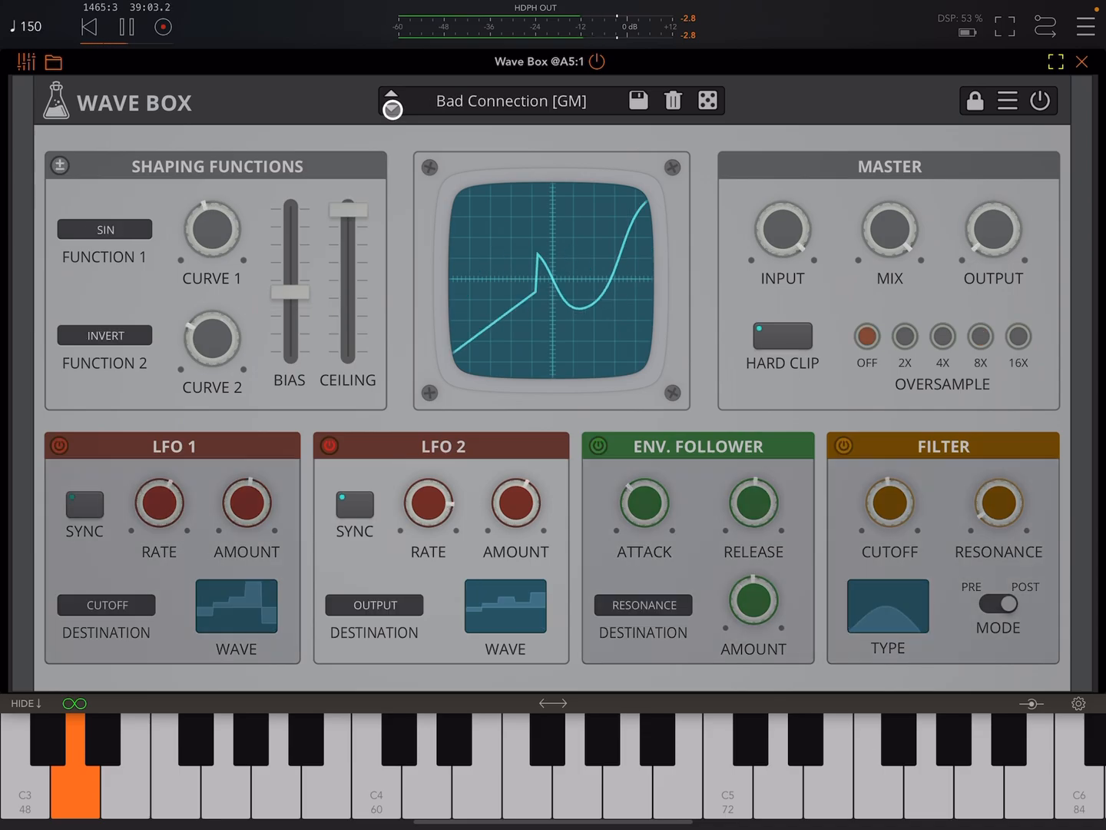
pyautogui.click(391, 108)
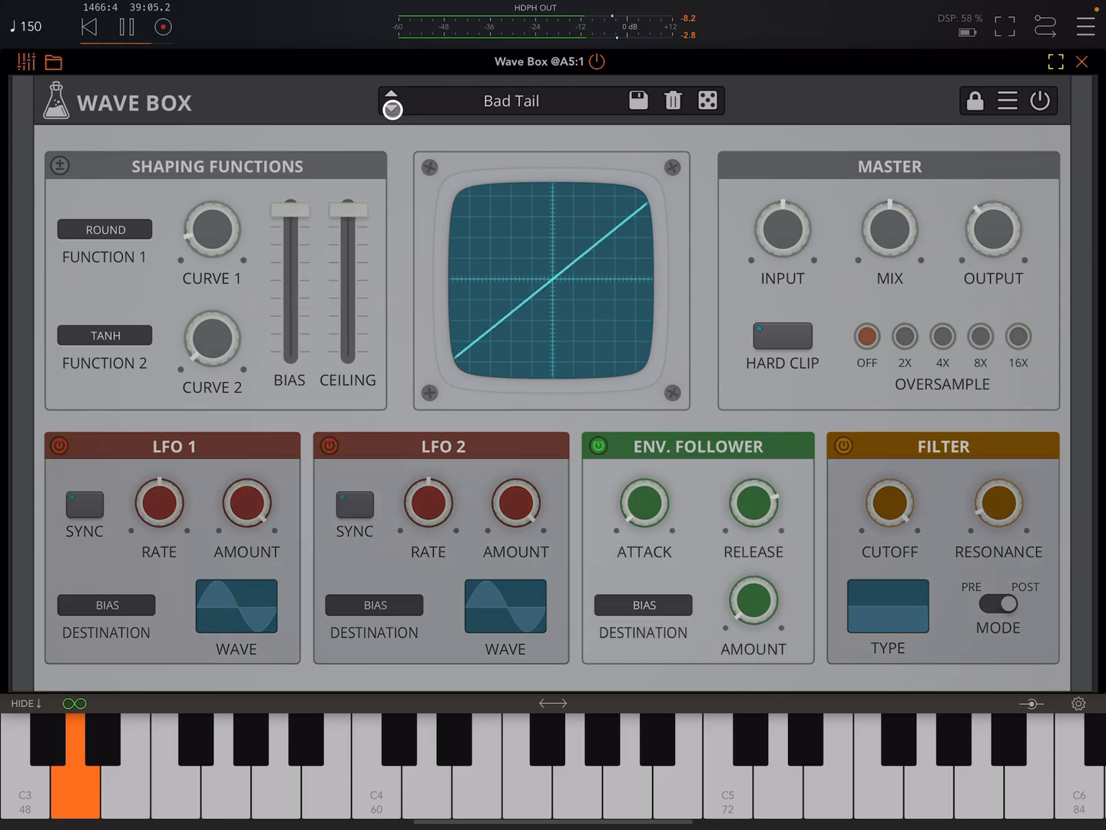
pyautogui.click(598, 446)
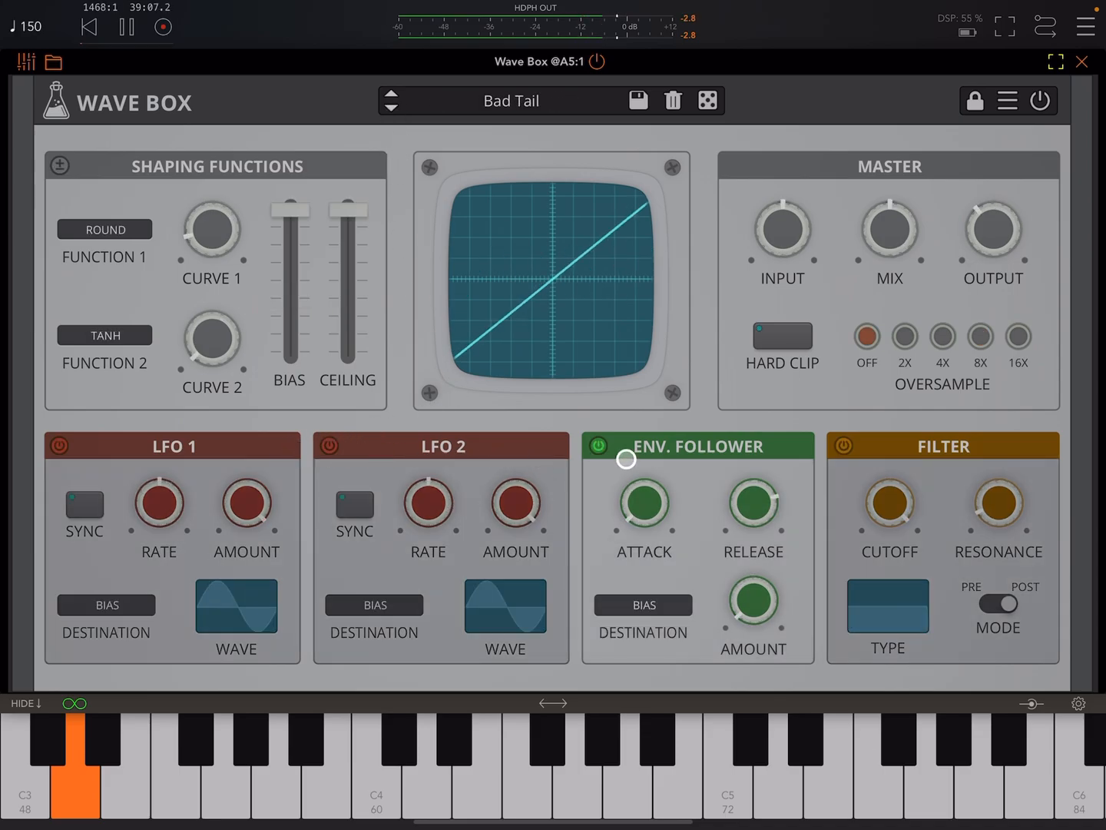
pyautogui.click(390, 95)
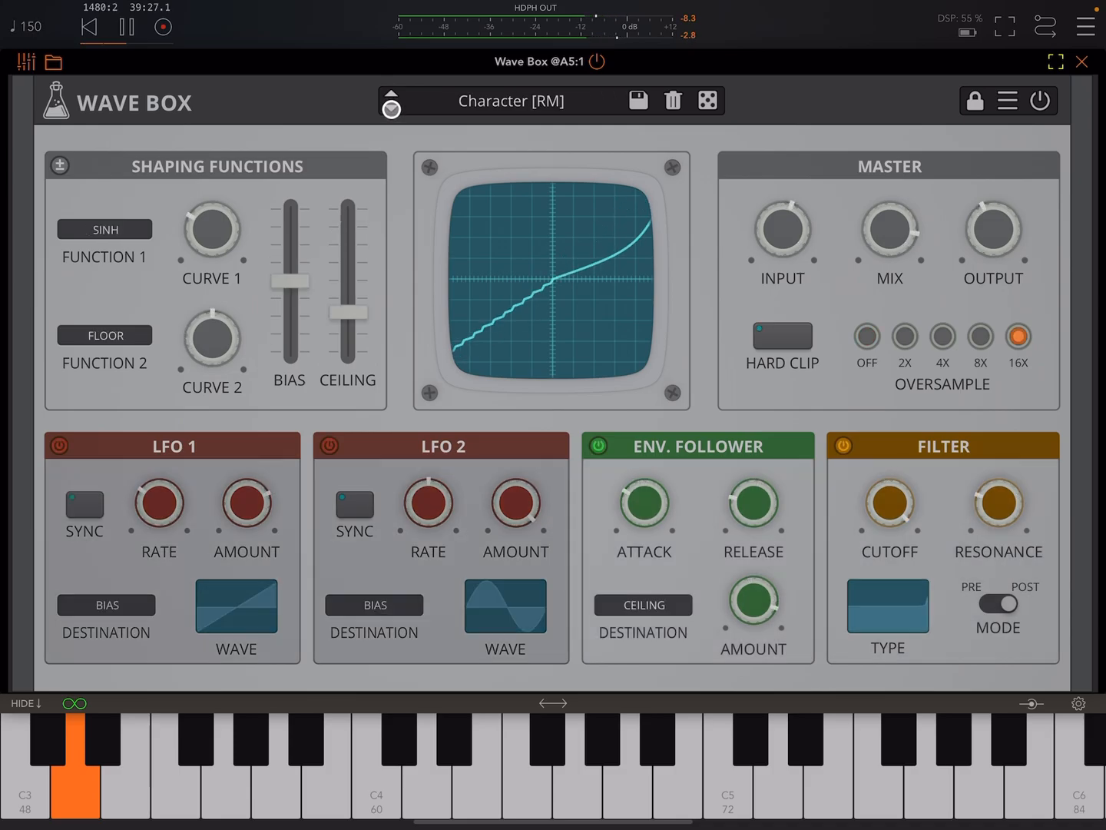
pyautogui.click(391, 109)
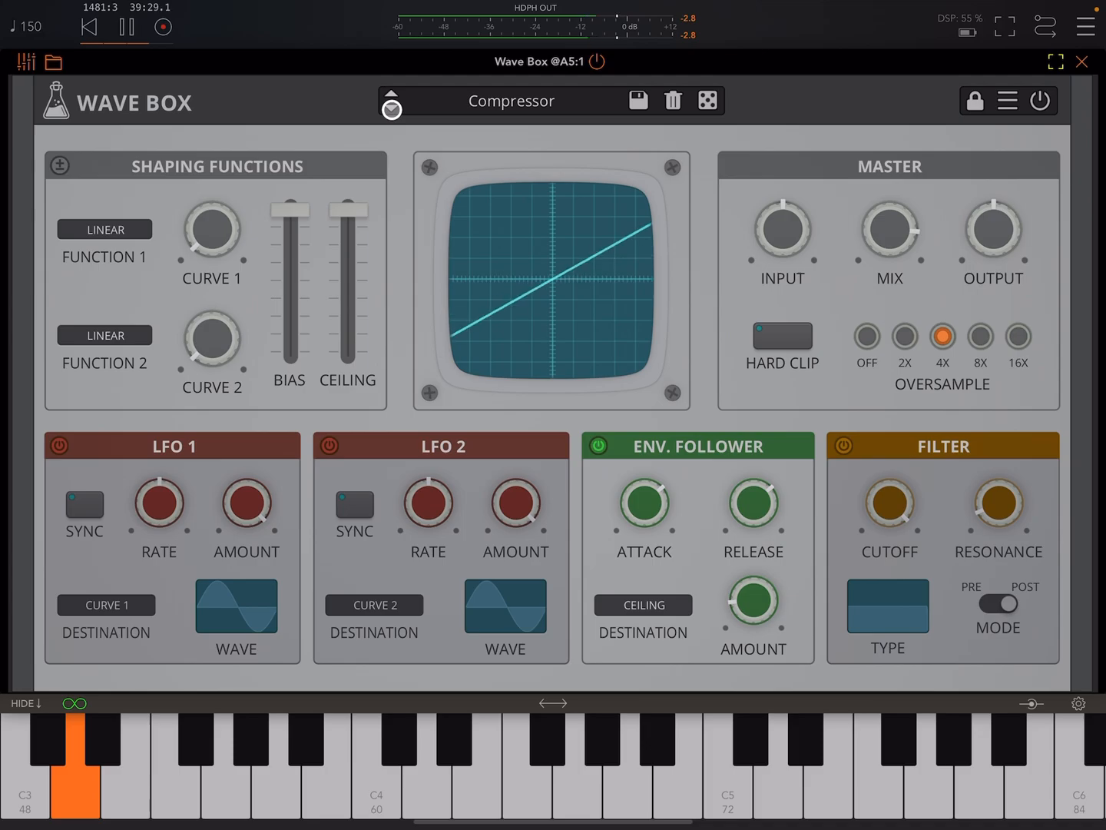
pyautogui.click(391, 110)
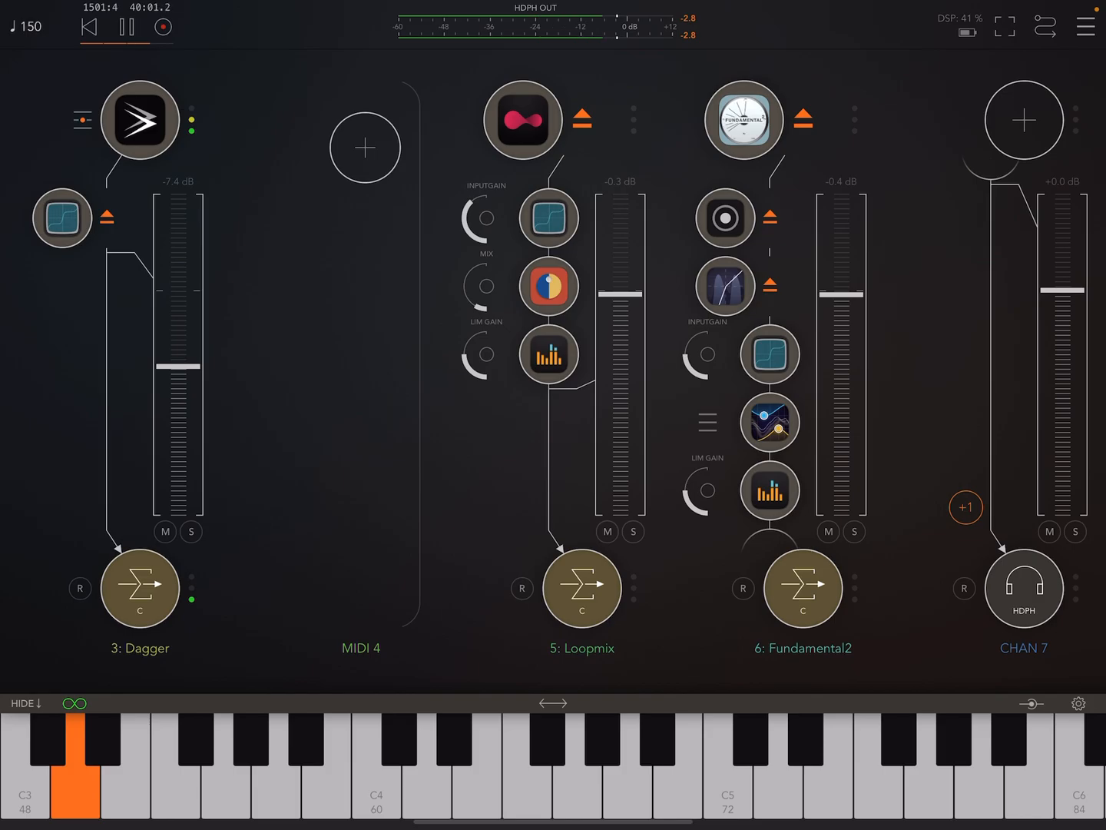
# Step: Open Wave Box on channel 3: Dagger and load the (Init) preset
pyautogui.click(61, 218)
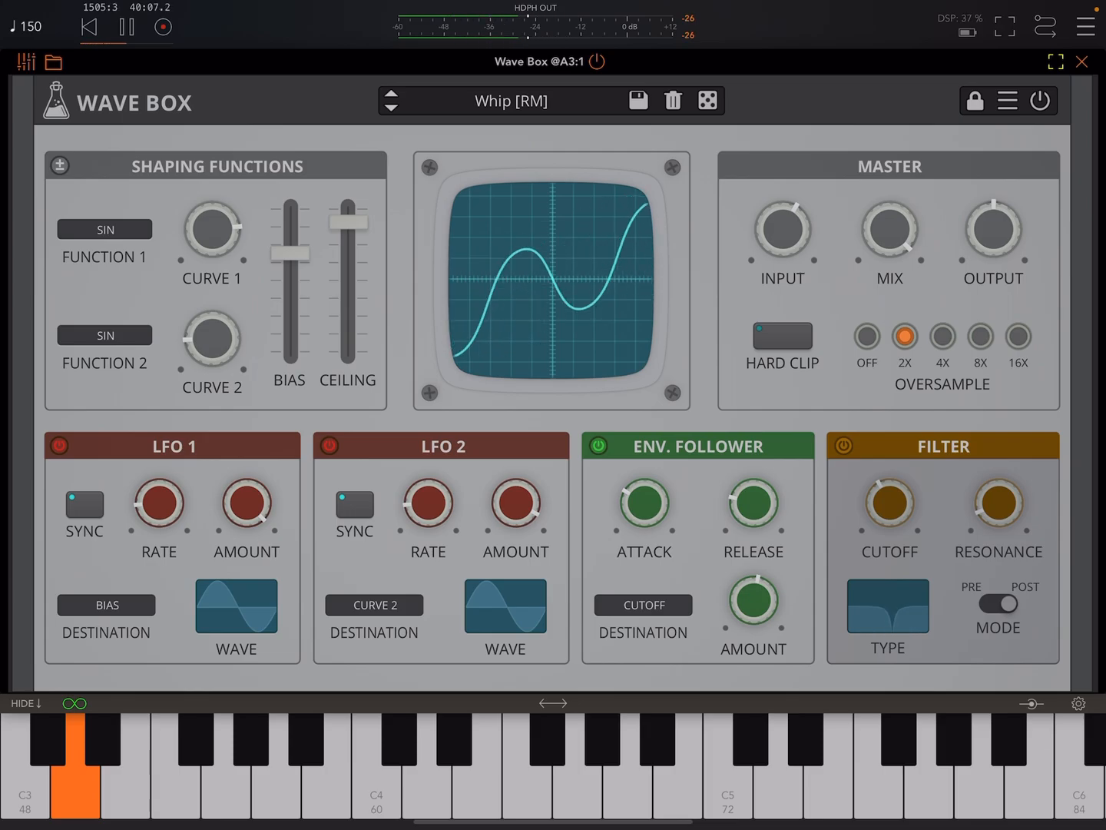
pyautogui.click(510, 101)
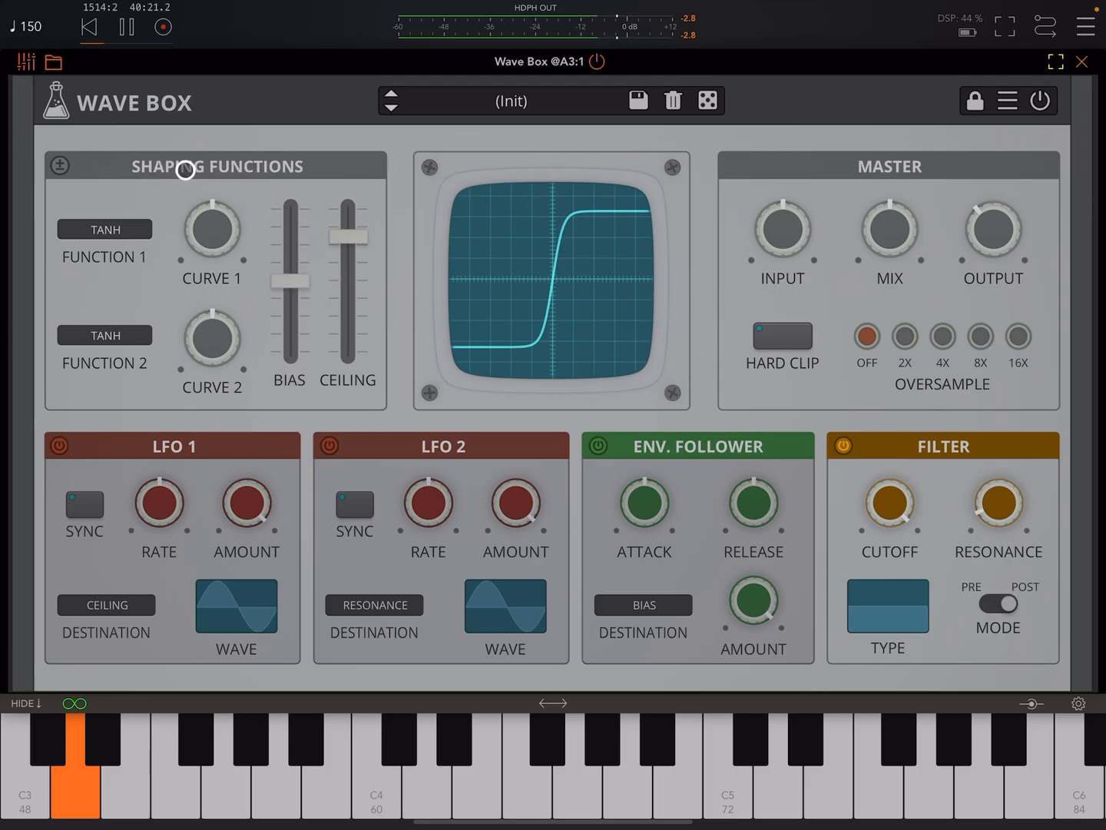
pyautogui.moveTo(178, 358)
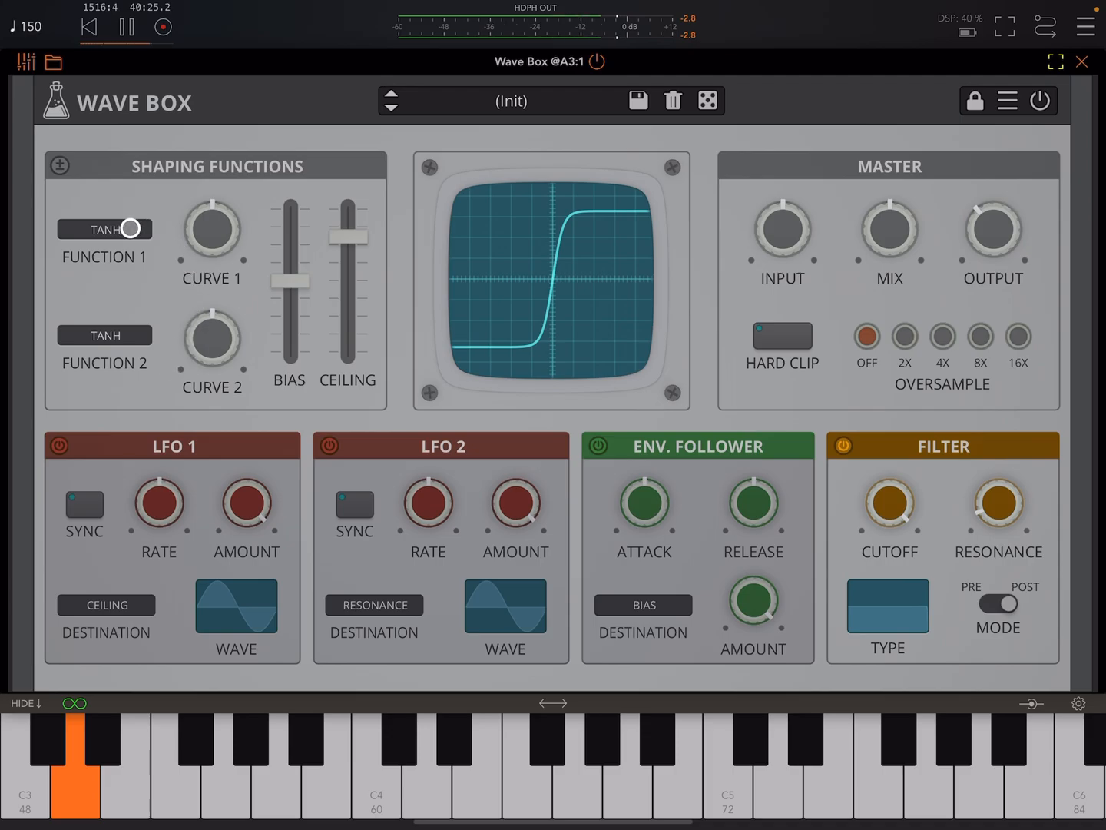
pyautogui.click(103, 229)
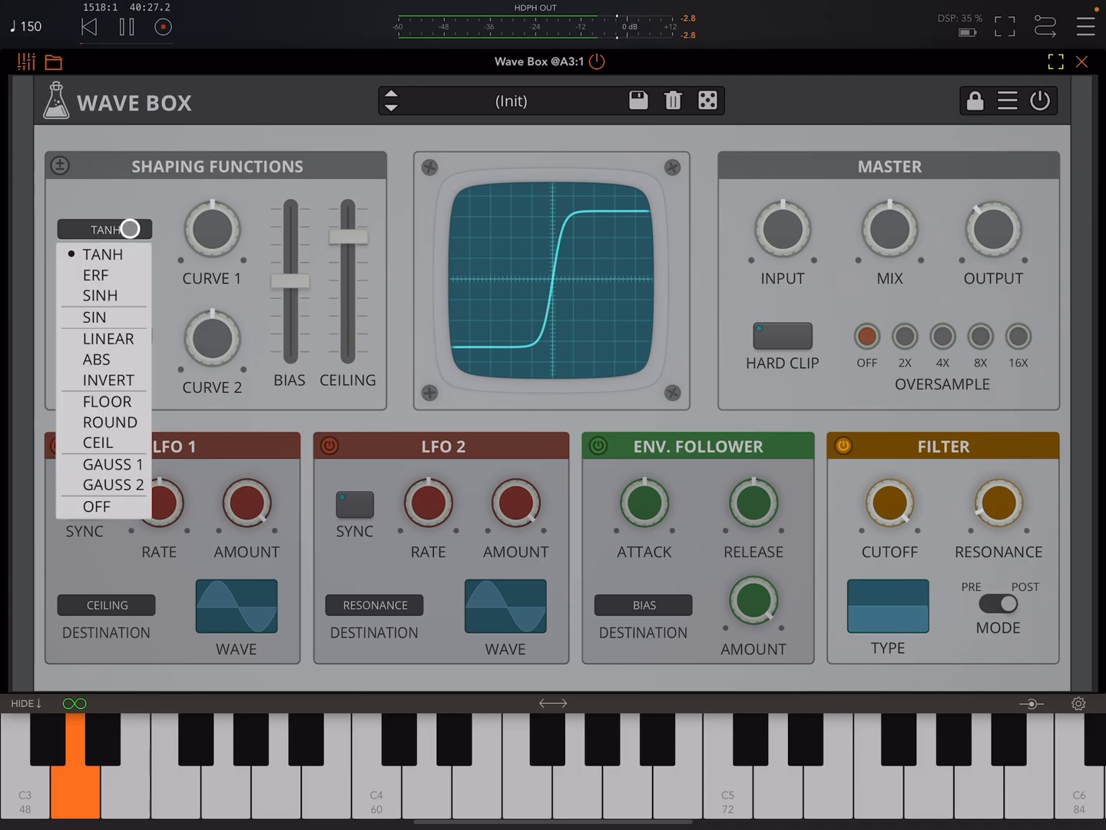
pyautogui.click(103, 253)
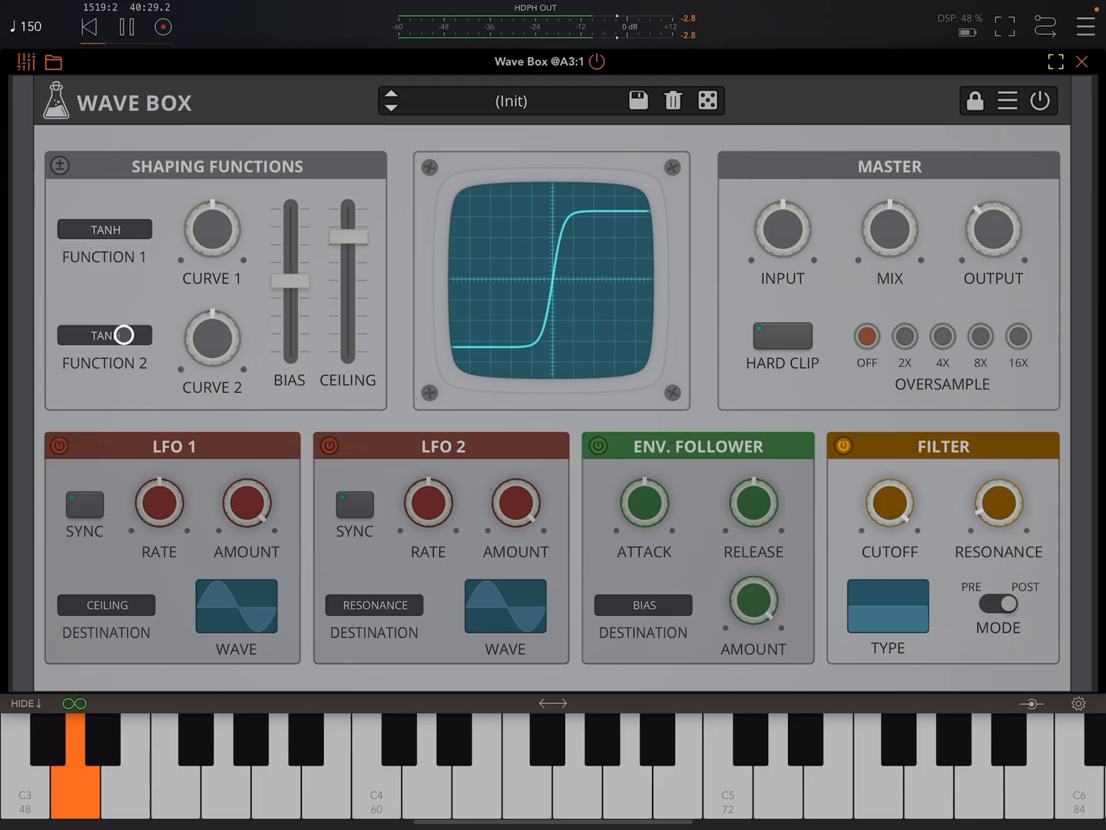
pyautogui.click(104, 335)
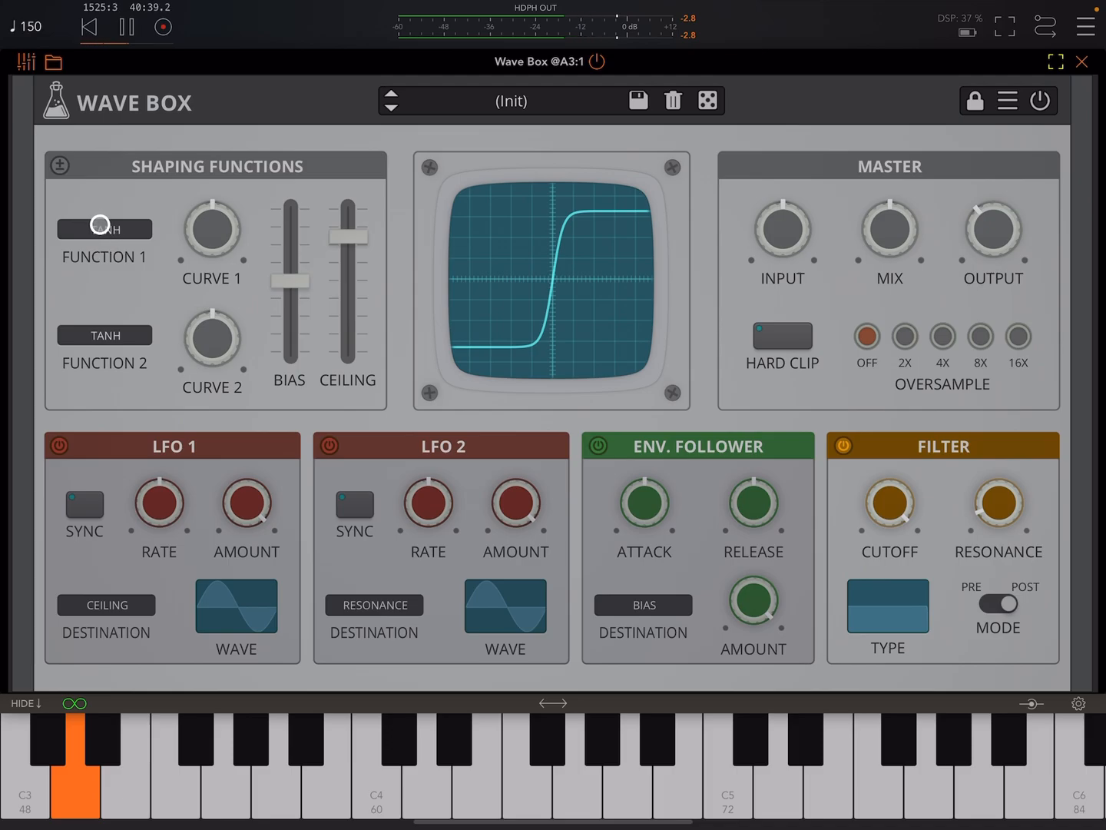
pyautogui.click(103, 229)
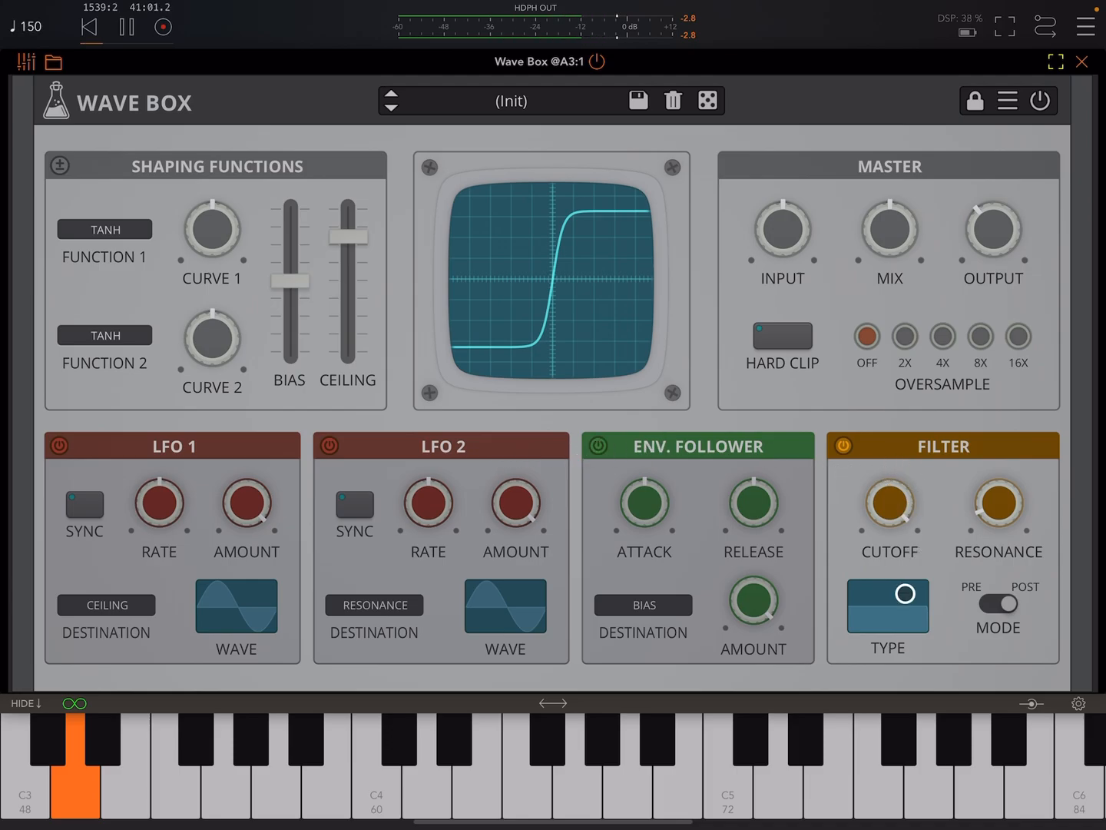
pyautogui.click(888, 605)
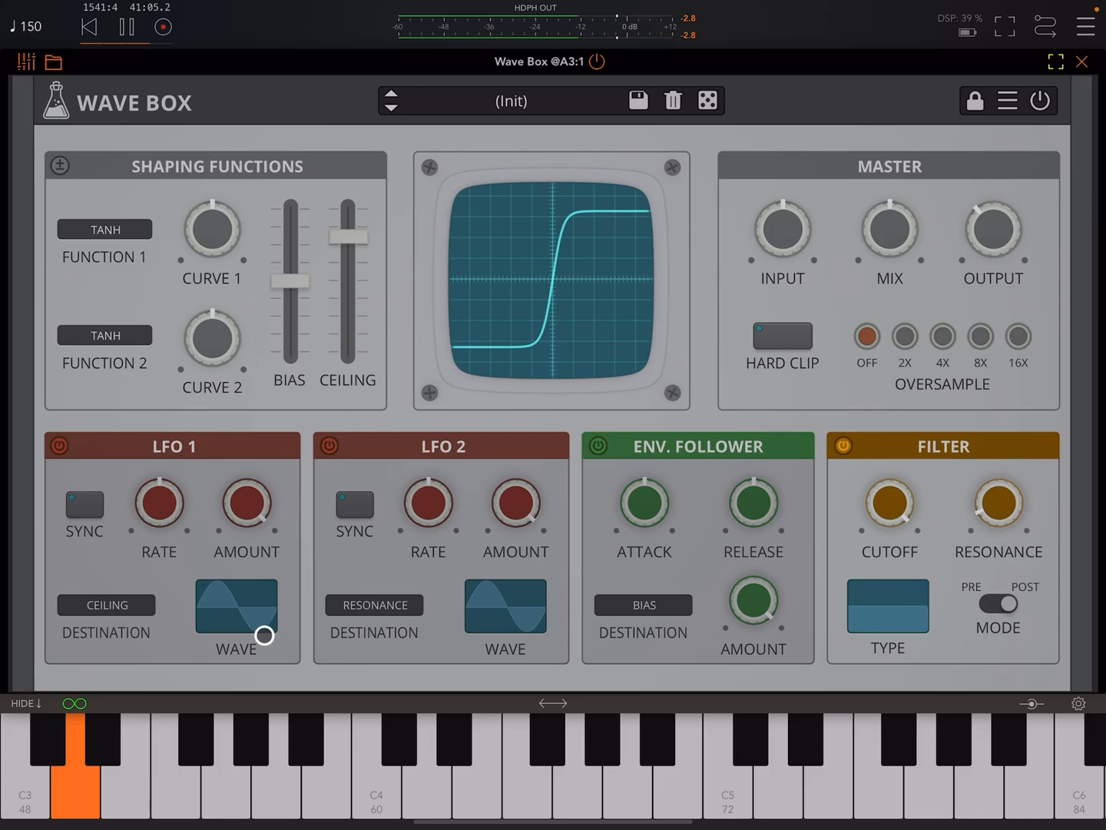
pyautogui.click(236, 607)
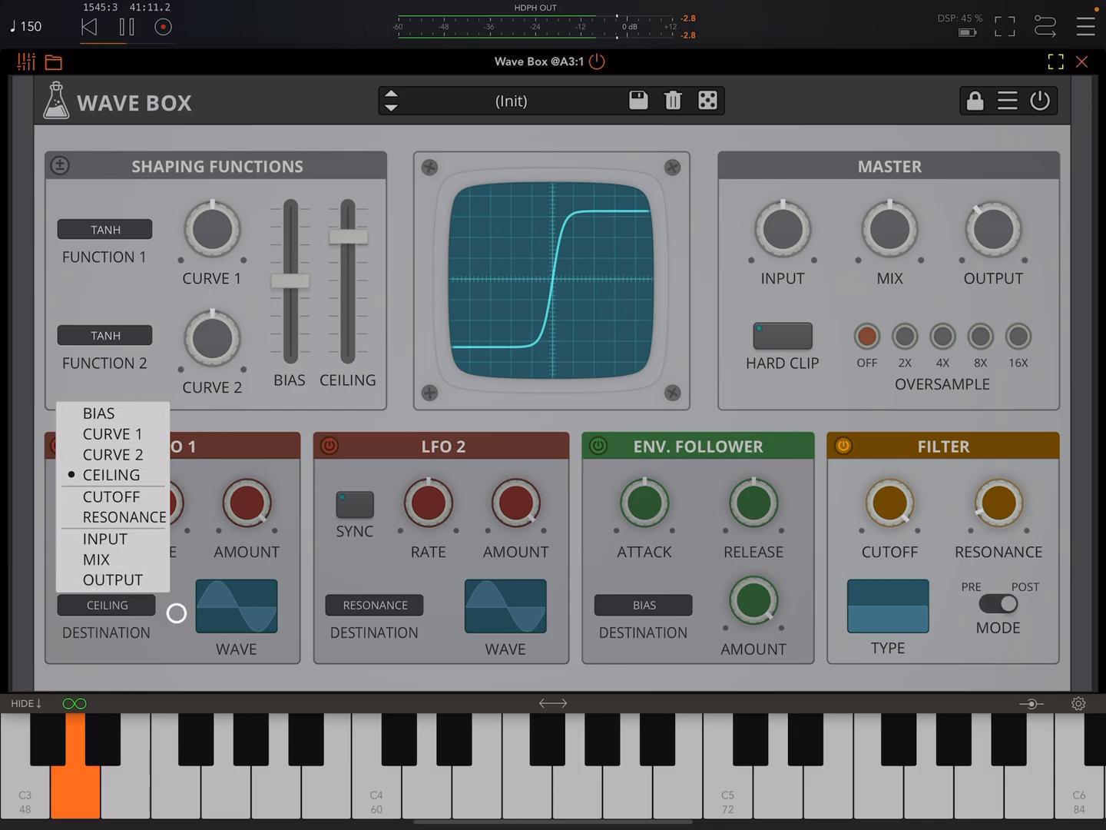
pyautogui.click(112, 474)
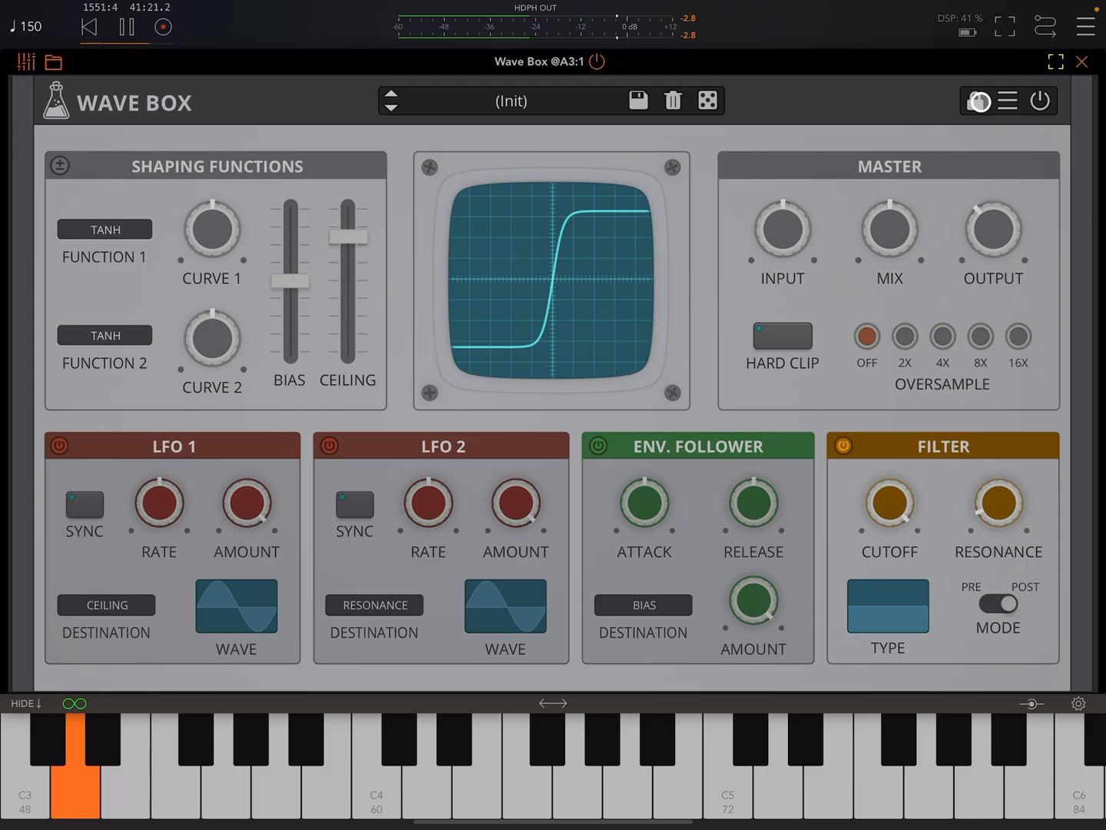
# Step: Randomize a FLOOR/SIN patch with the header controls, then reload Init
pyautogui.click(976, 101)
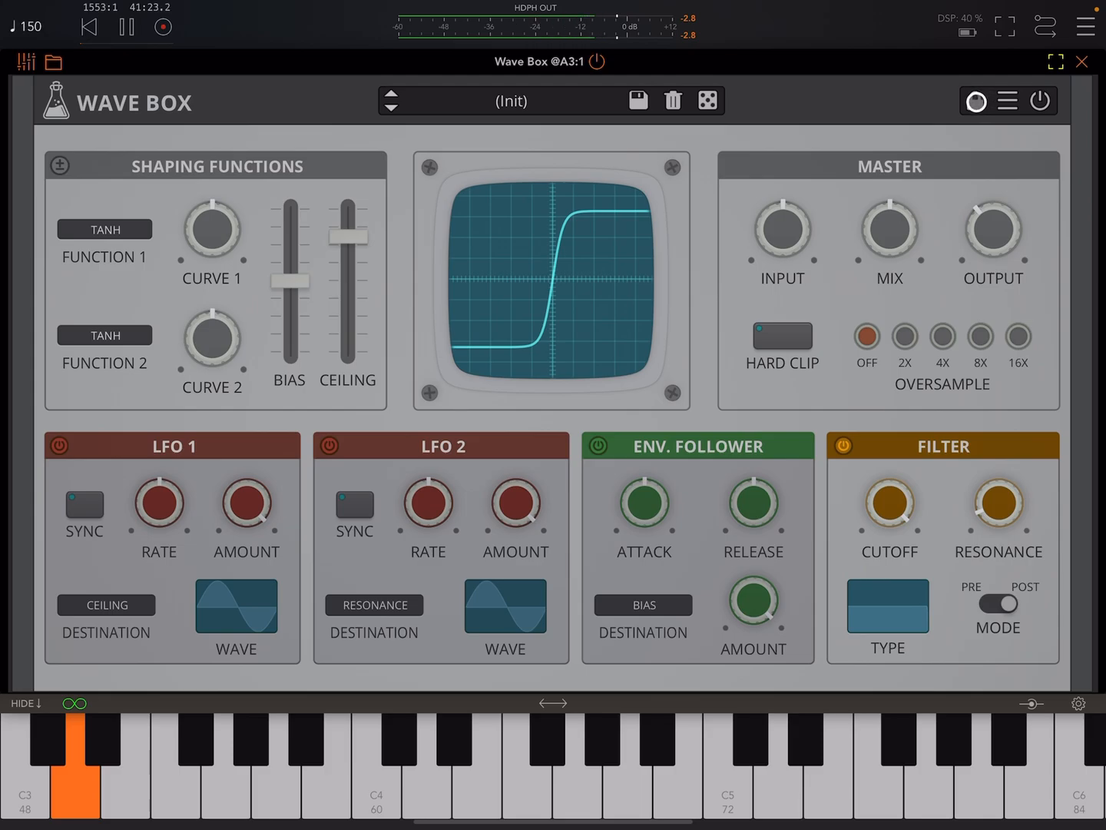
pyautogui.click(974, 100)
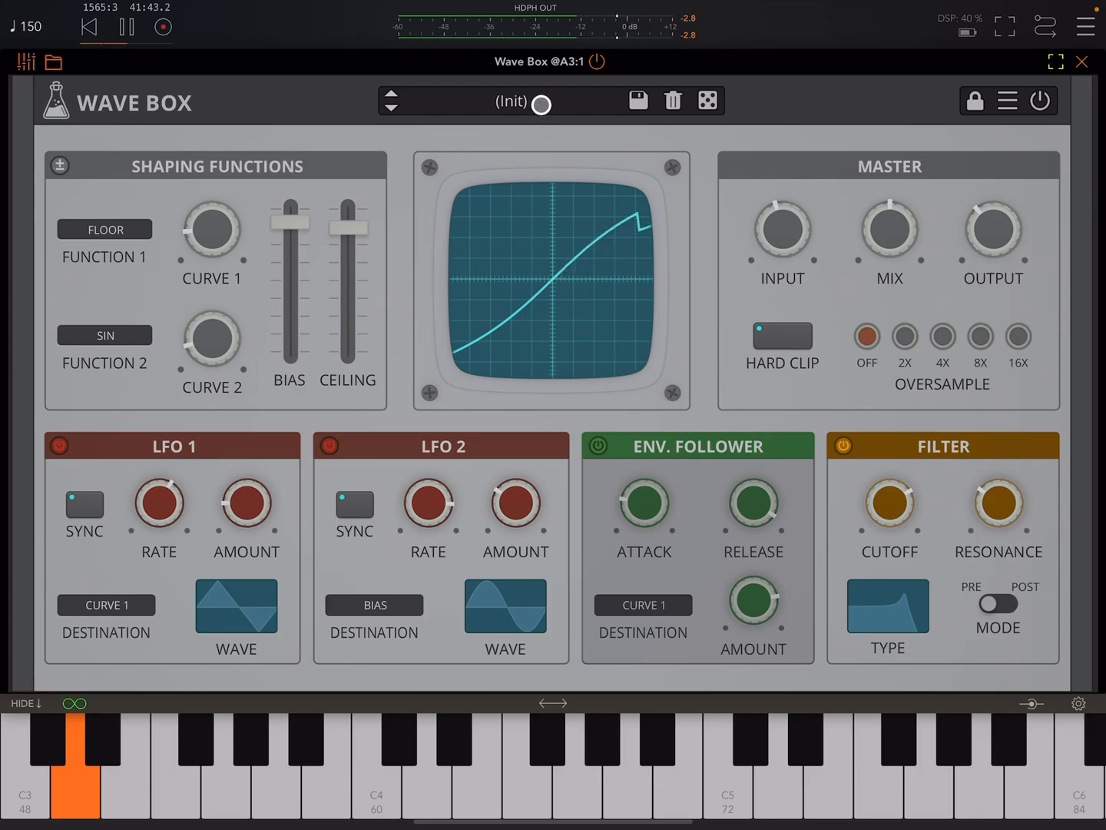
pyautogui.click(510, 101)
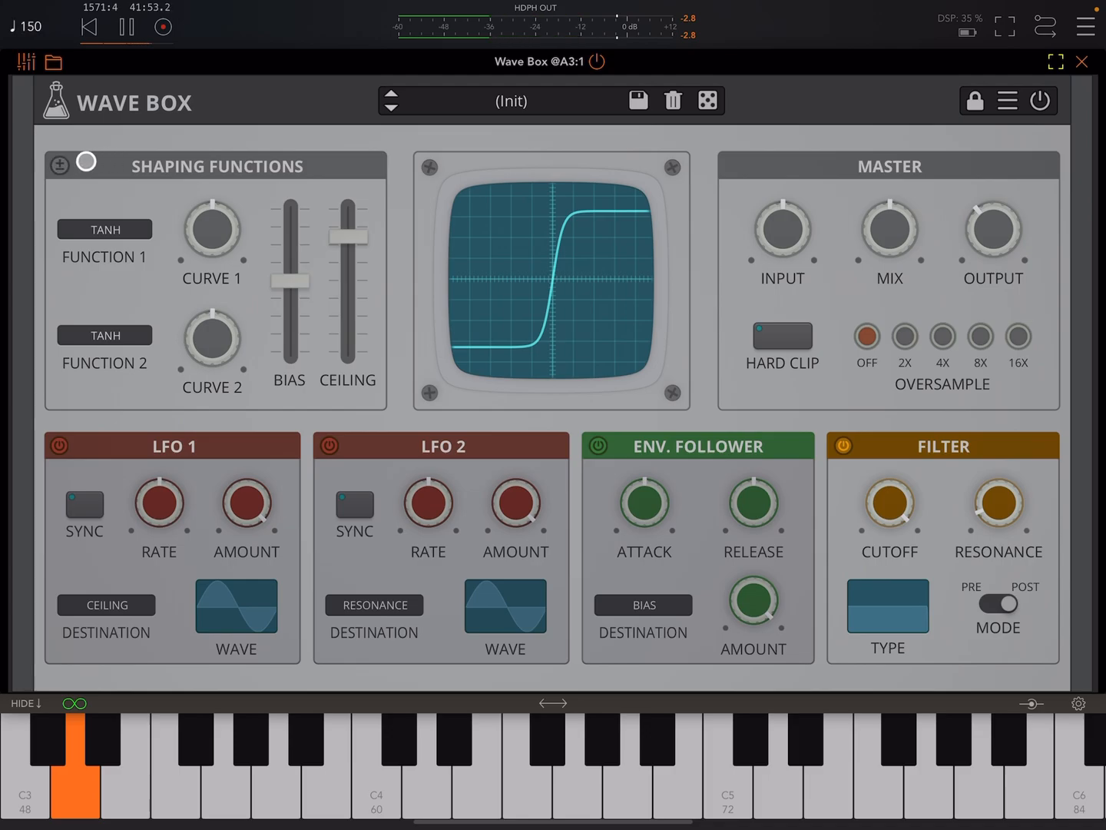
# Step: Toggle the ± shaping mode so the S-curve's flat ends become sloped tails
pyautogui.click(59, 162)
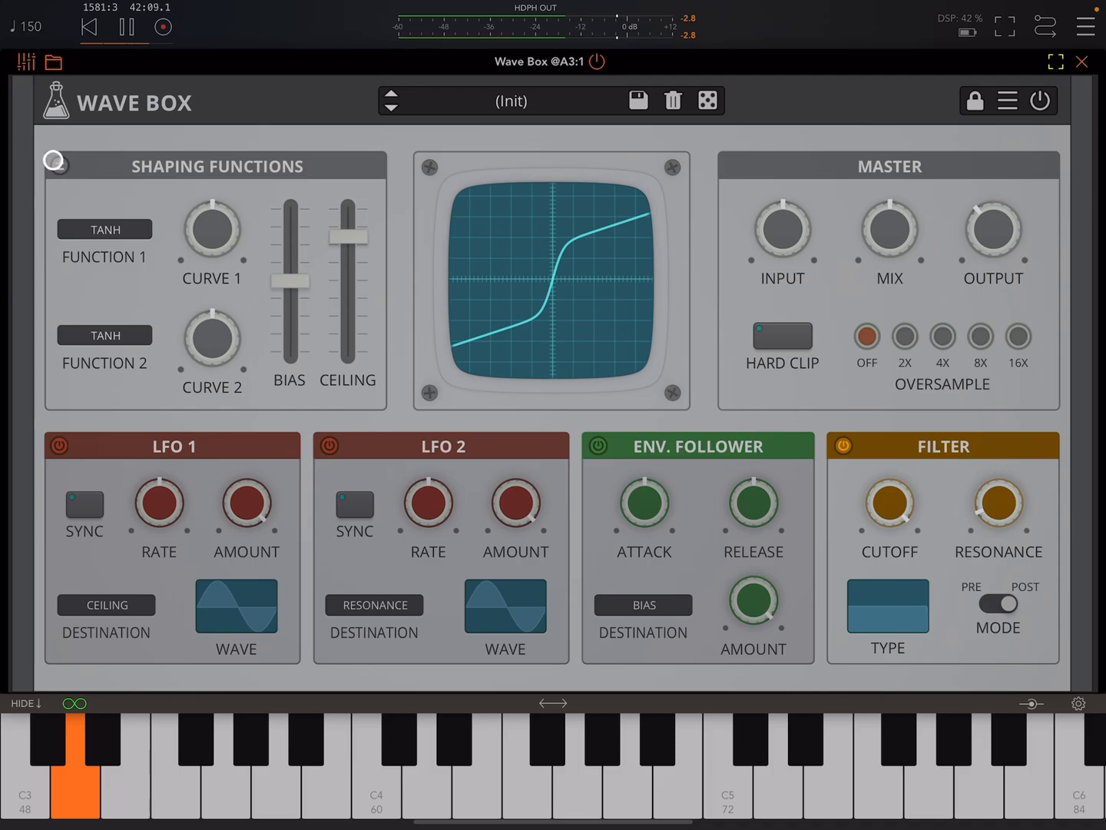
pyautogui.click(56, 165)
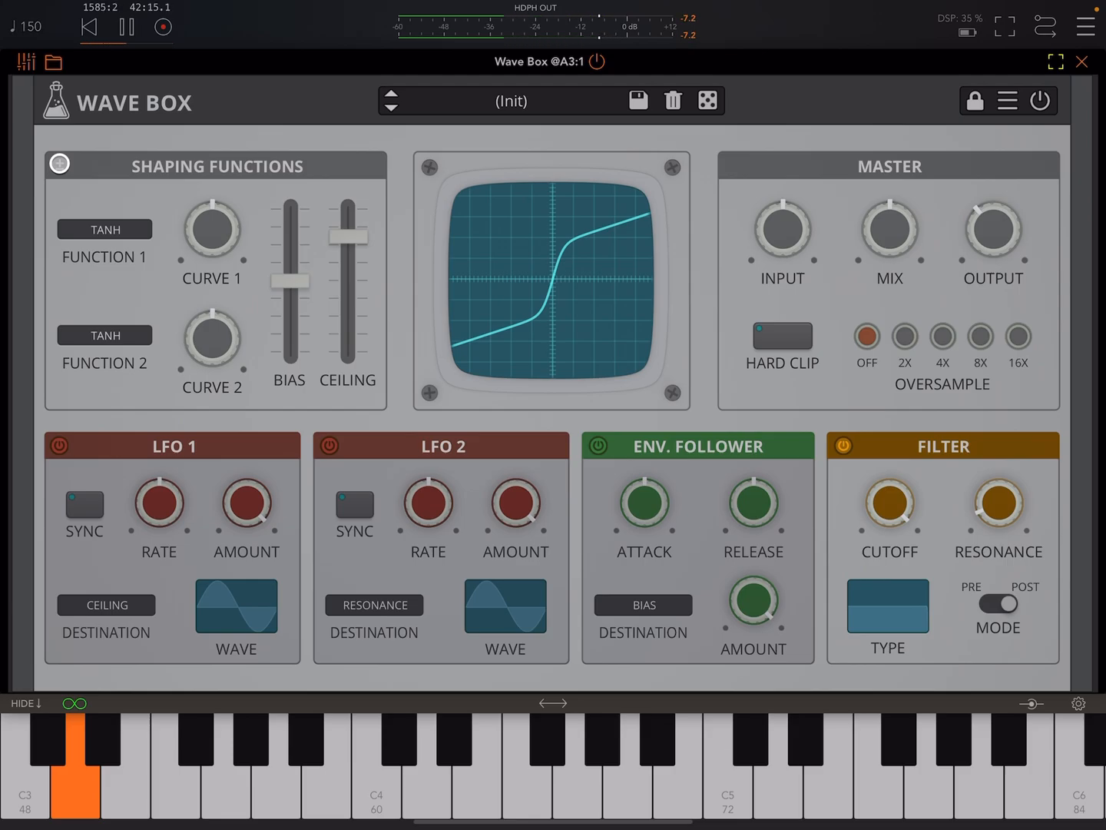
pyautogui.click(59, 163)
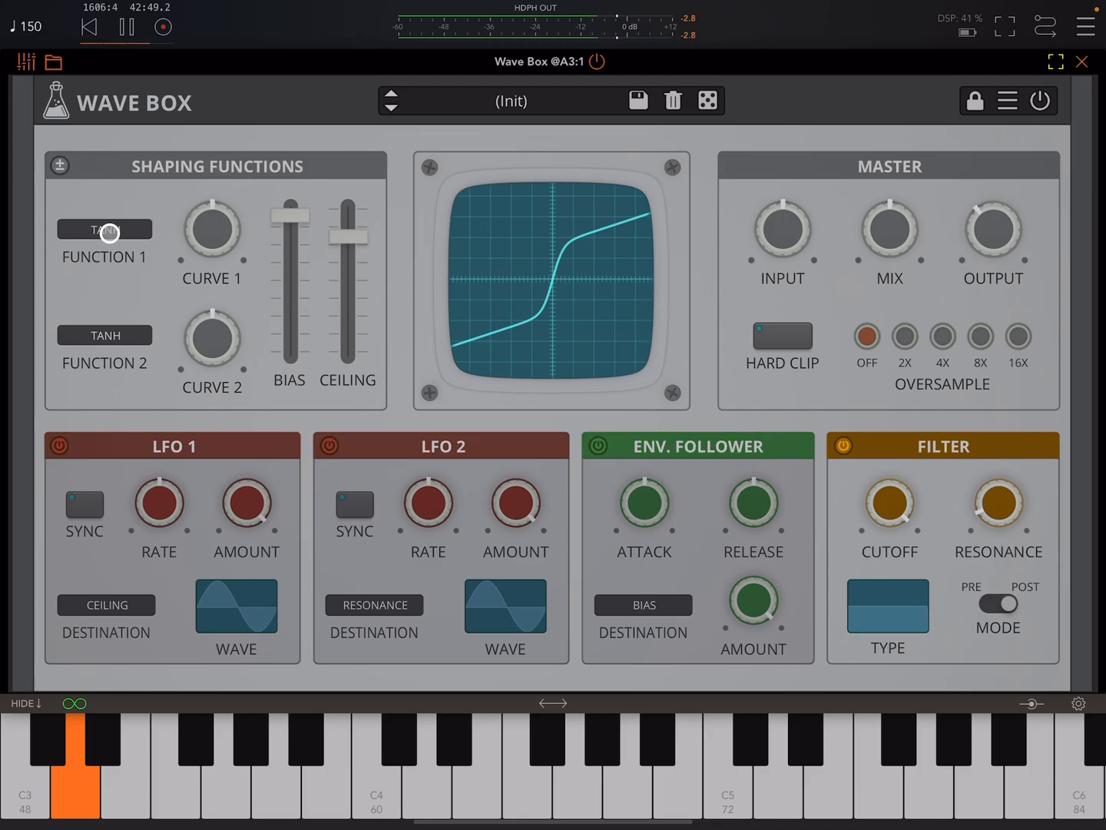
# Step: Choose LINEAR for Function 1 and OFF for Function 2
pyautogui.click(103, 229)
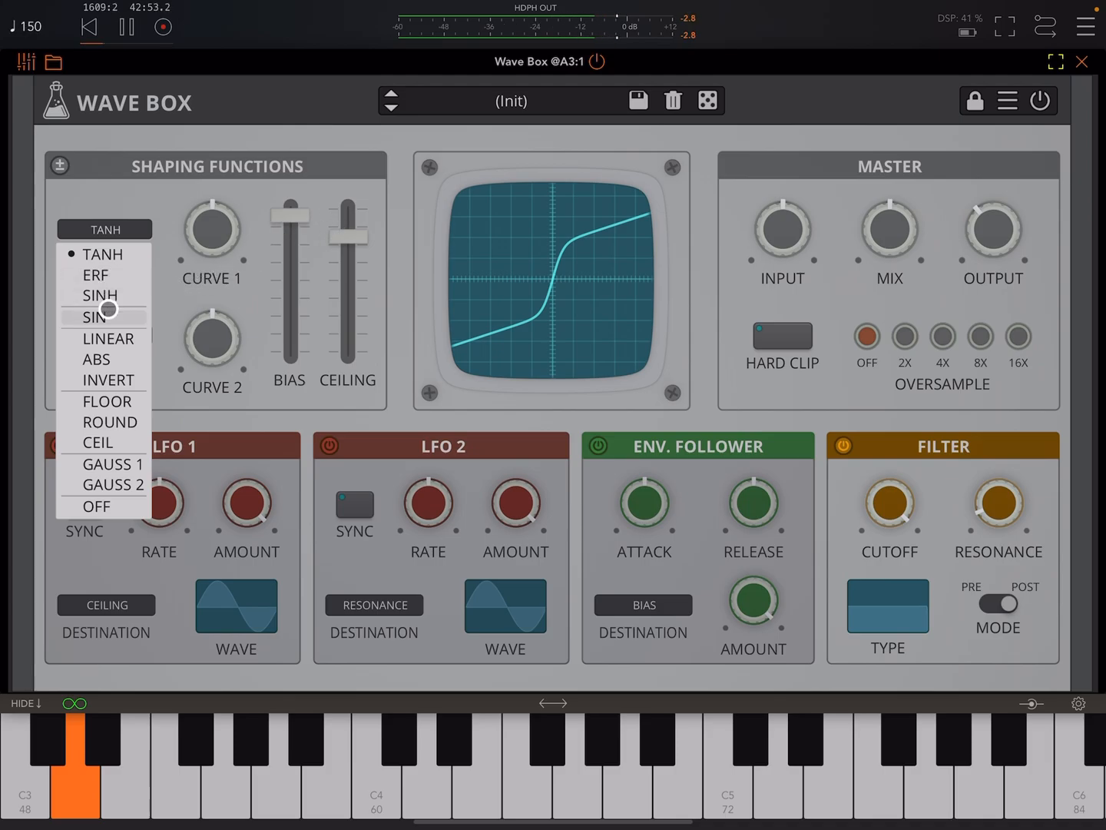
pyautogui.click(108, 338)
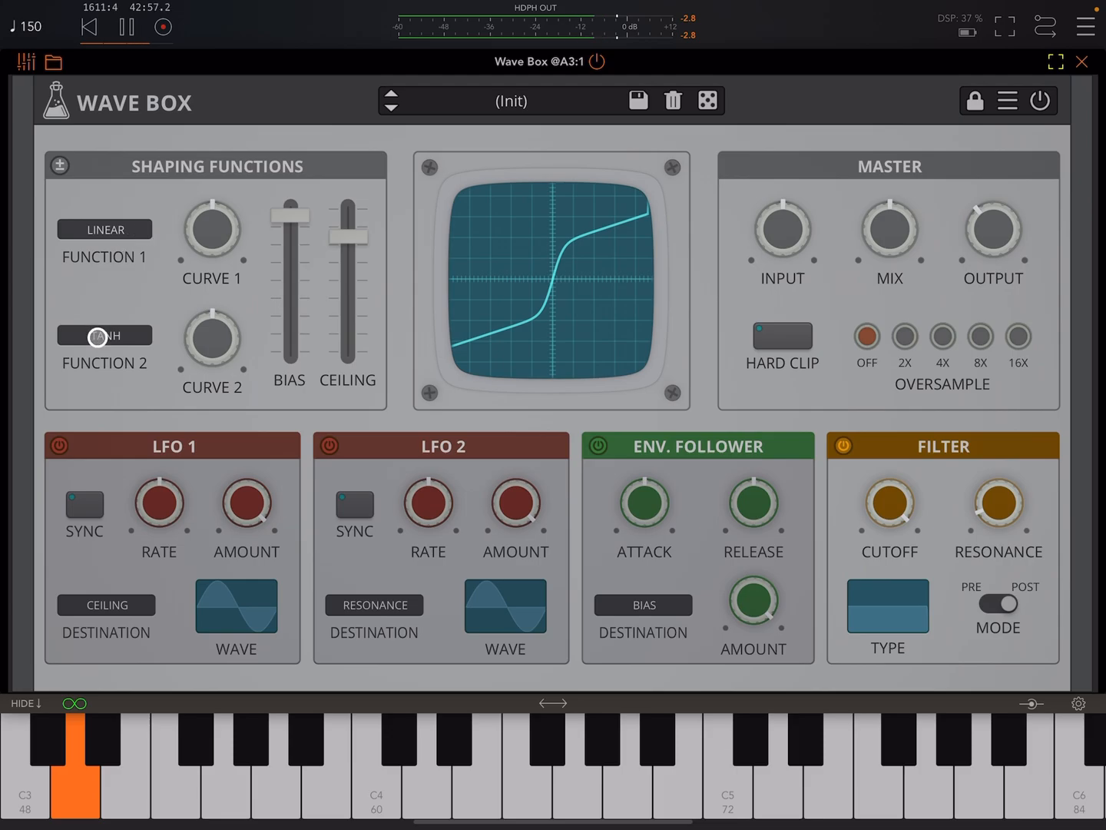
pyautogui.click(103, 335)
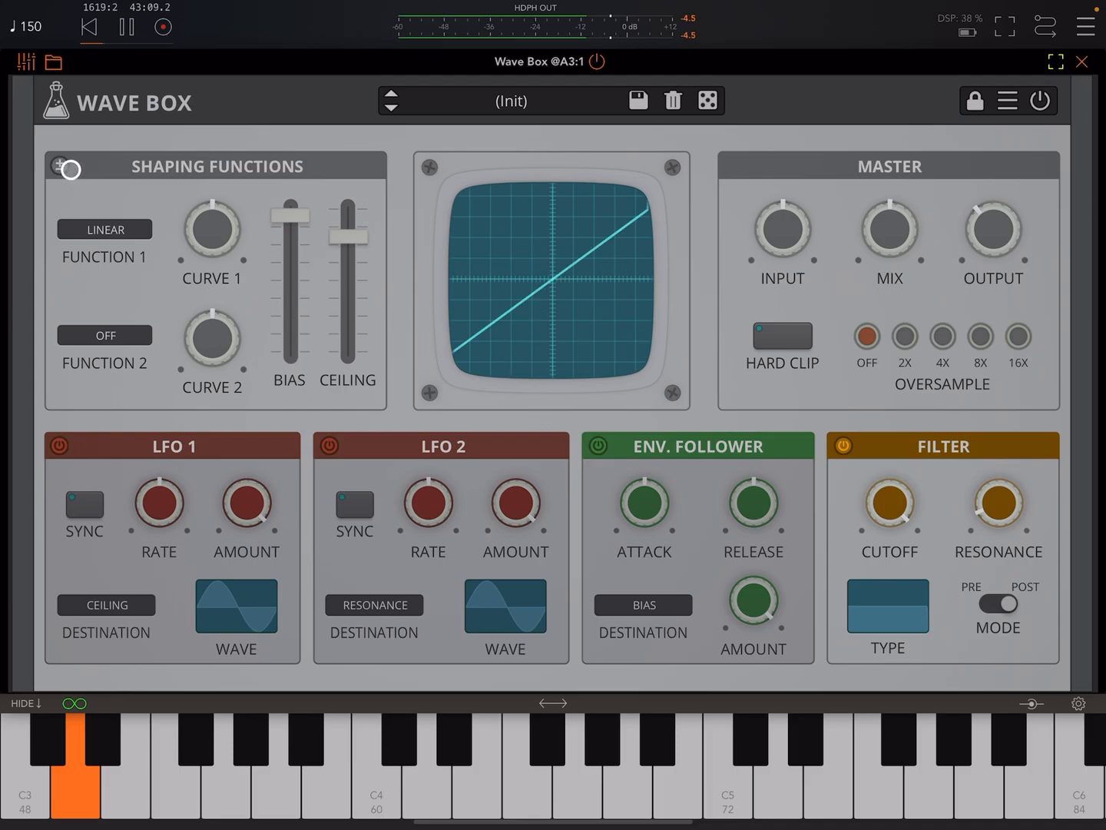
# Step: Stack ROUND on Function 2, tweak Function 1 and sliders, then load 3D [RM]
pyautogui.click(61, 165)
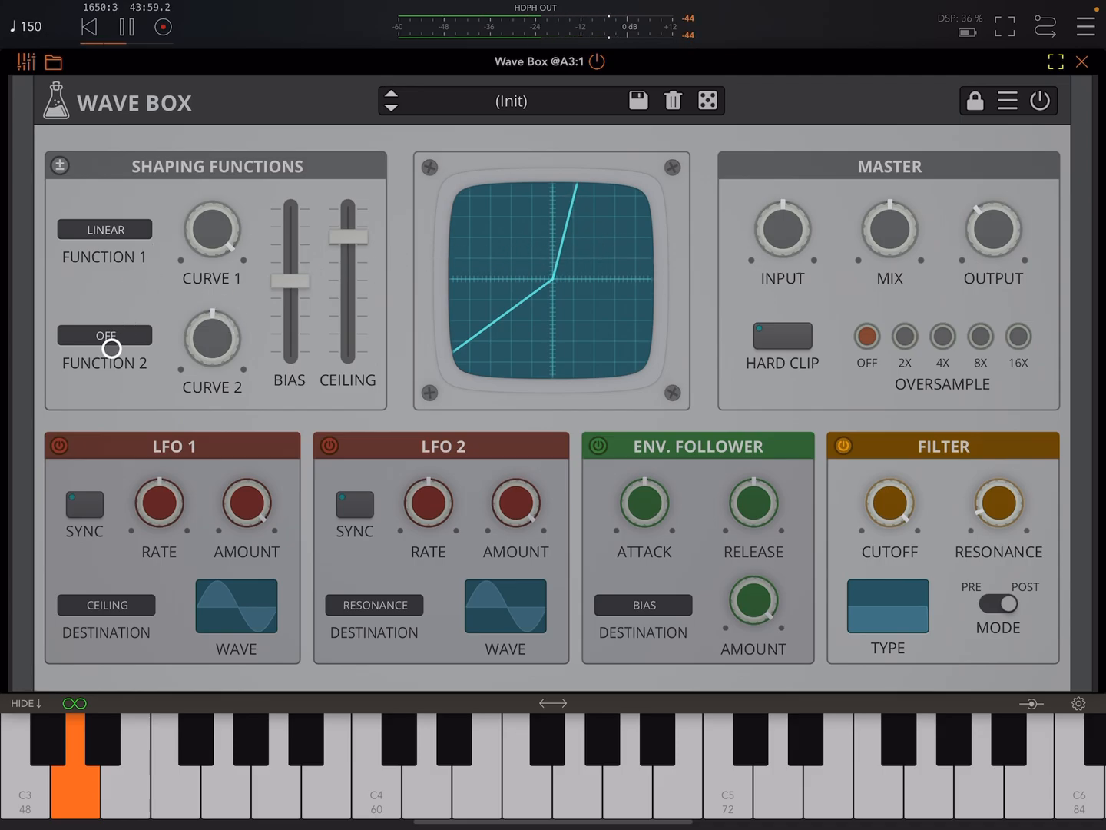
pyautogui.click(104, 335)
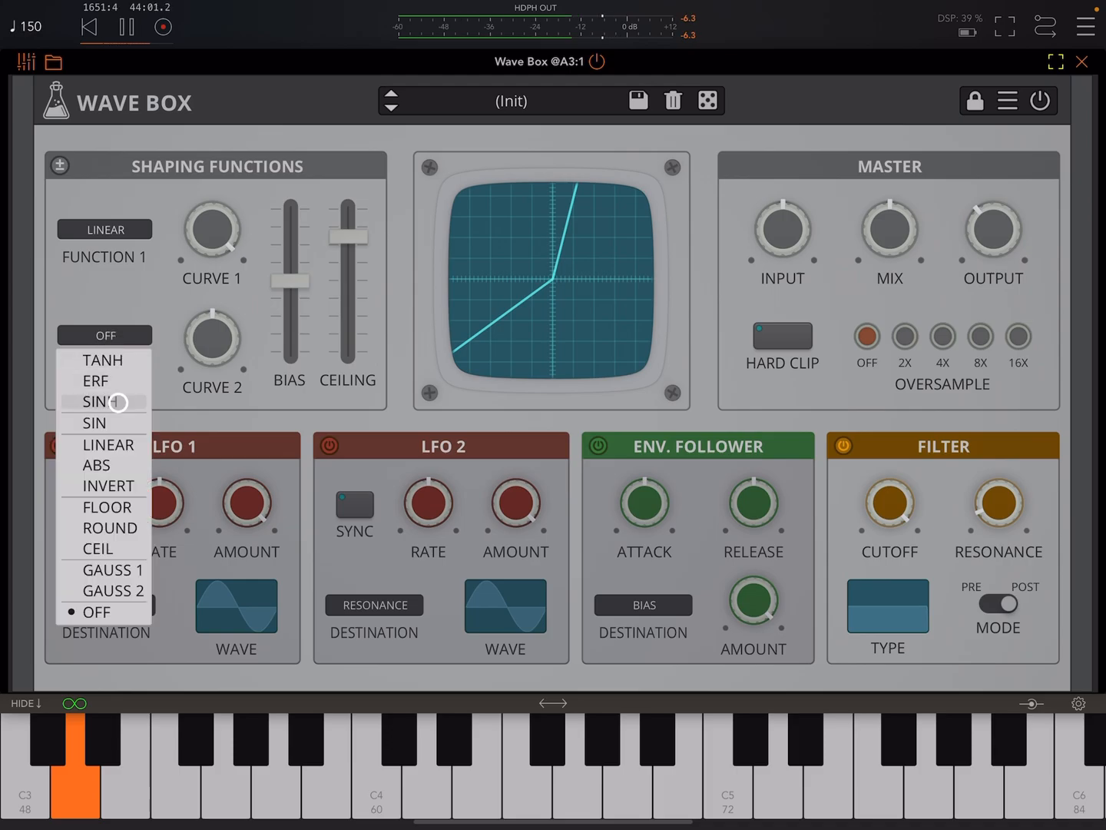
pyautogui.click(110, 527)
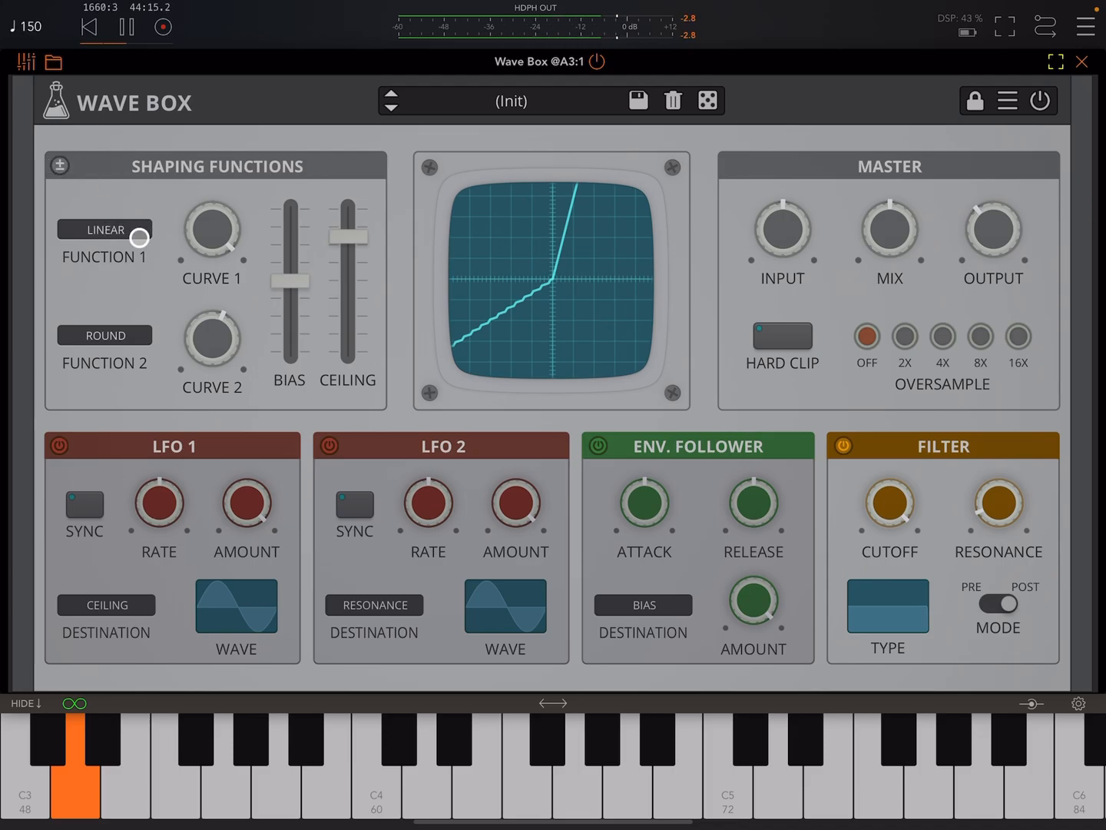
pyautogui.click(540, 263)
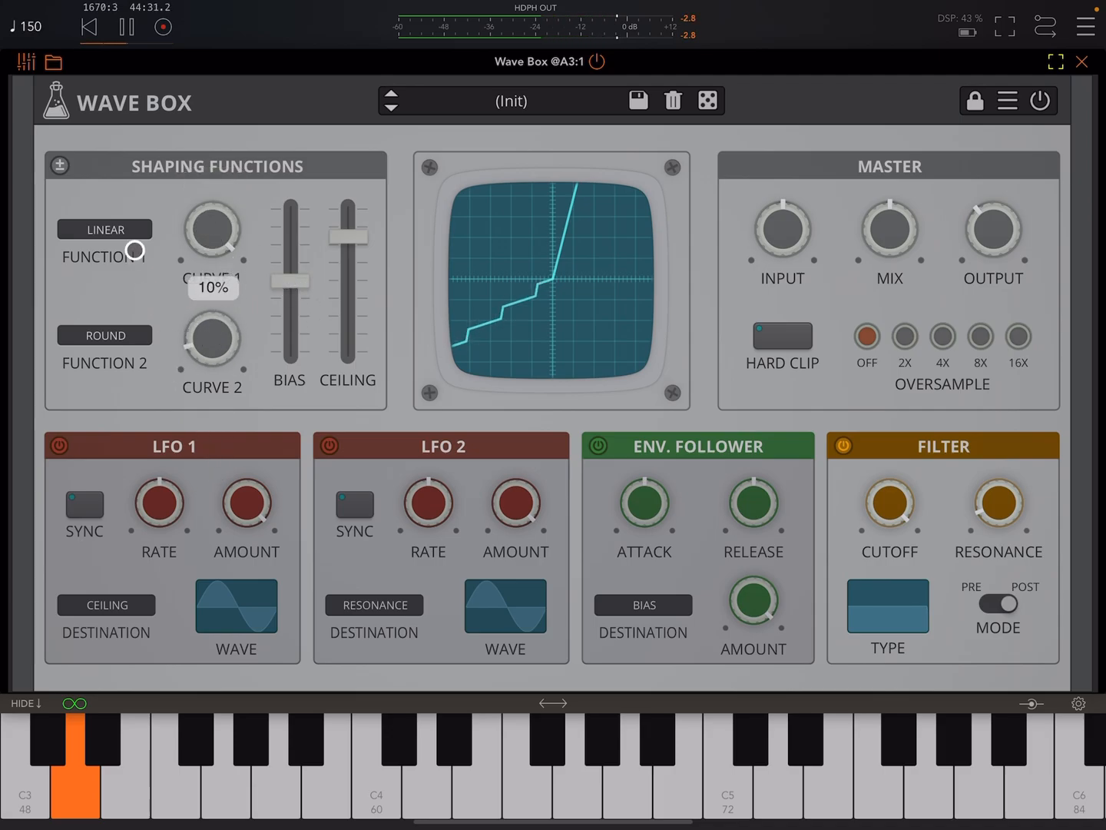
pyautogui.click(104, 229)
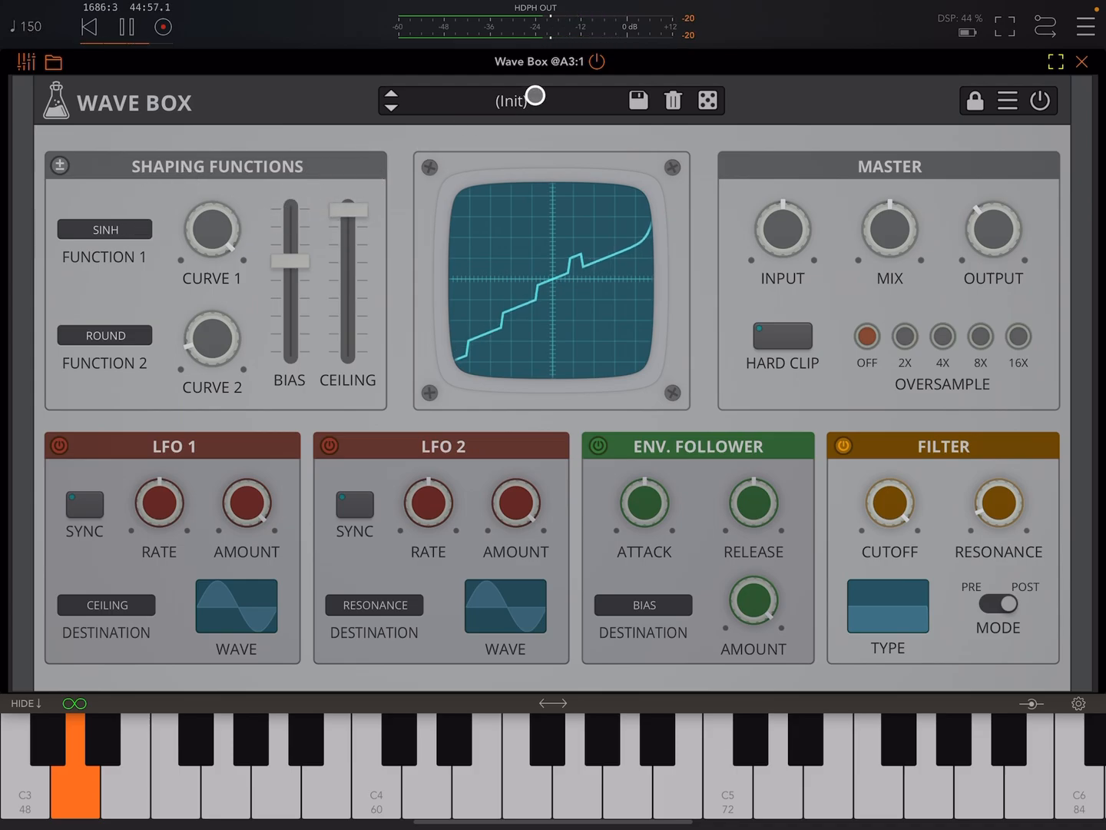
pyautogui.click(391, 94)
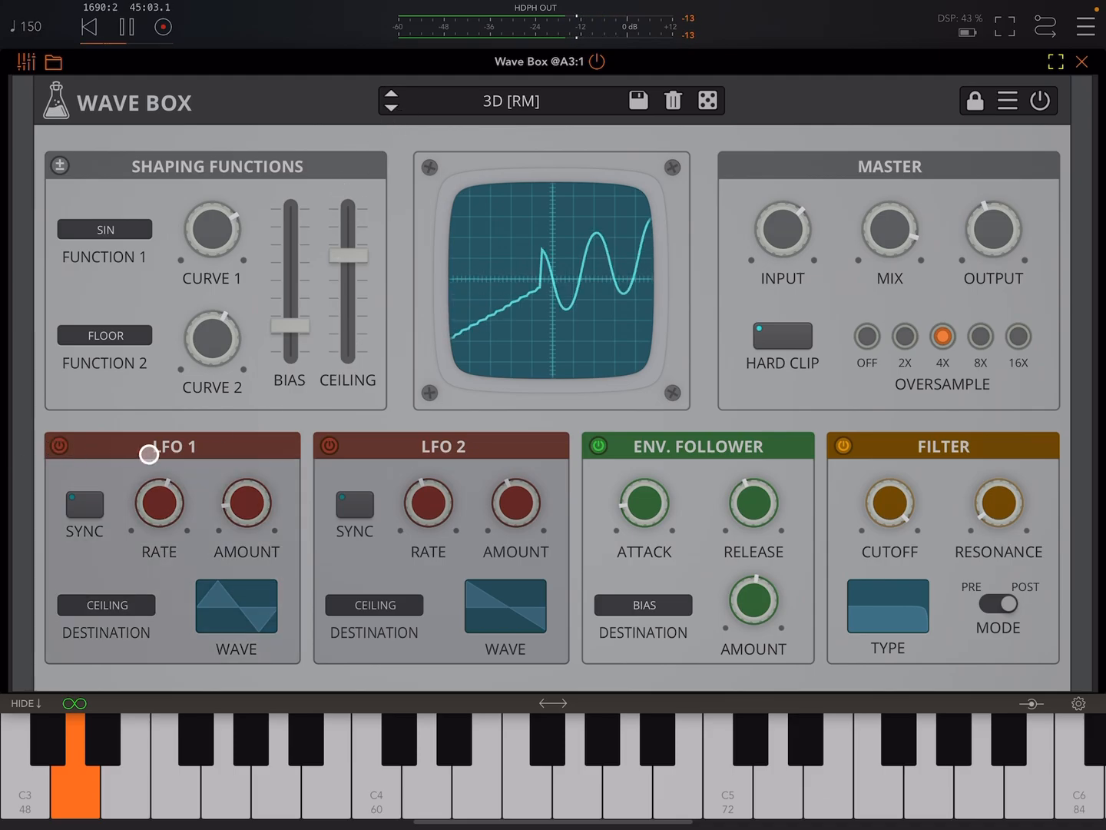
pyautogui.click(598, 446)
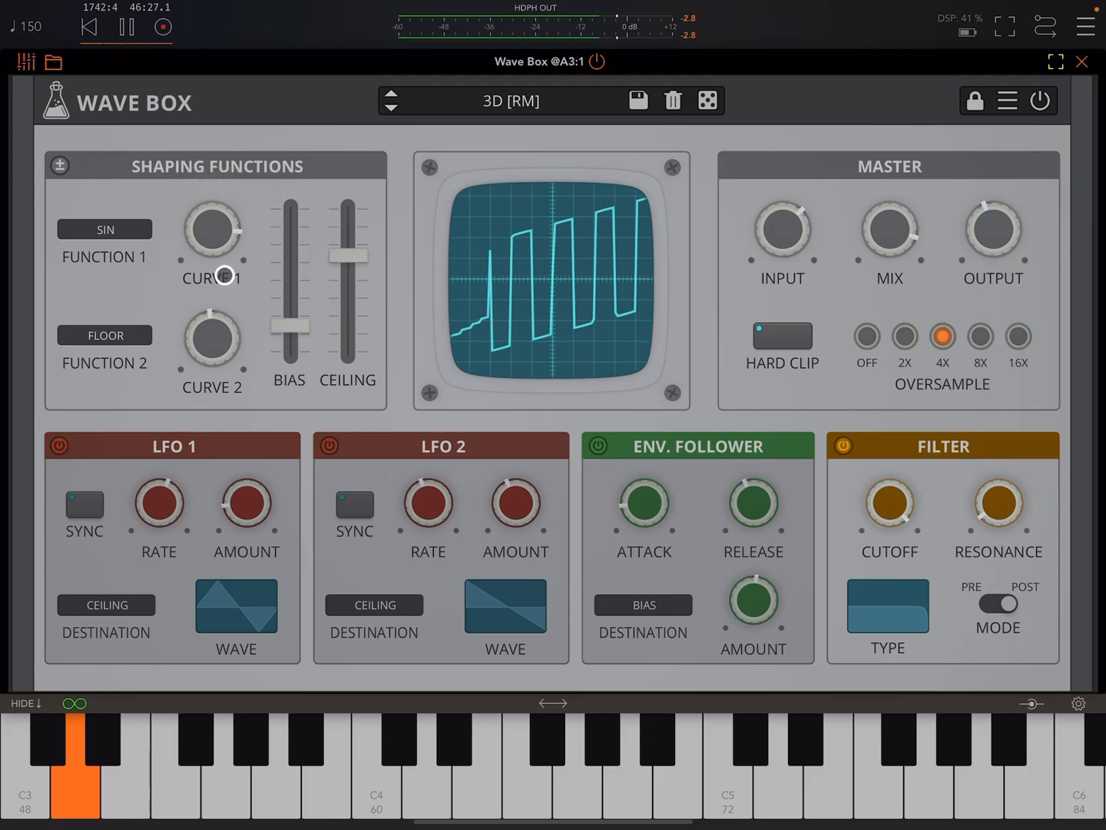
pyautogui.moveTo(251, 441)
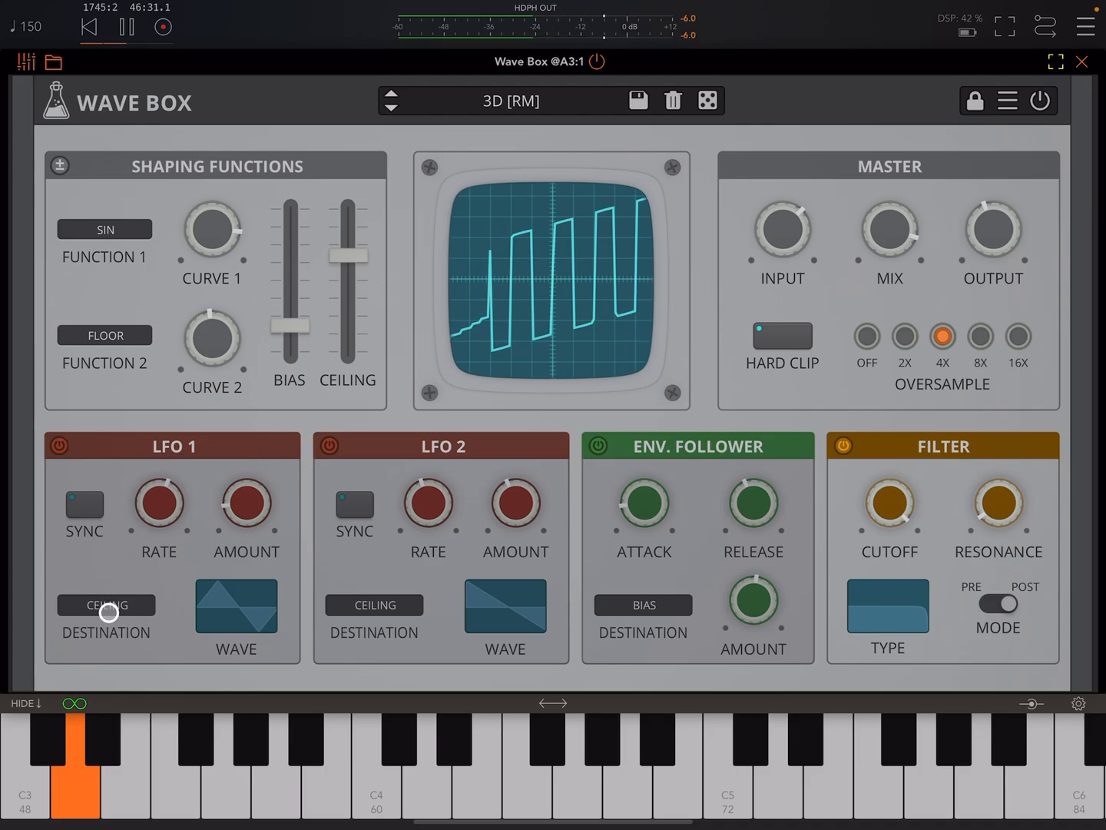
# Step: Route LFO 1 and LFO 2 to CURVE 1 and power off the Env. Follower
pyautogui.click(106, 604)
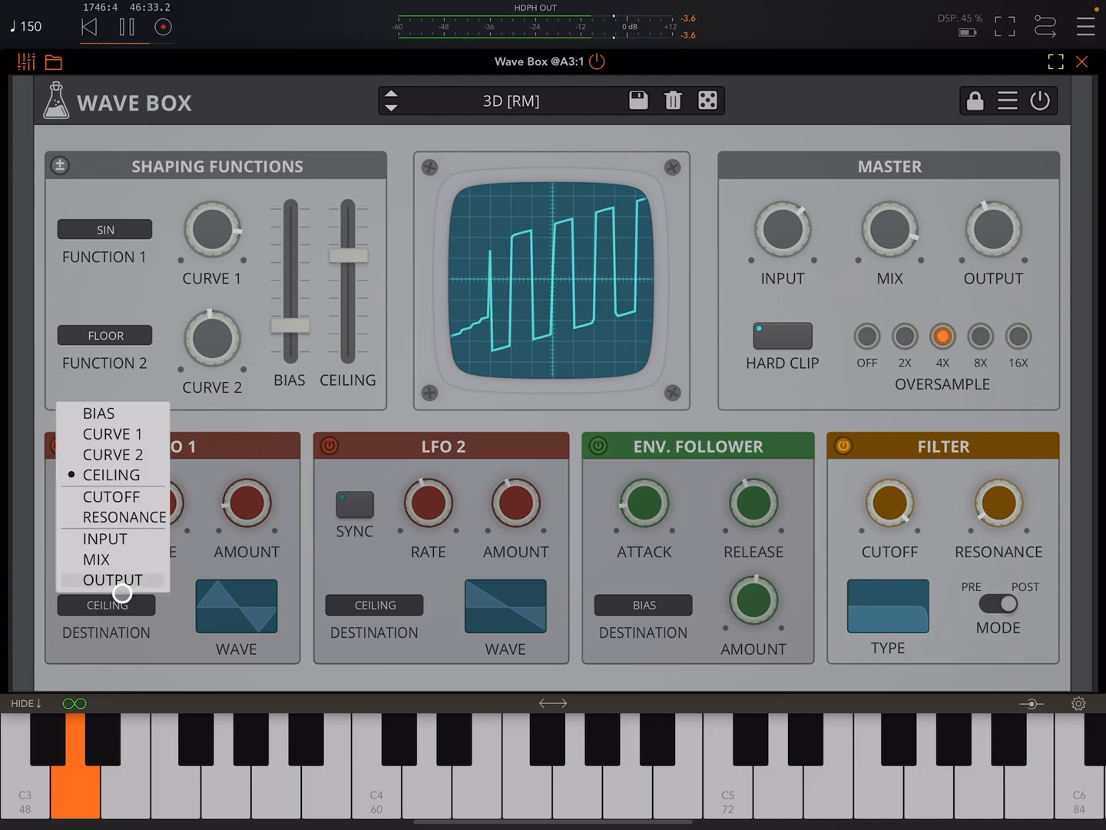
pyautogui.moveTo(136, 439)
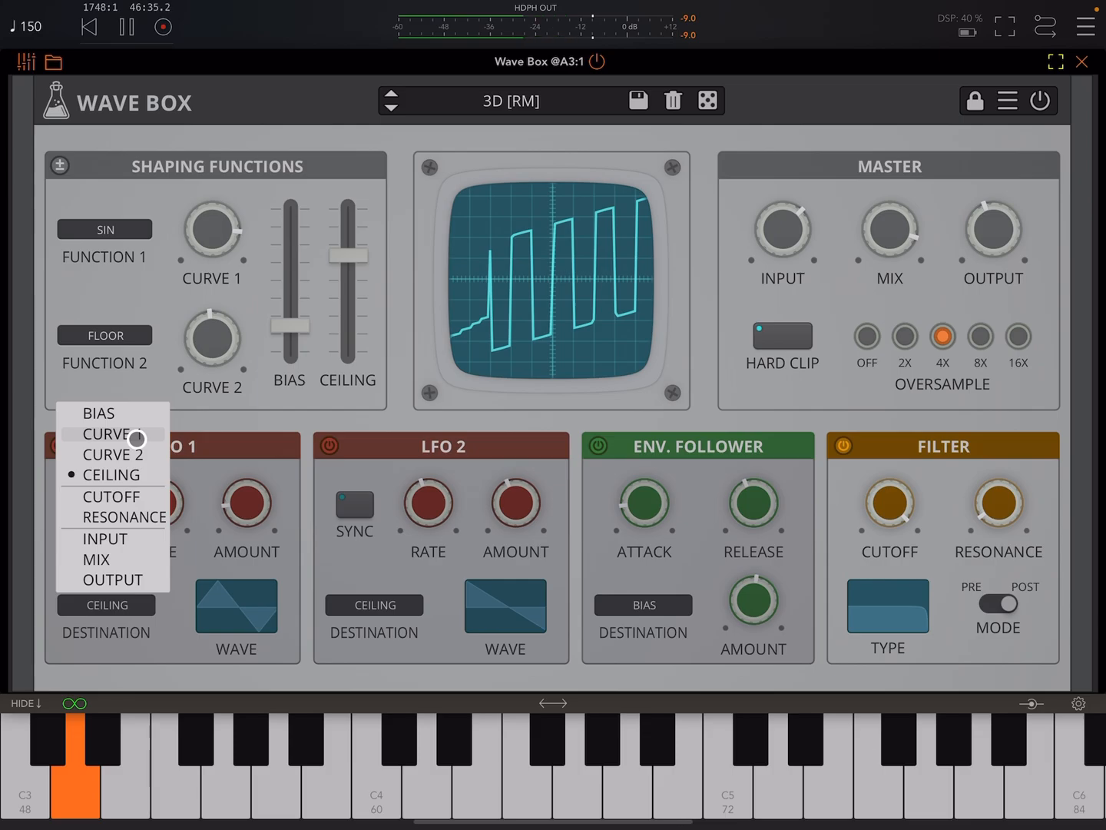
pyautogui.click(109, 434)
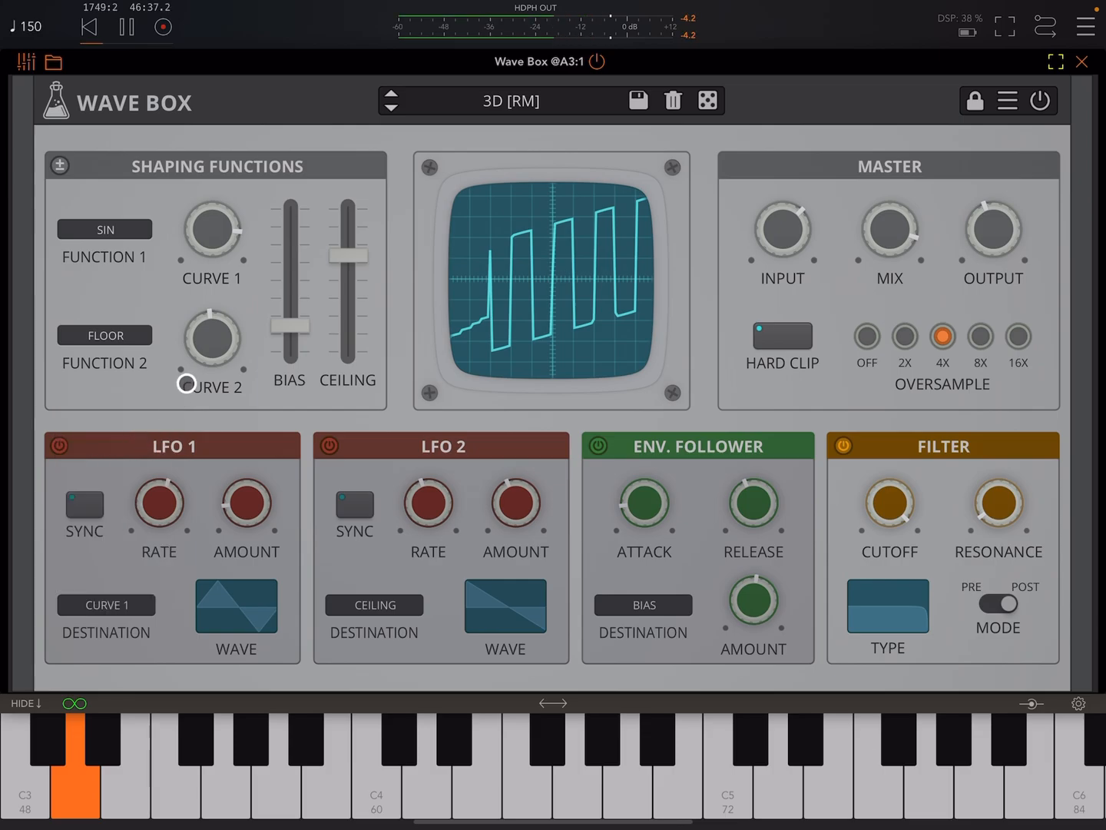
pyautogui.click(64, 446)
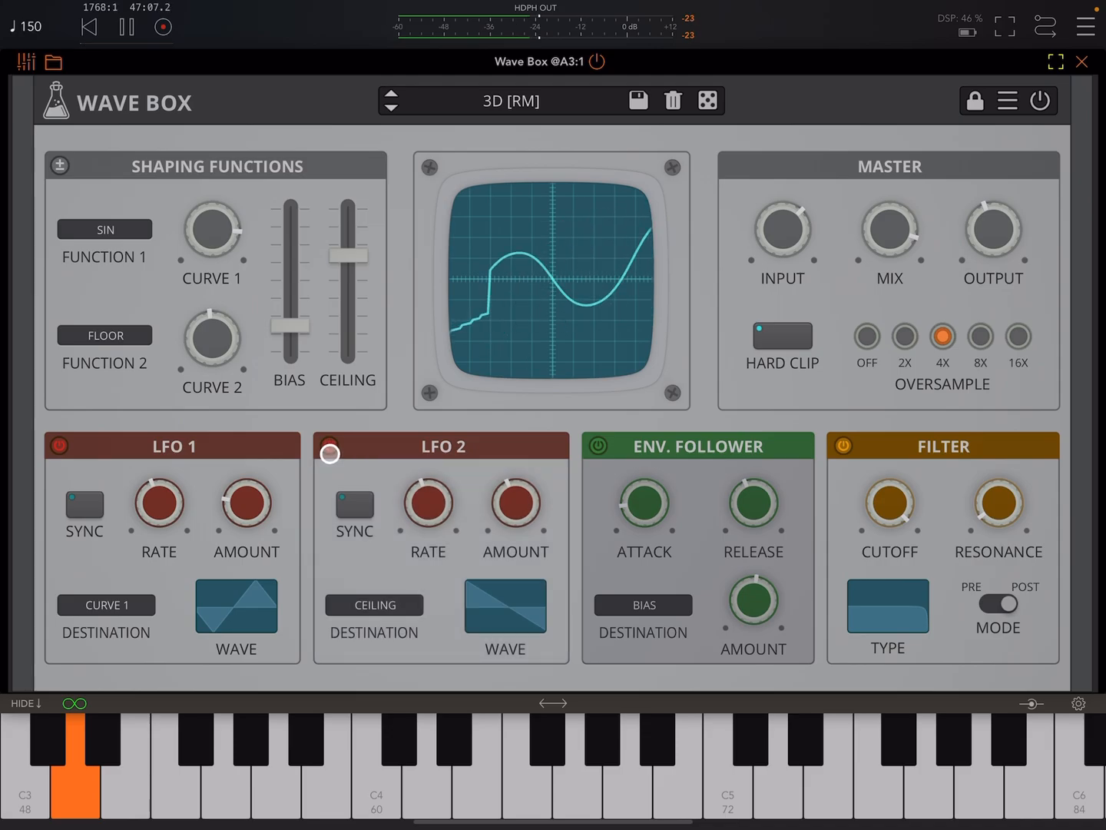
pyautogui.click(374, 604)
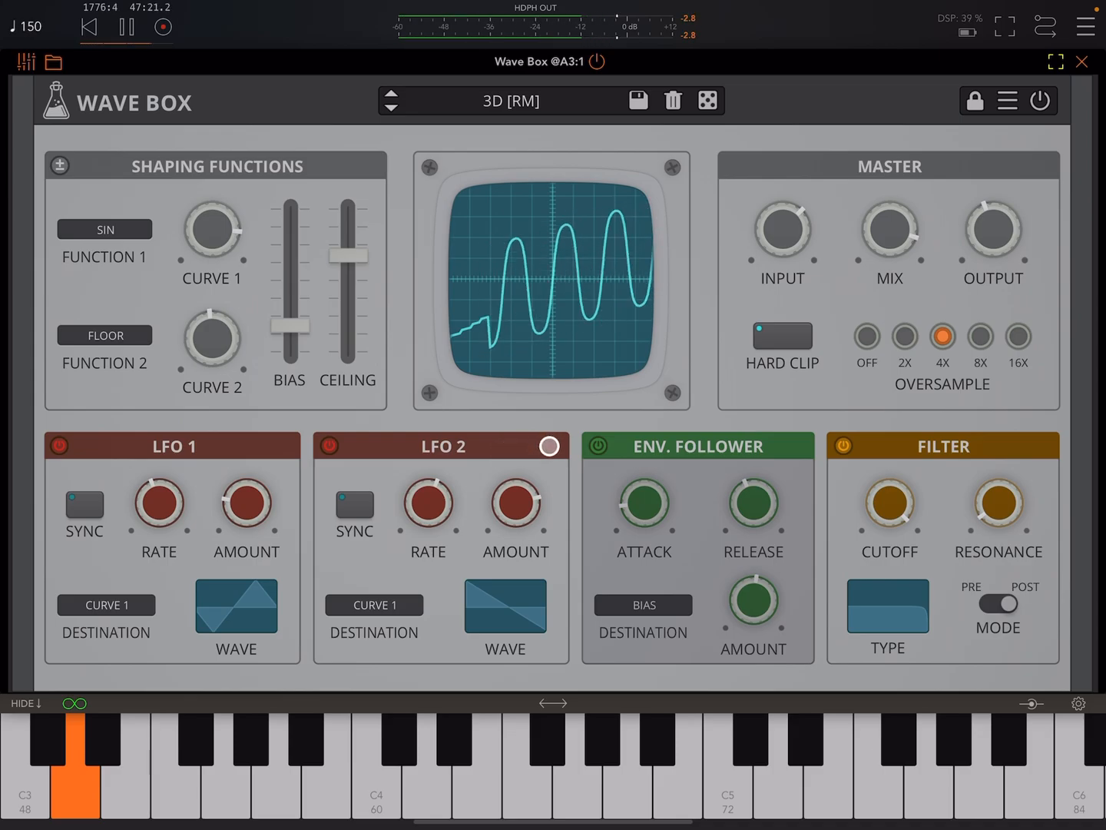
pyautogui.click(1082, 62)
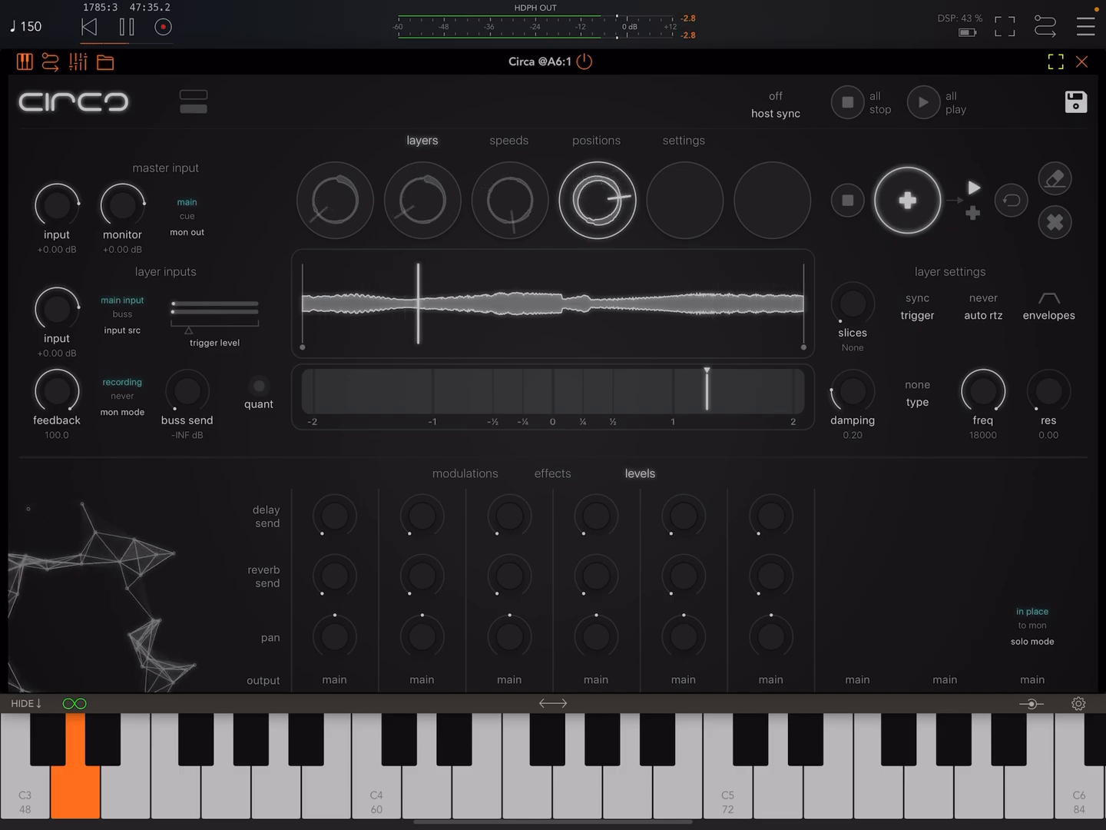
pyautogui.click(509, 200)
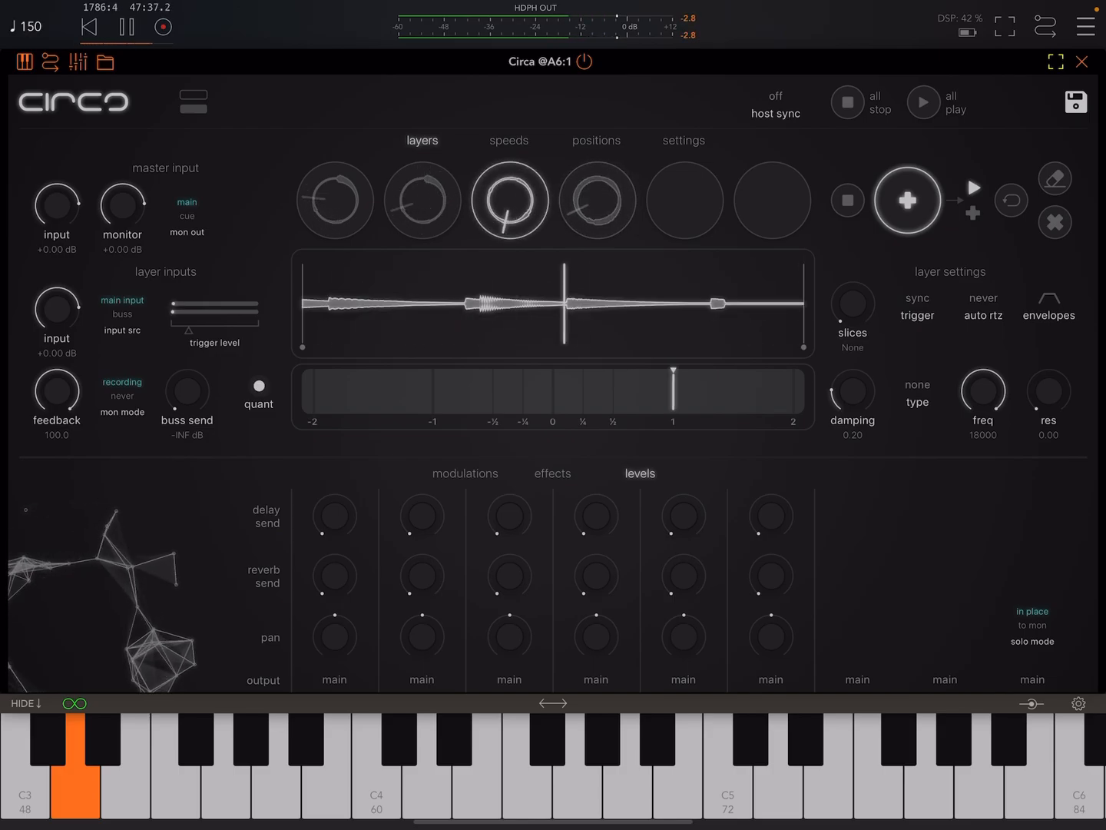
pyautogui.click(334, 200)
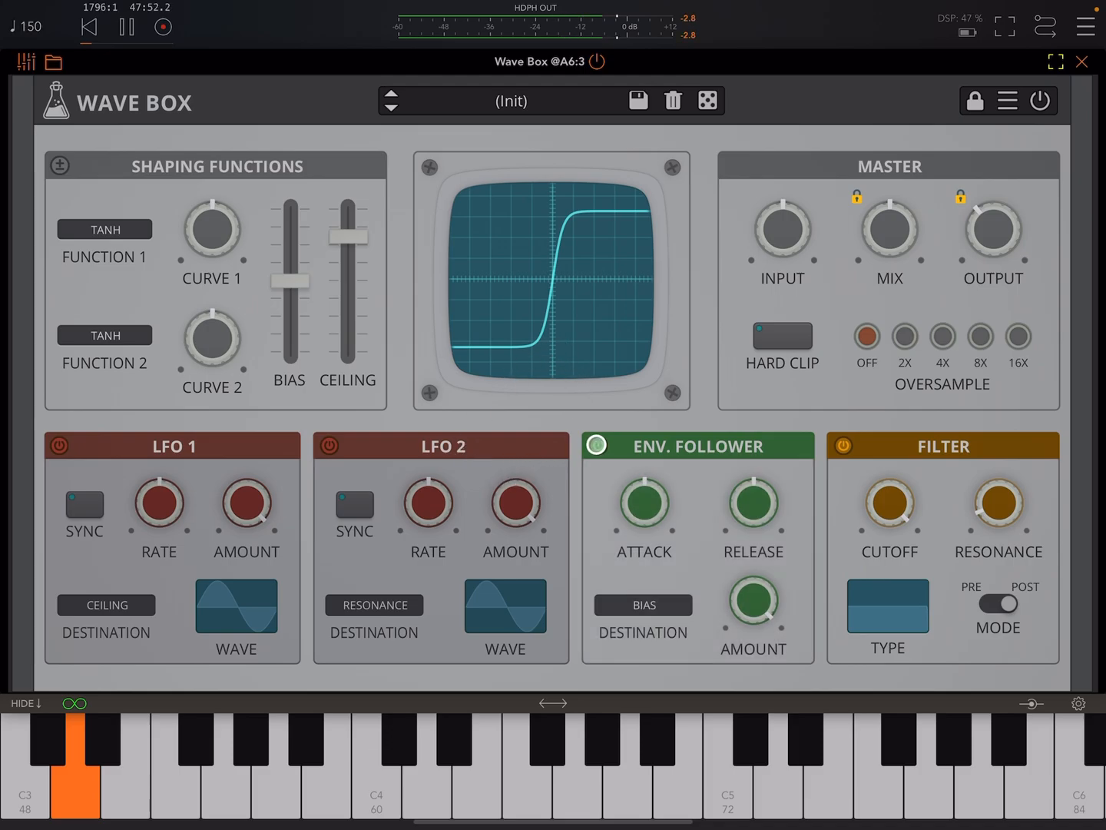
# Step: Audition Freq Mod and Grooves [RM] from the Factory list, ending on Springs
pyautogui.click(596, 445)
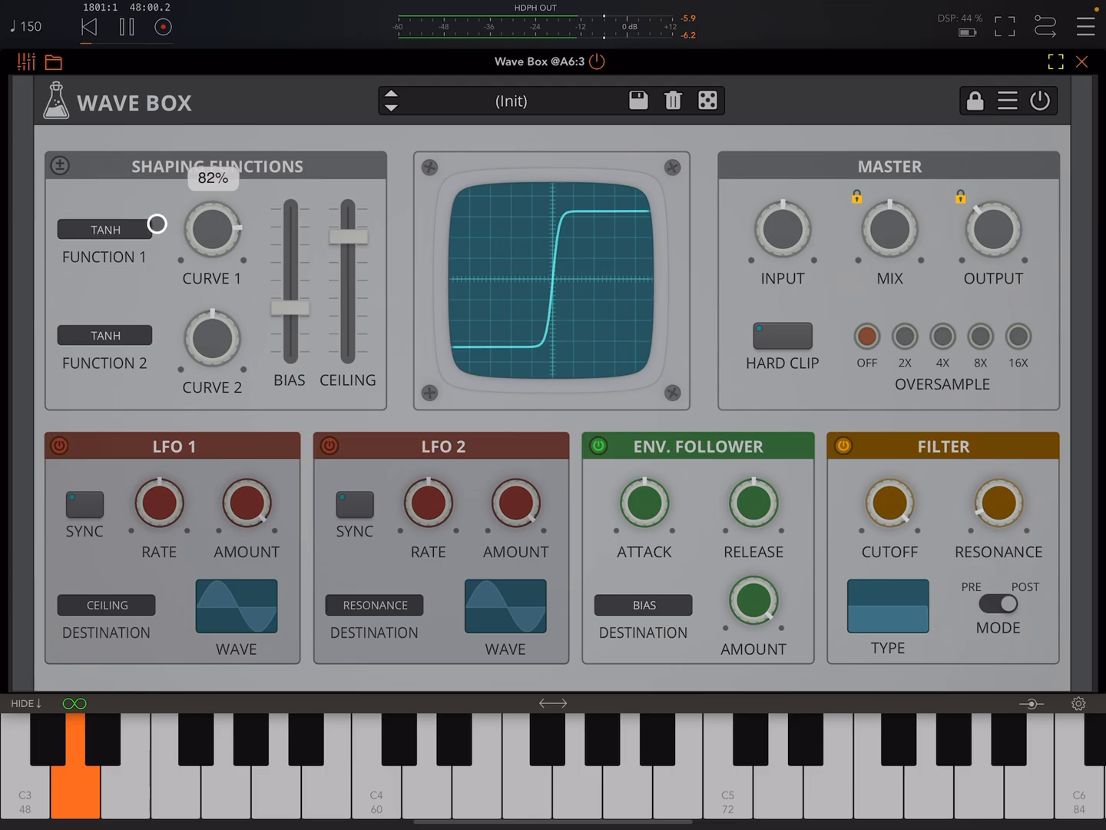
pyautogui.click(511, 101)
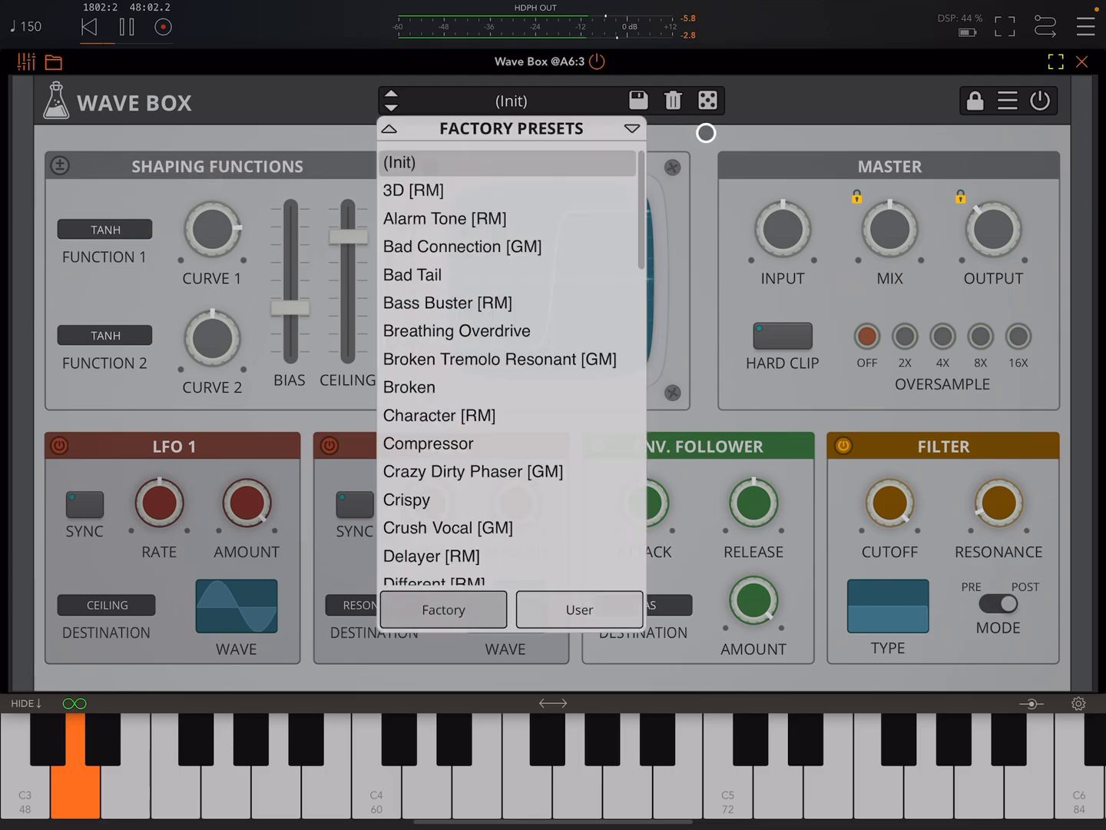
pyautogui.click(419, 569)
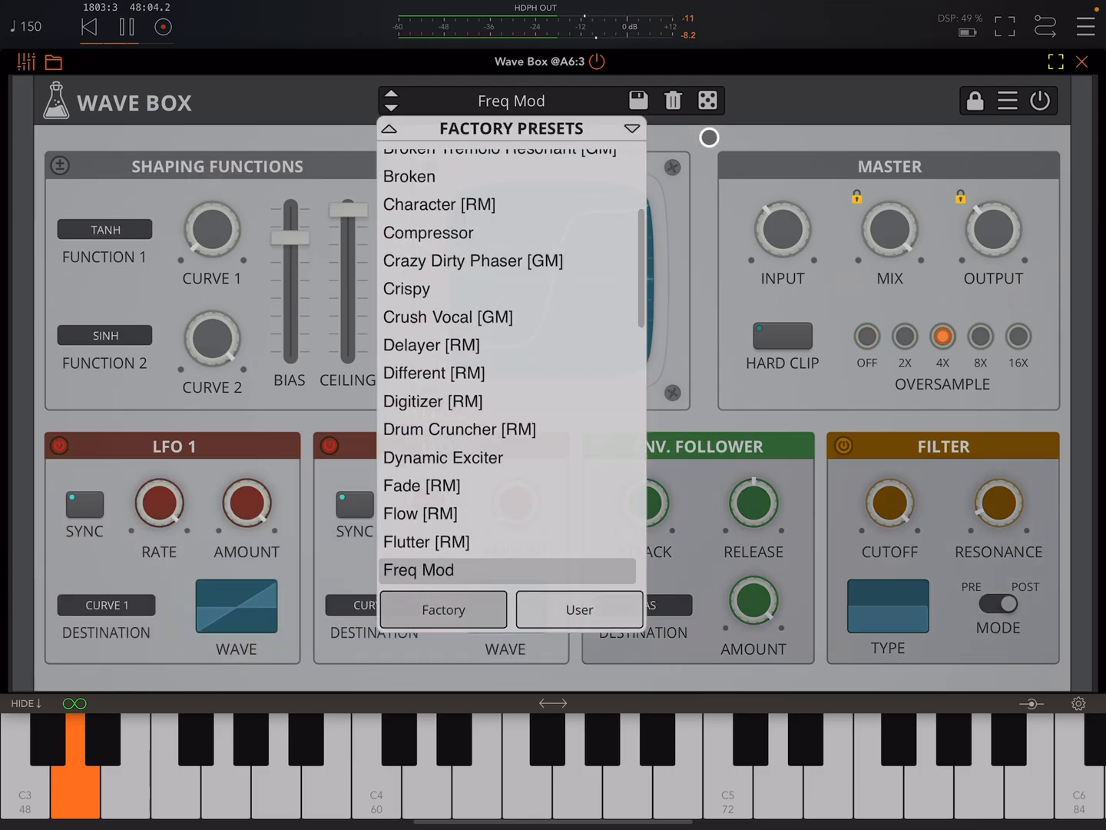
pyautogui.scroll(-3)
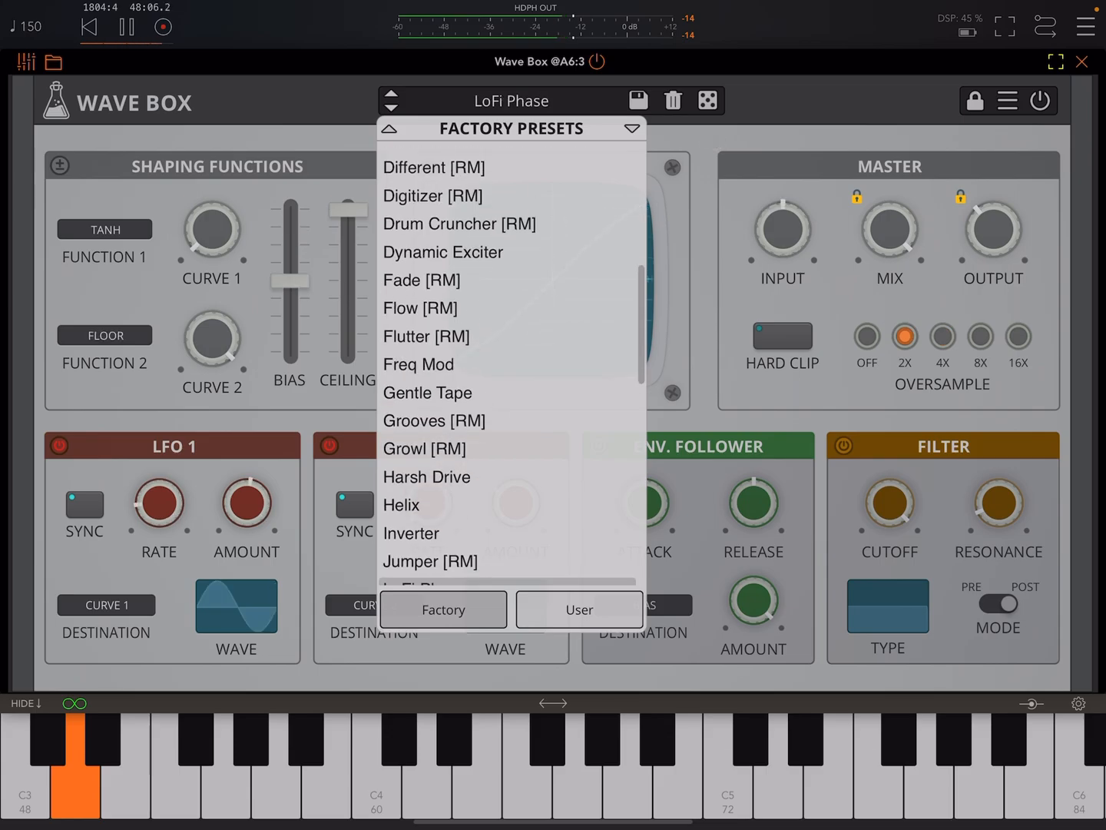
pyautogui.click(434, 420)
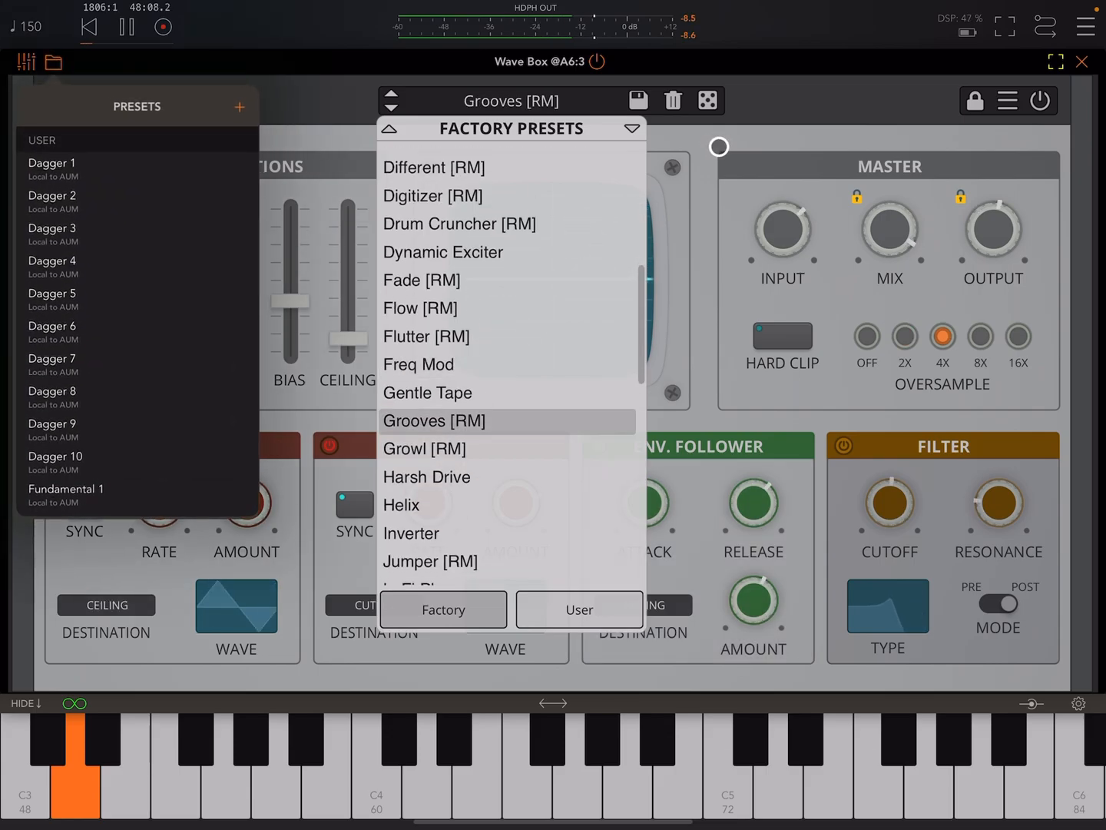
pyautogui.scroll(-3)
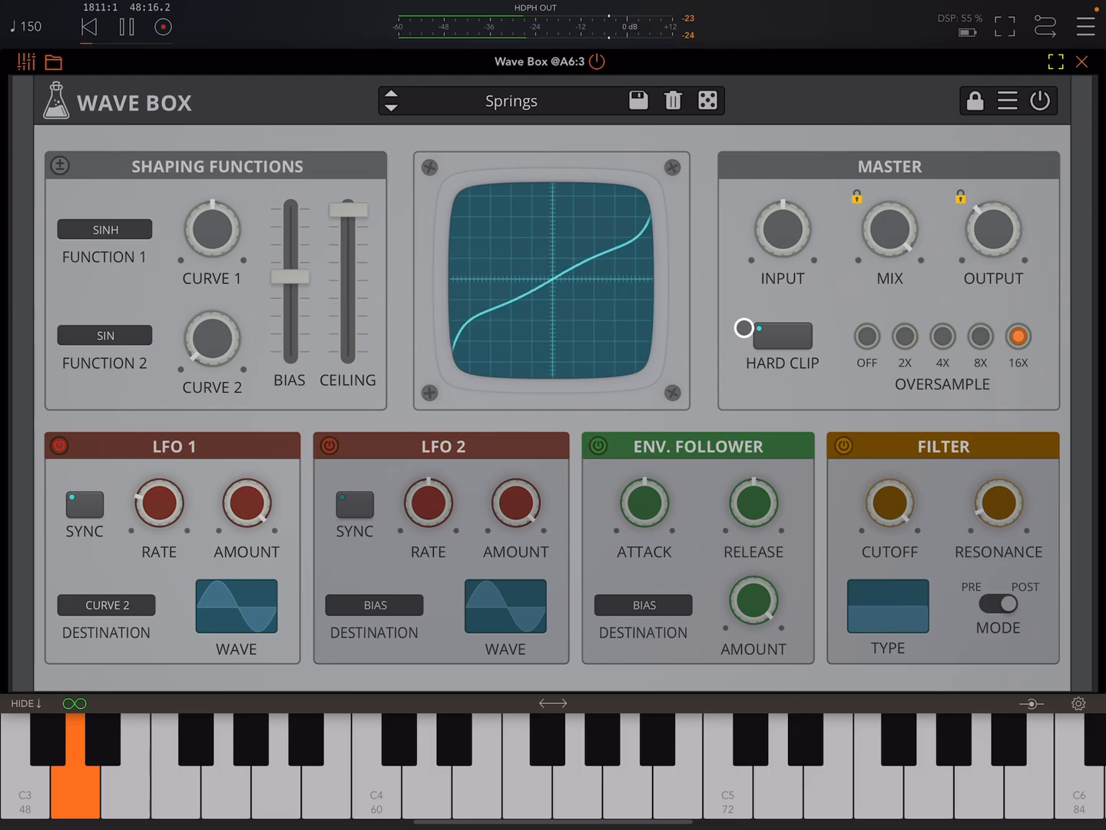
# Step: Toggle LFO 1, then route the Env. Follower to CURVE 2 with Amount -40
pyautogui.click(58, 446)
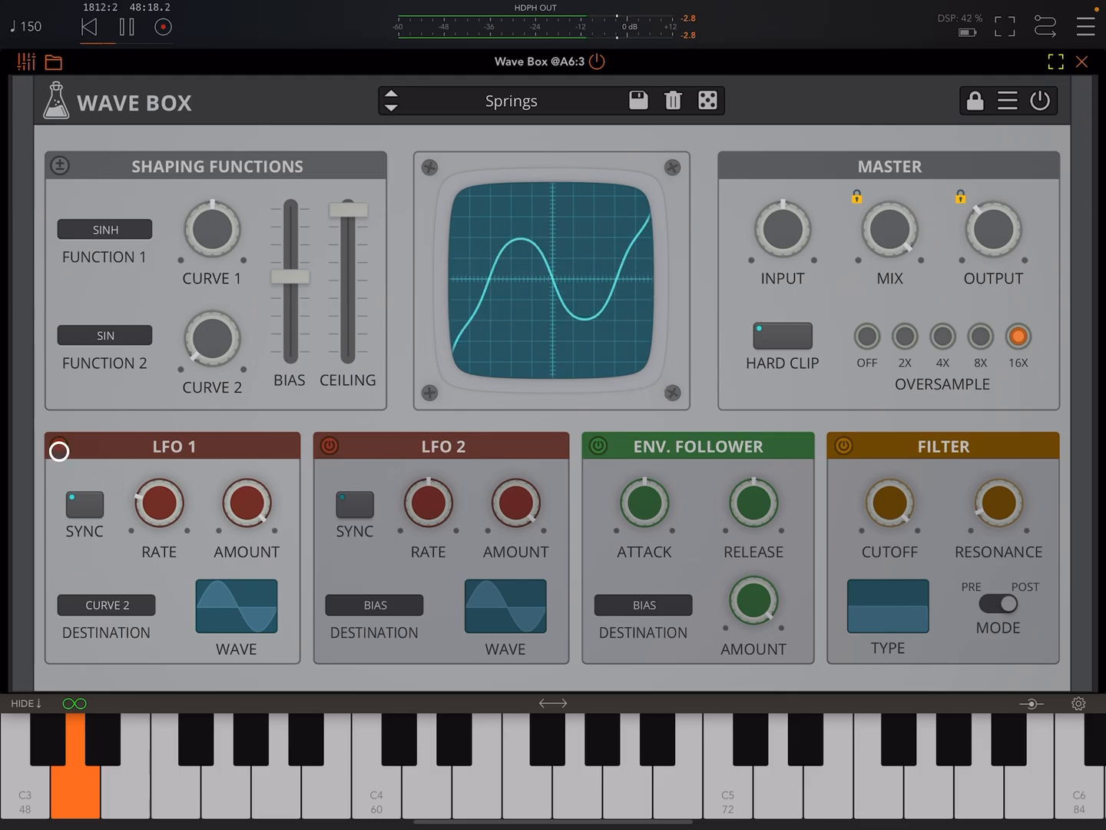
pyautogui.click(58, 446)
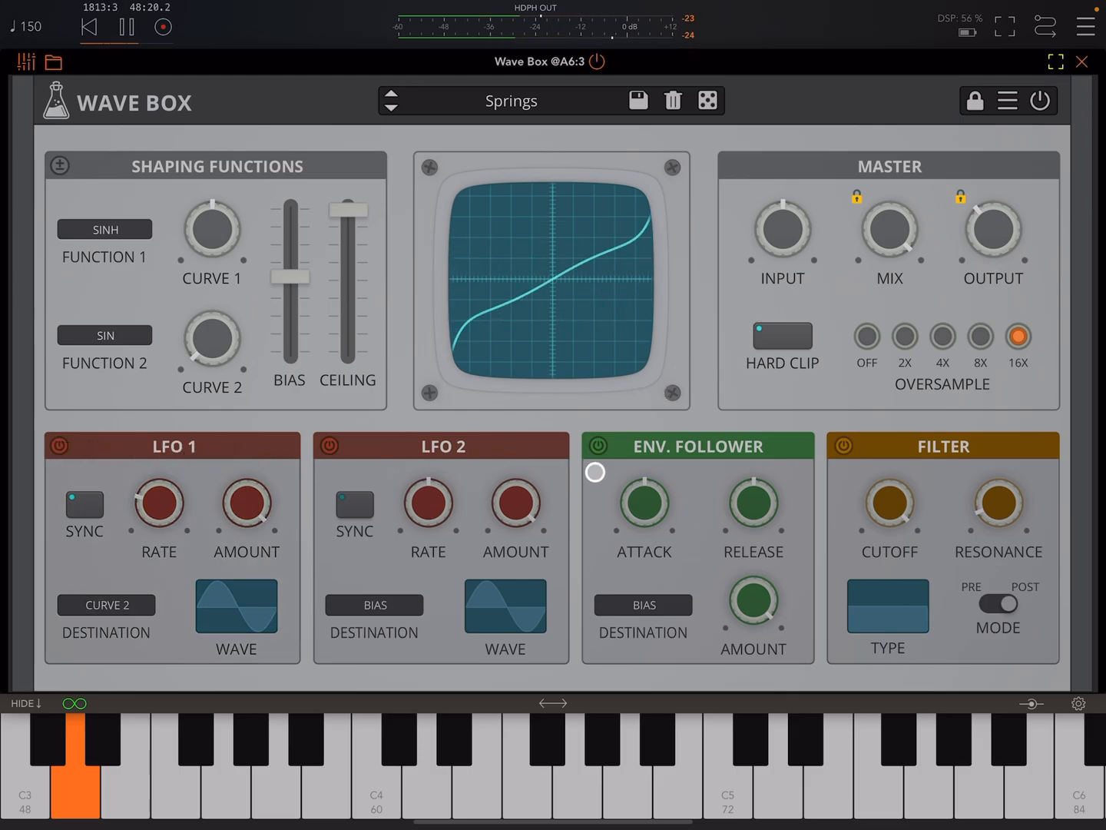
pyautogui.click(57, 446)
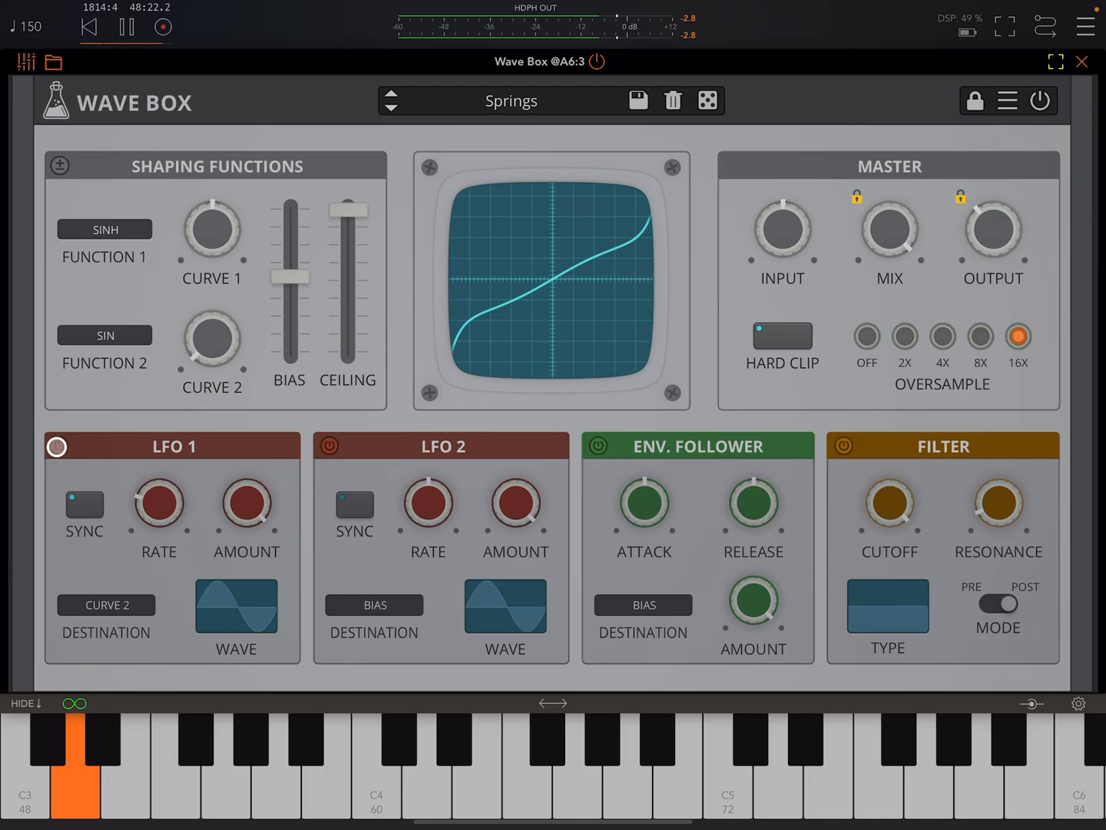
pyautogui.click(56, 447)
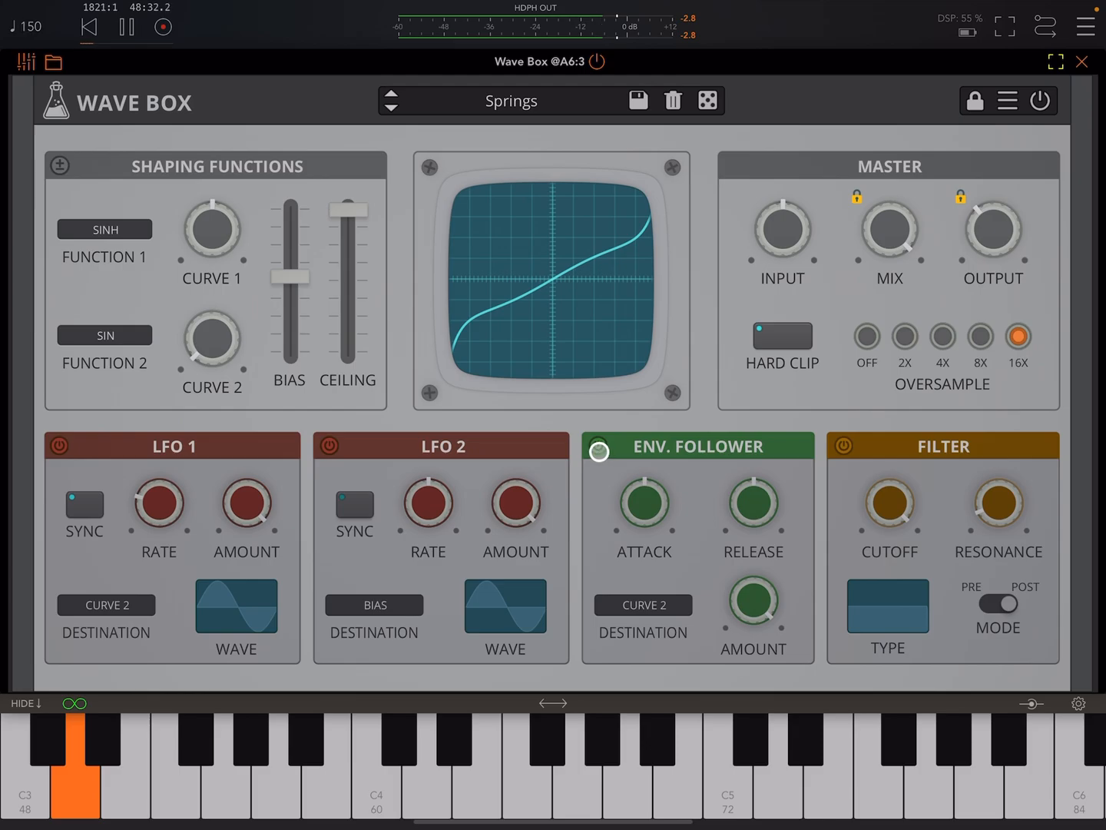
pyautogui.click(598, 447)
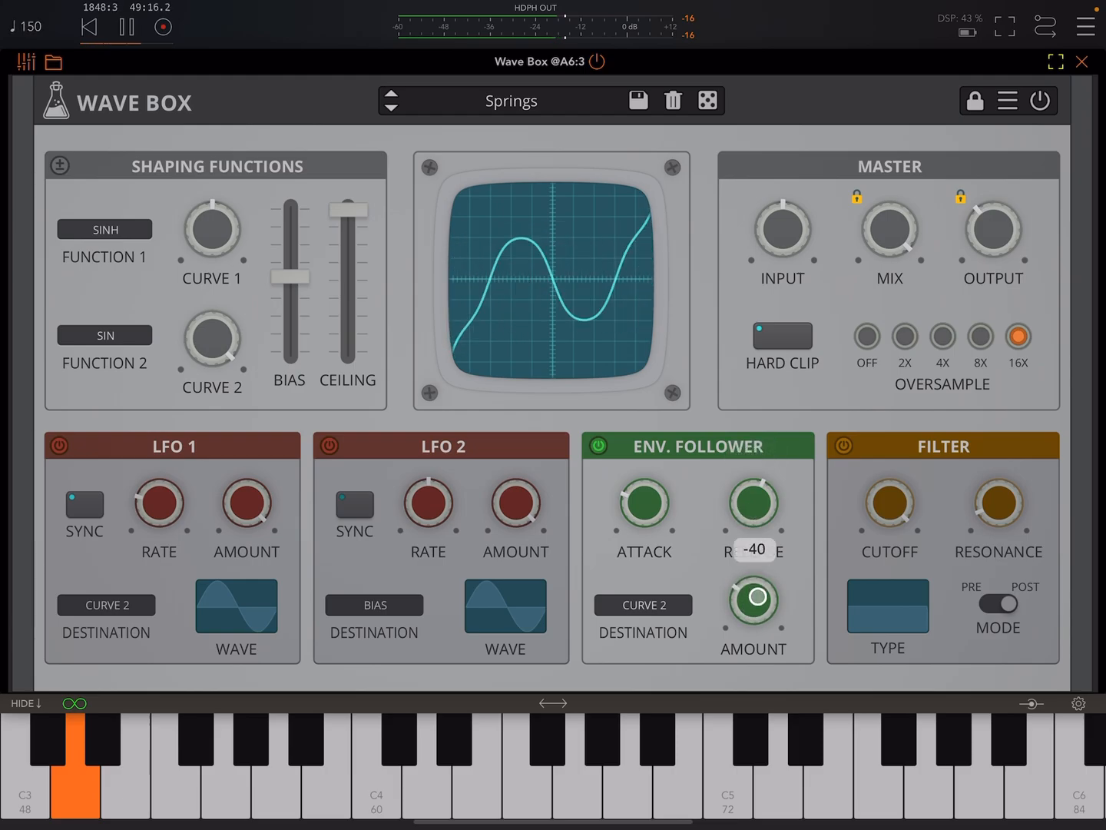
# Step: Try Curve 1 and Ceiling as the envelope follower destination
pyautogui.click(642, 605)
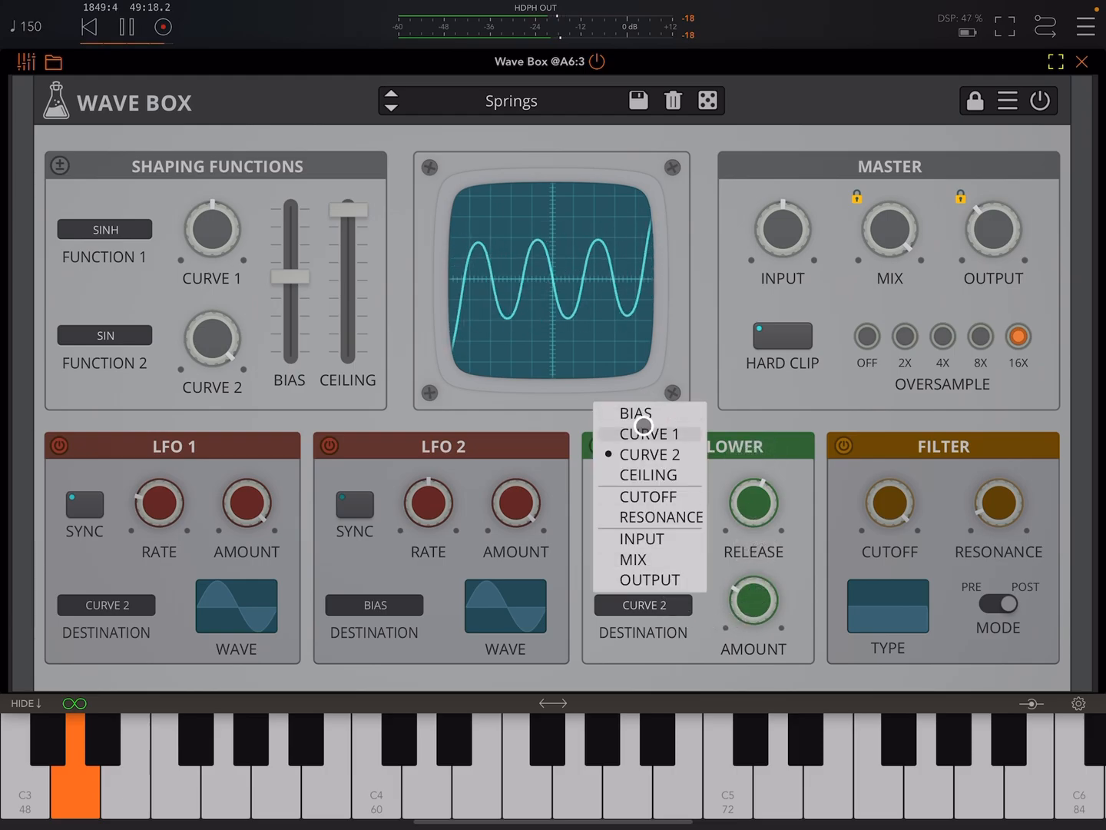
pyautogui.click(649, 433)
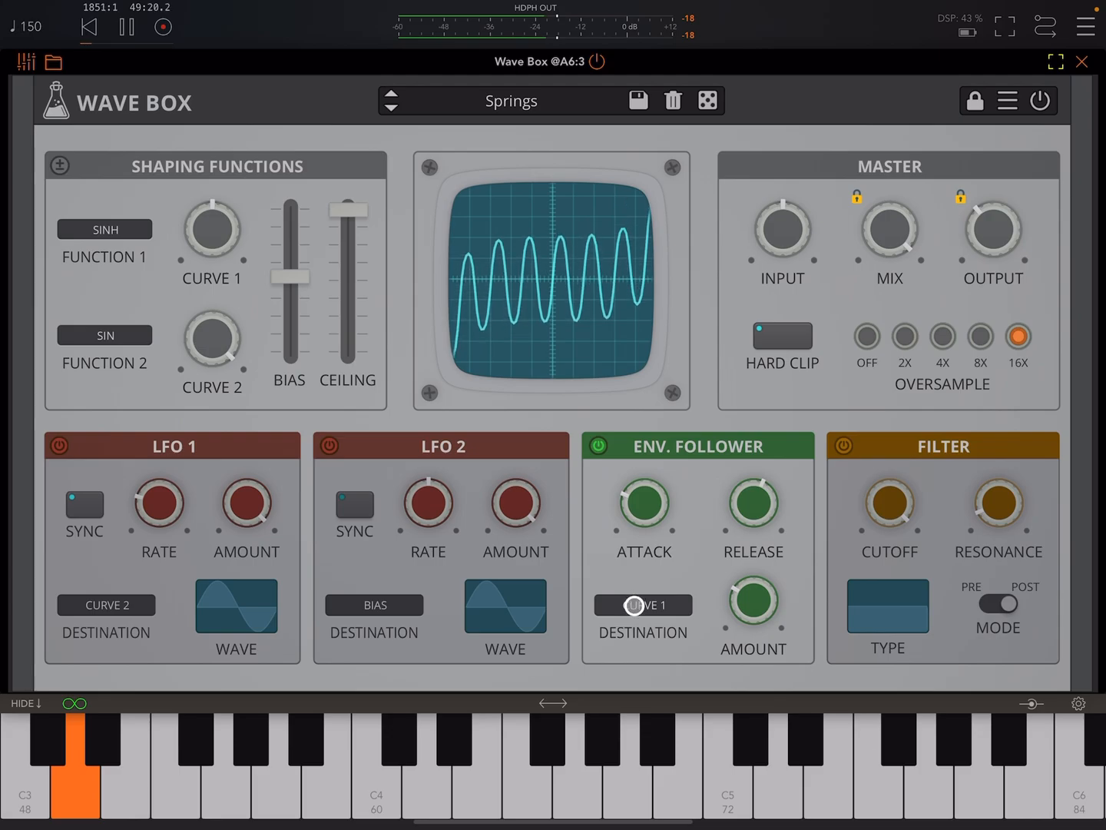
pyautogui.click(642, 605)
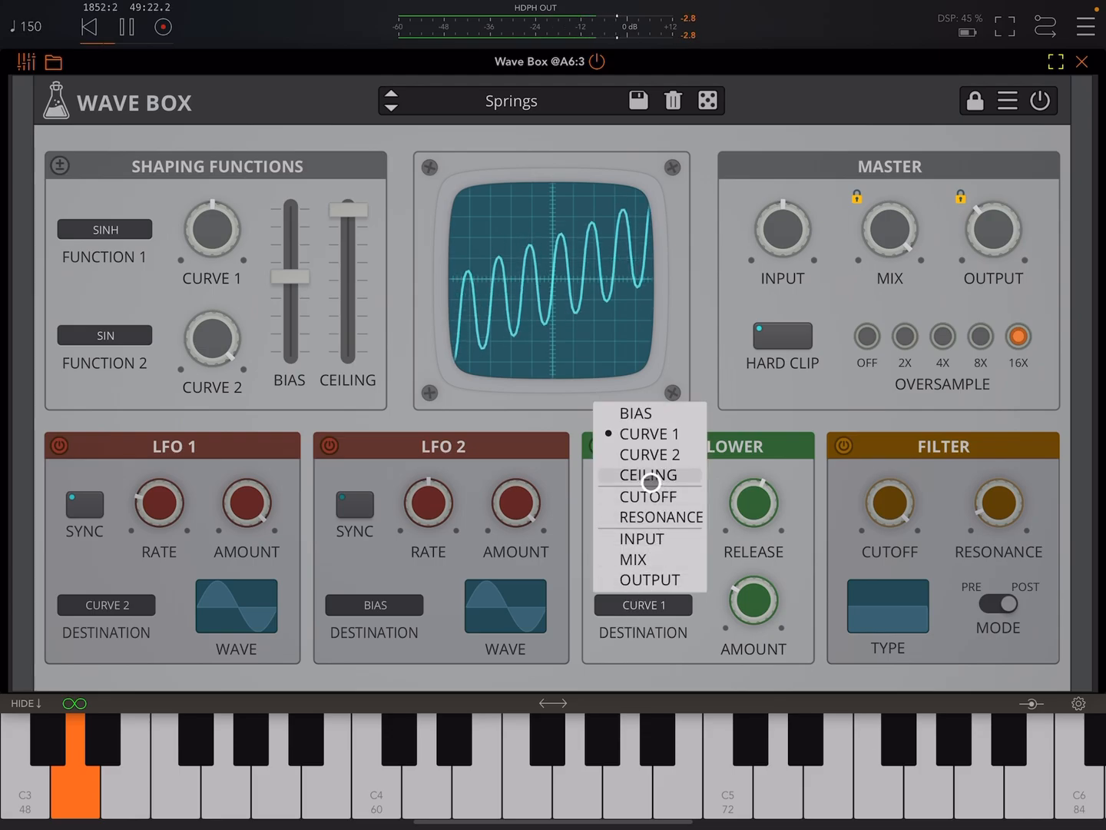
pyautogui.click(647, 474)
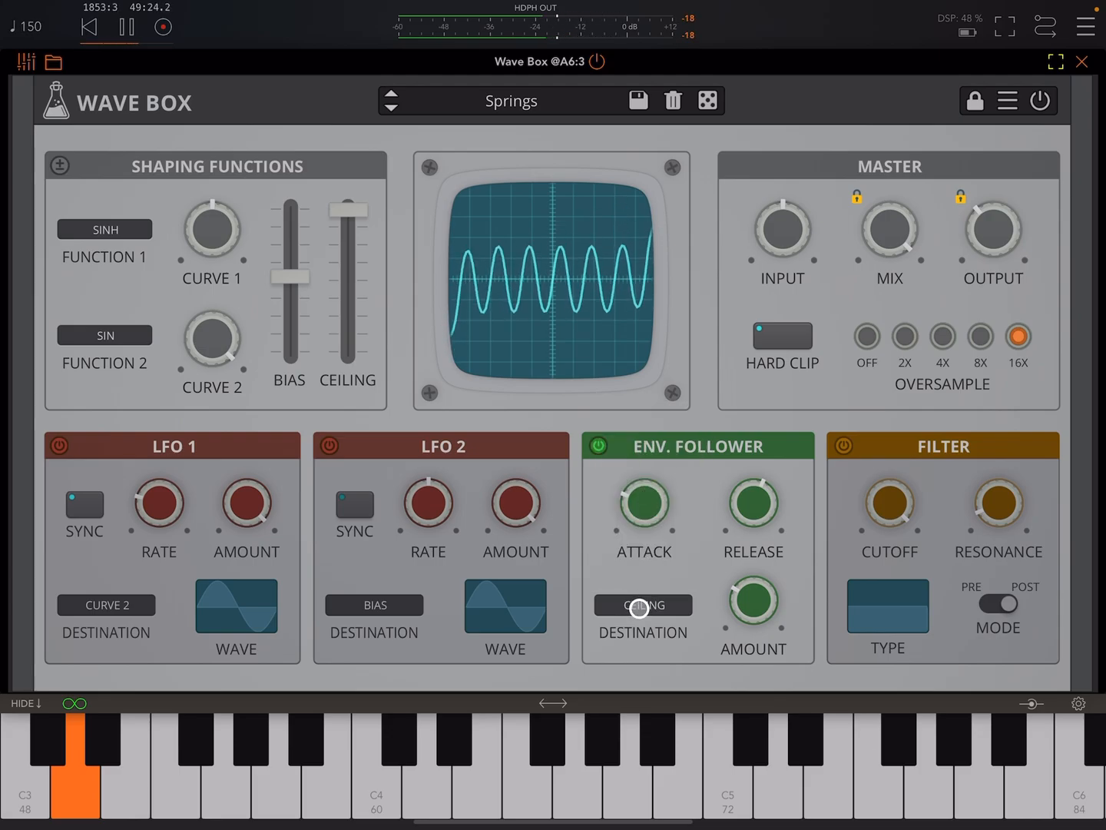
pyautogui.click(643, 605)
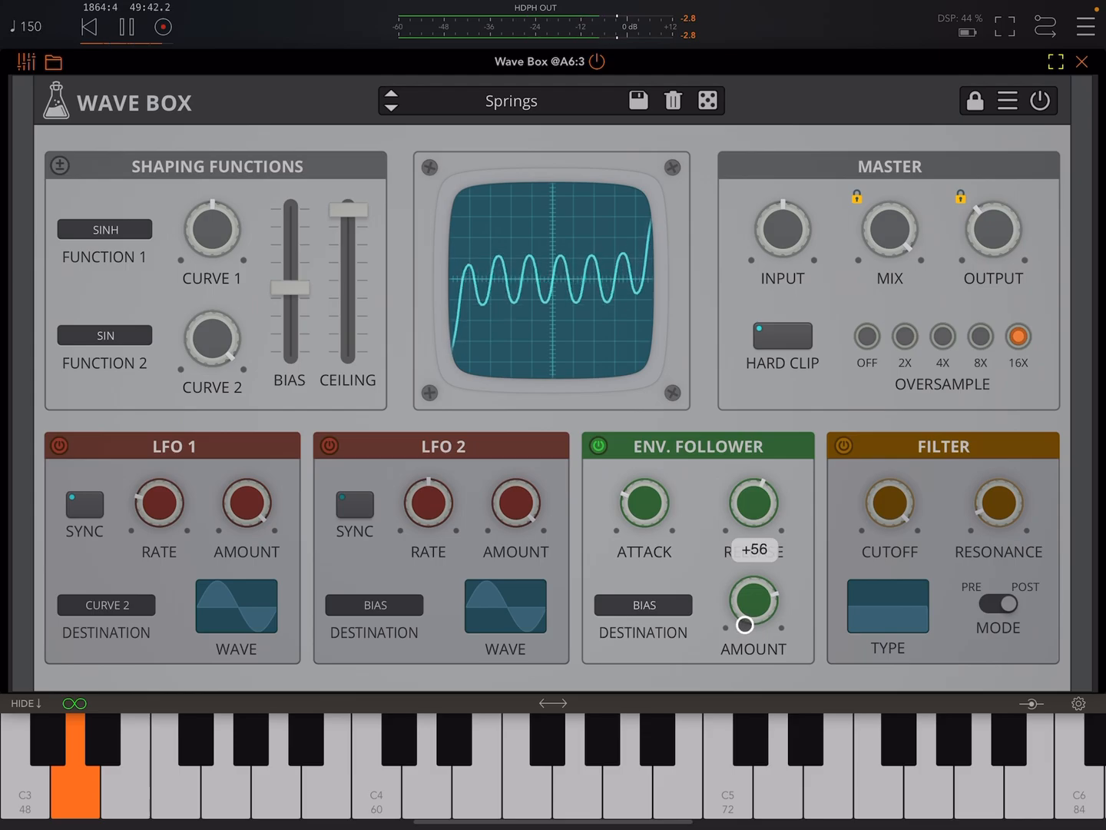
# Step: Route the envelope follower to filter Cutoff at +35 and change the filter type
pyautogui.click(642, 605)
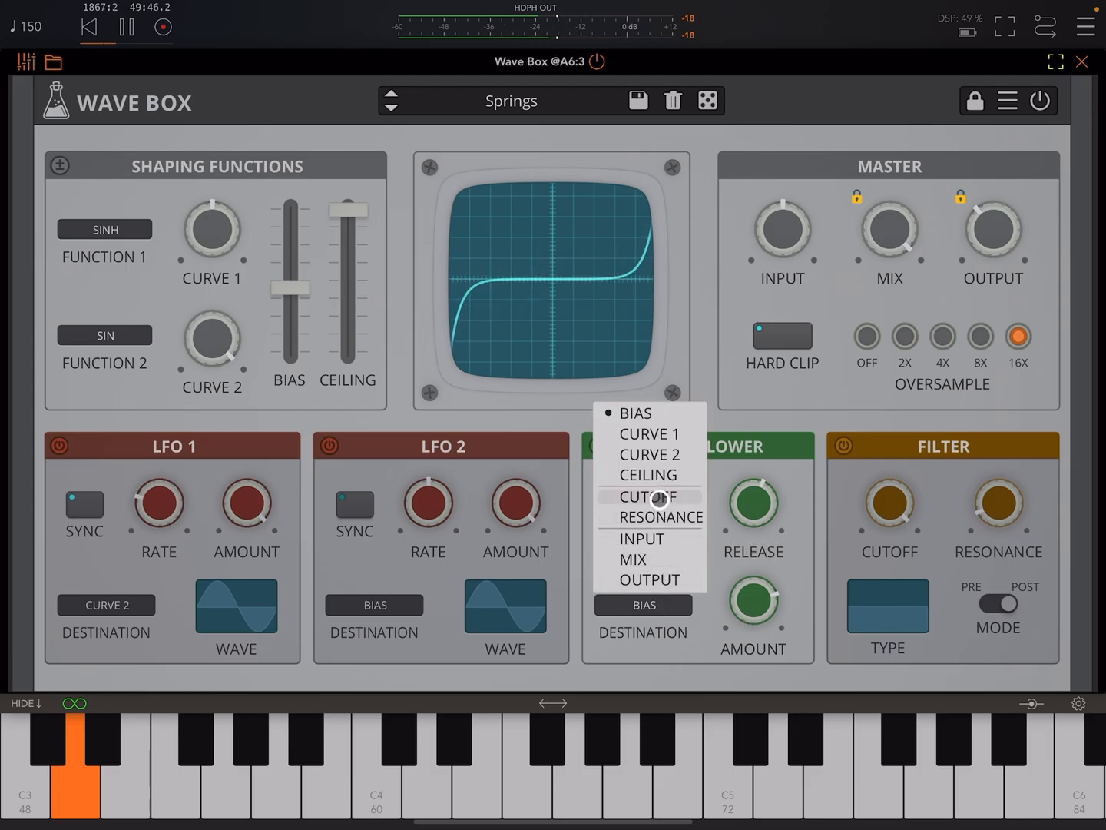
pyautogui.click(647, 495)
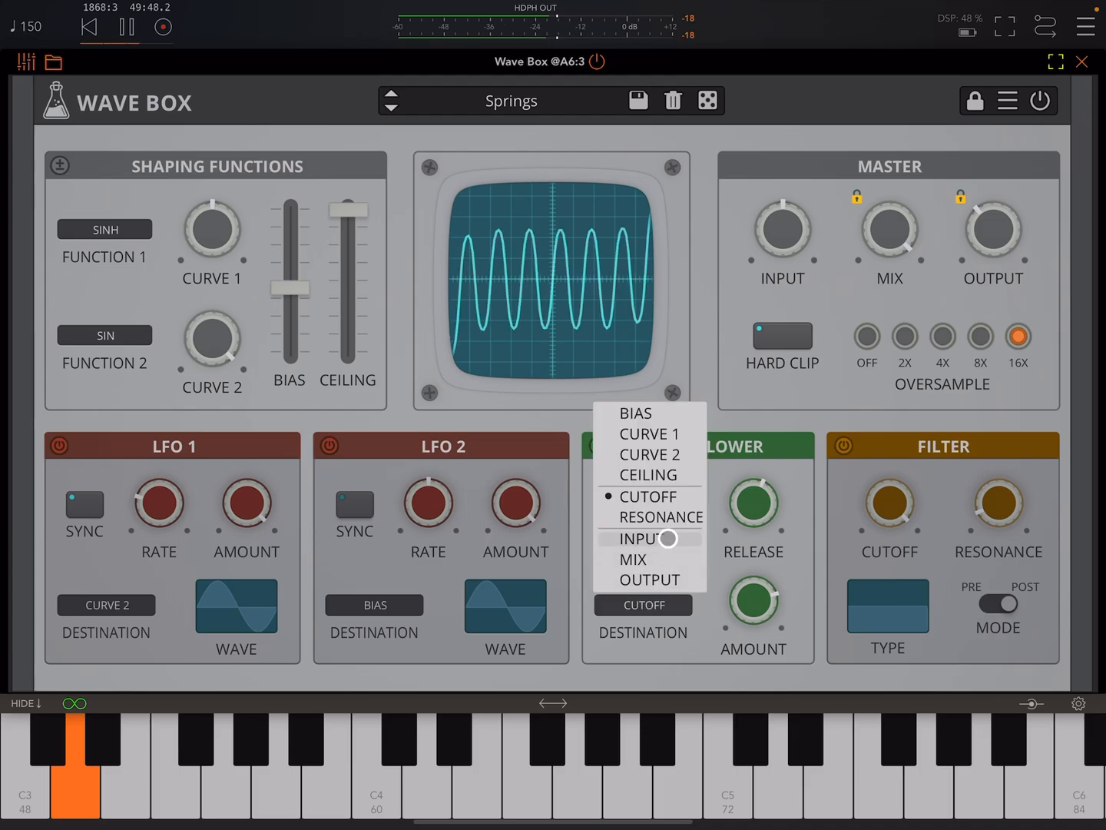
pyautogui.click(659, 516)
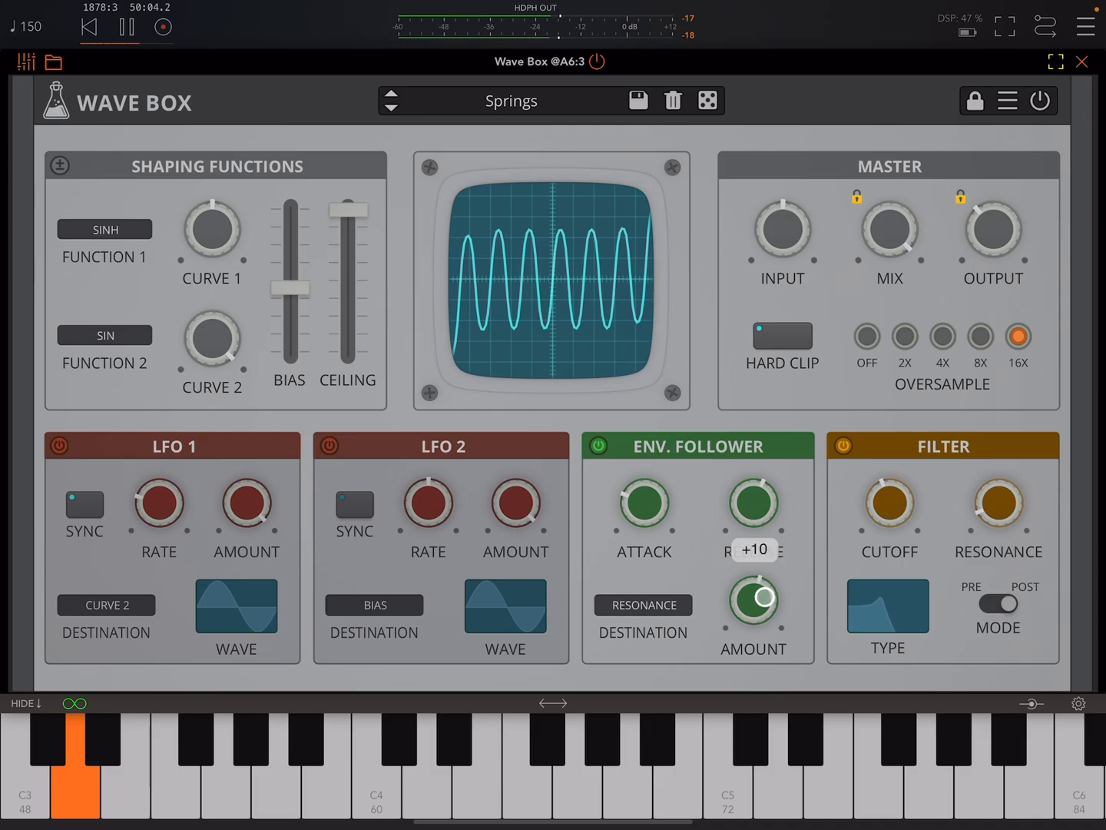
pyautogui.click(643, 604)
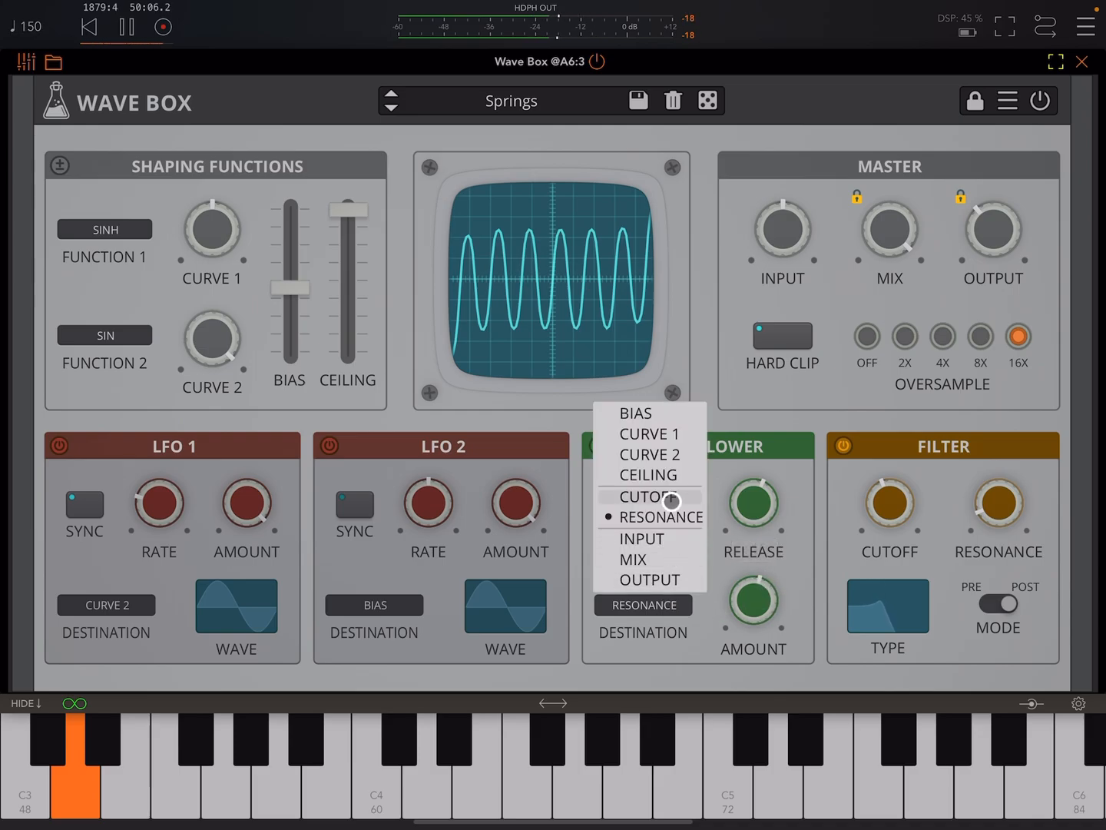
pyautogui.click(642, 496)
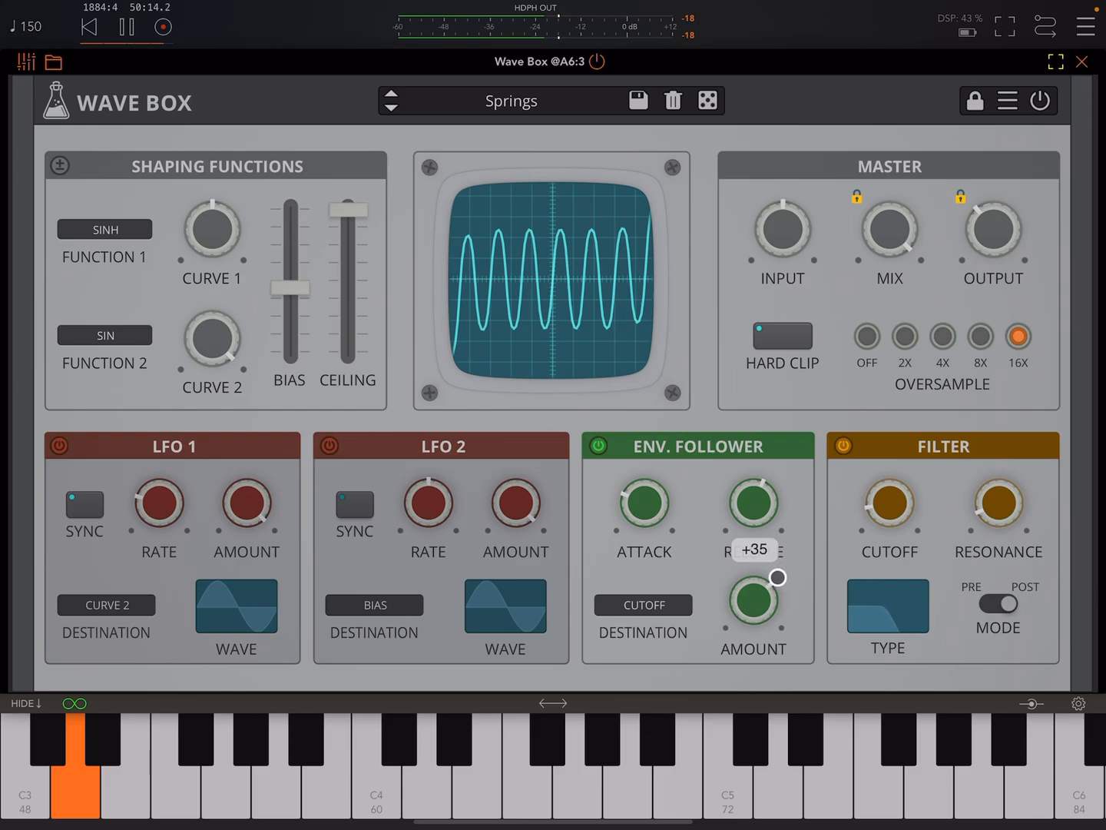
pyautogui.click(888, 607)
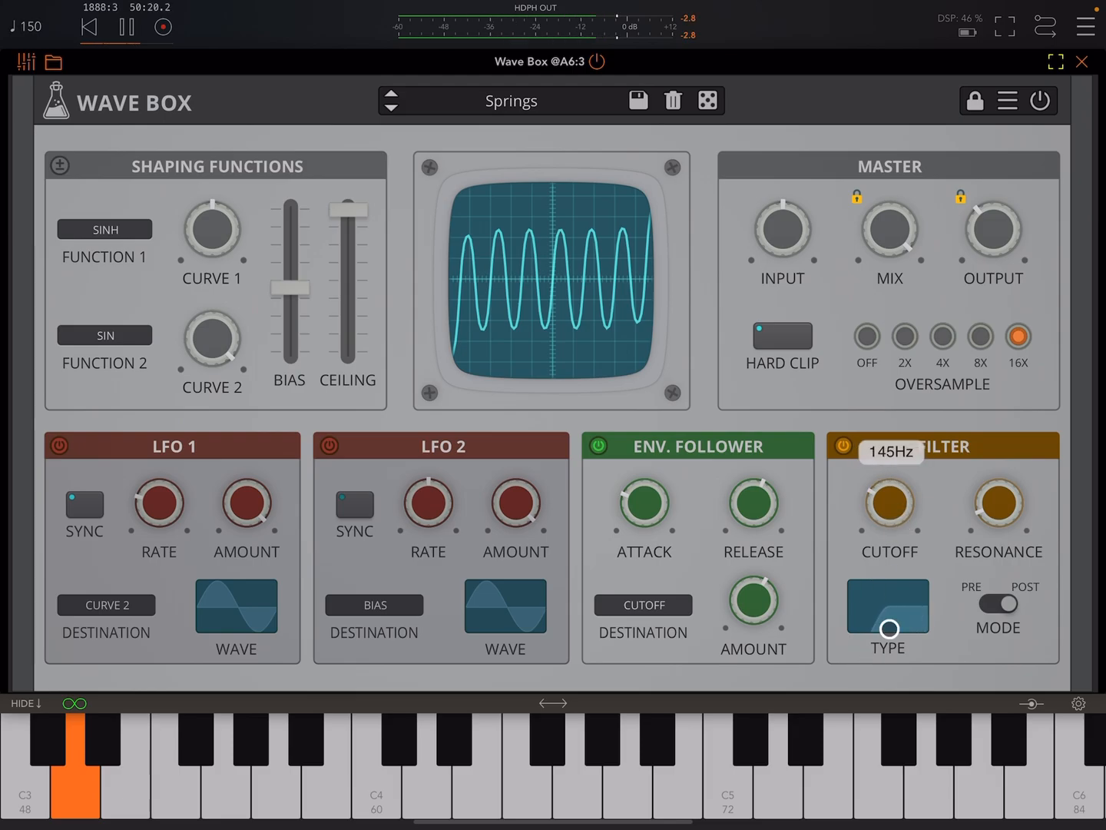
# Step: Cycle to a narrow peak filter response and sweep cutoff up to 6.6 kHz
pyautogui.click(888, 615)
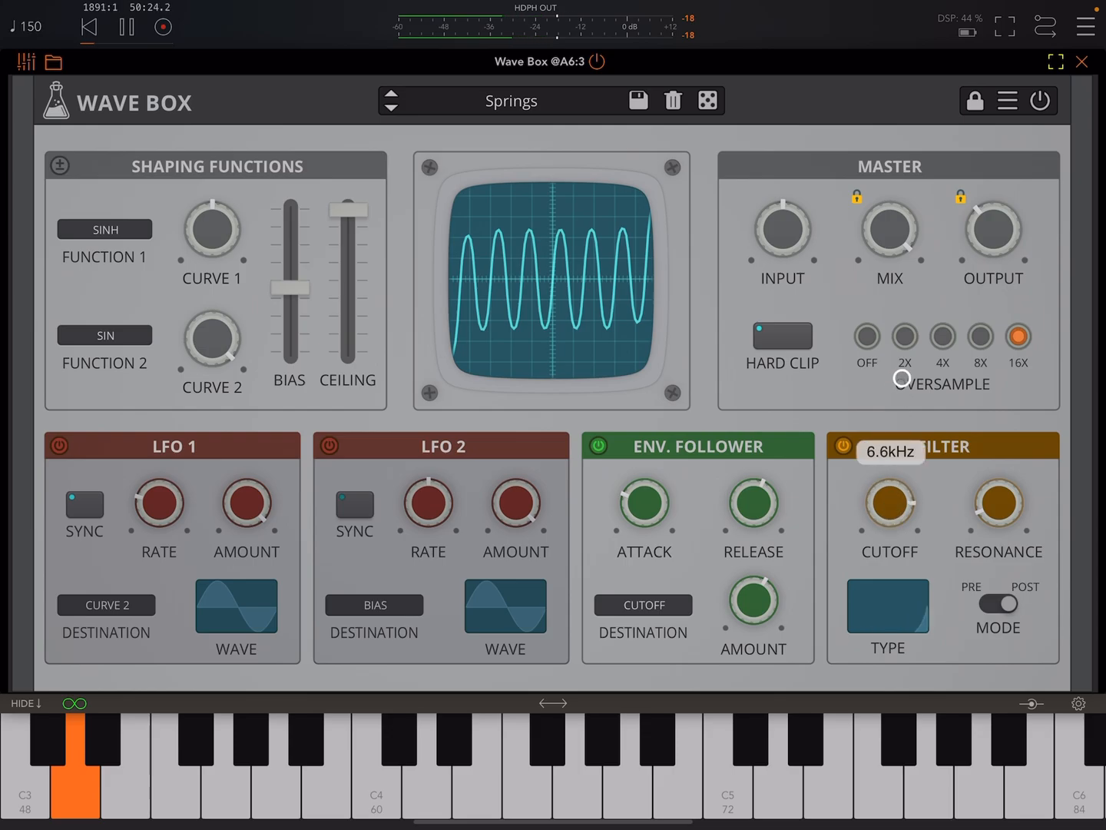
pyautogui.click(887, 605)
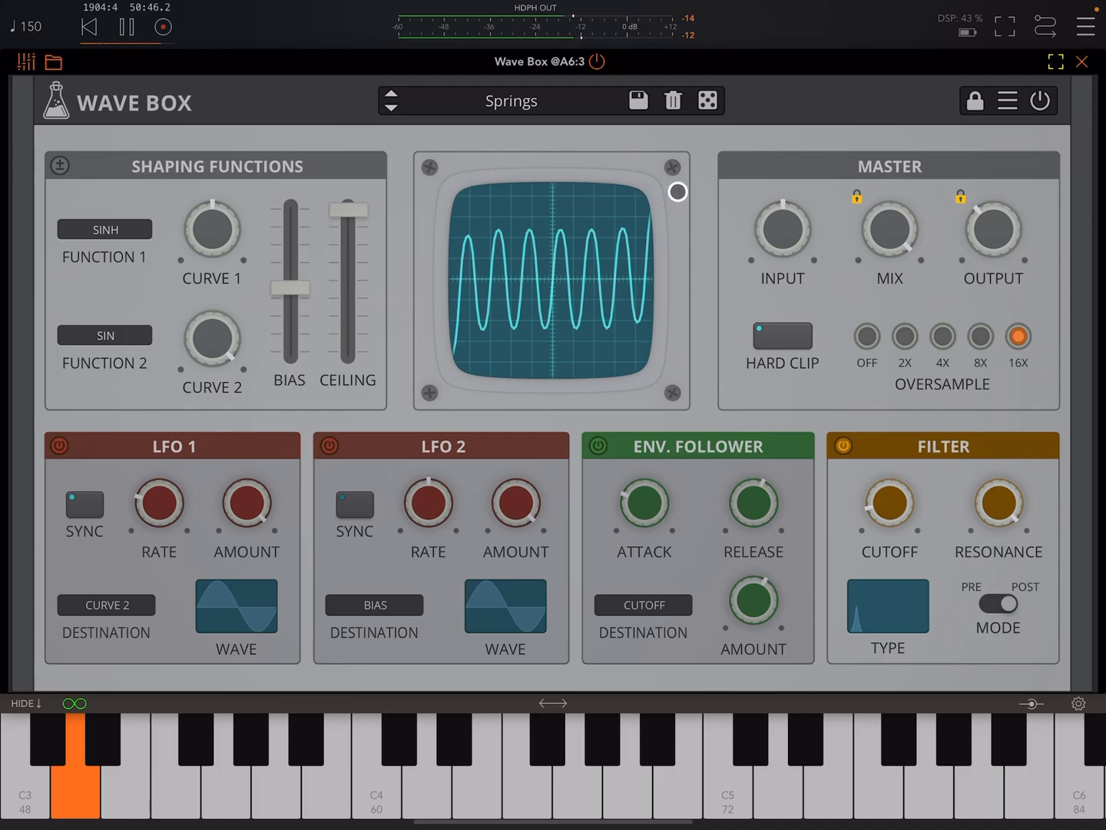
# Step: Load Supersonic [RM] and try oversampling Off, leaving it at 2X
pyautogui.click(390, 106)
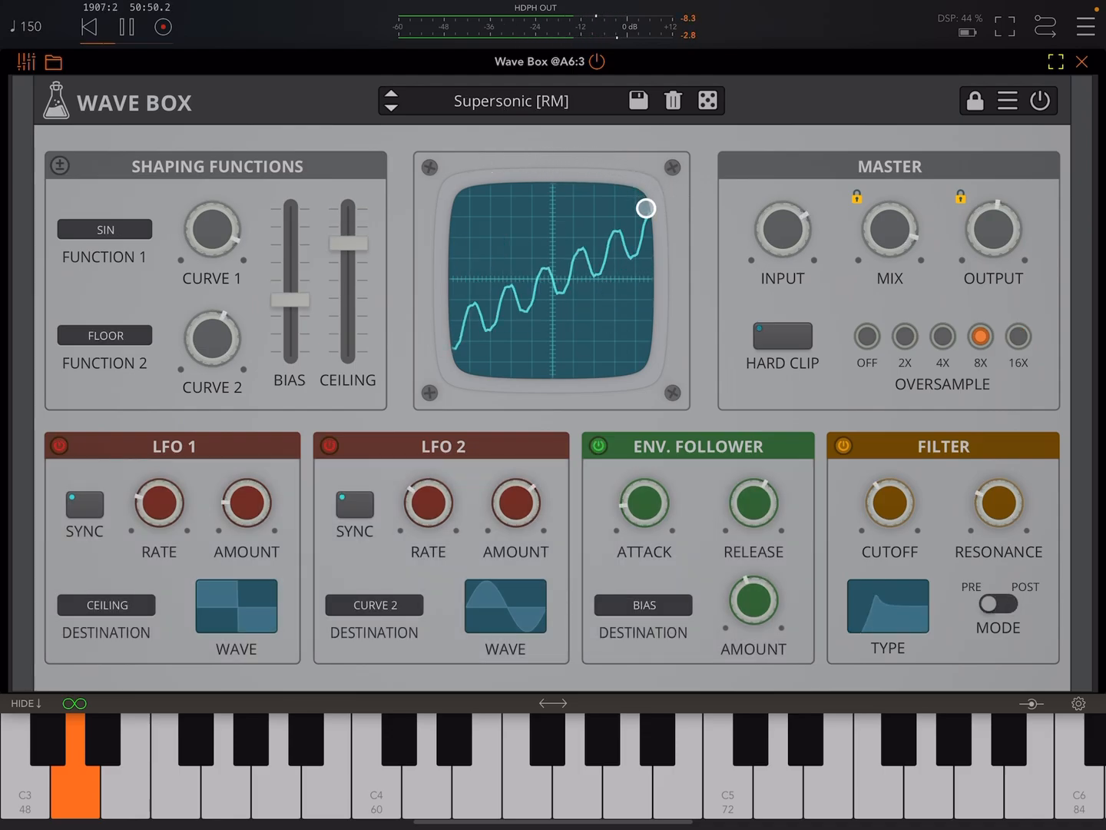
pyautogui.click(974, 101)
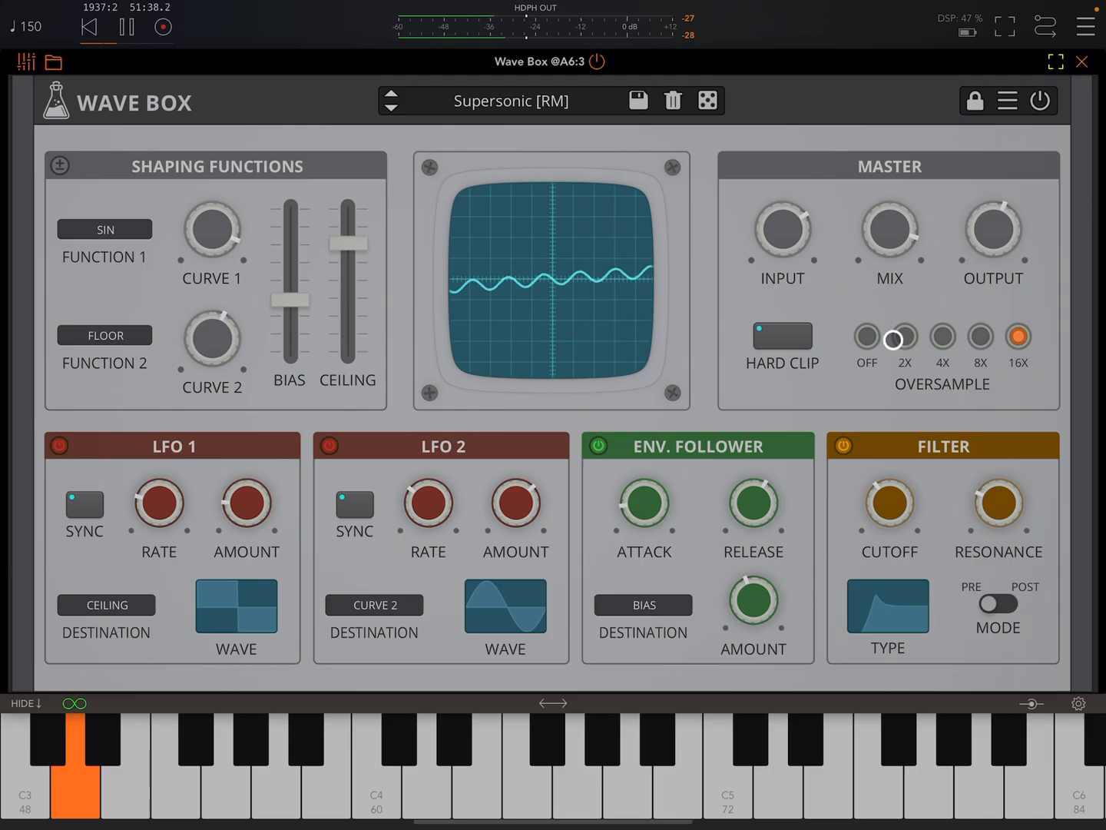
pyautogui.click(980, 347)
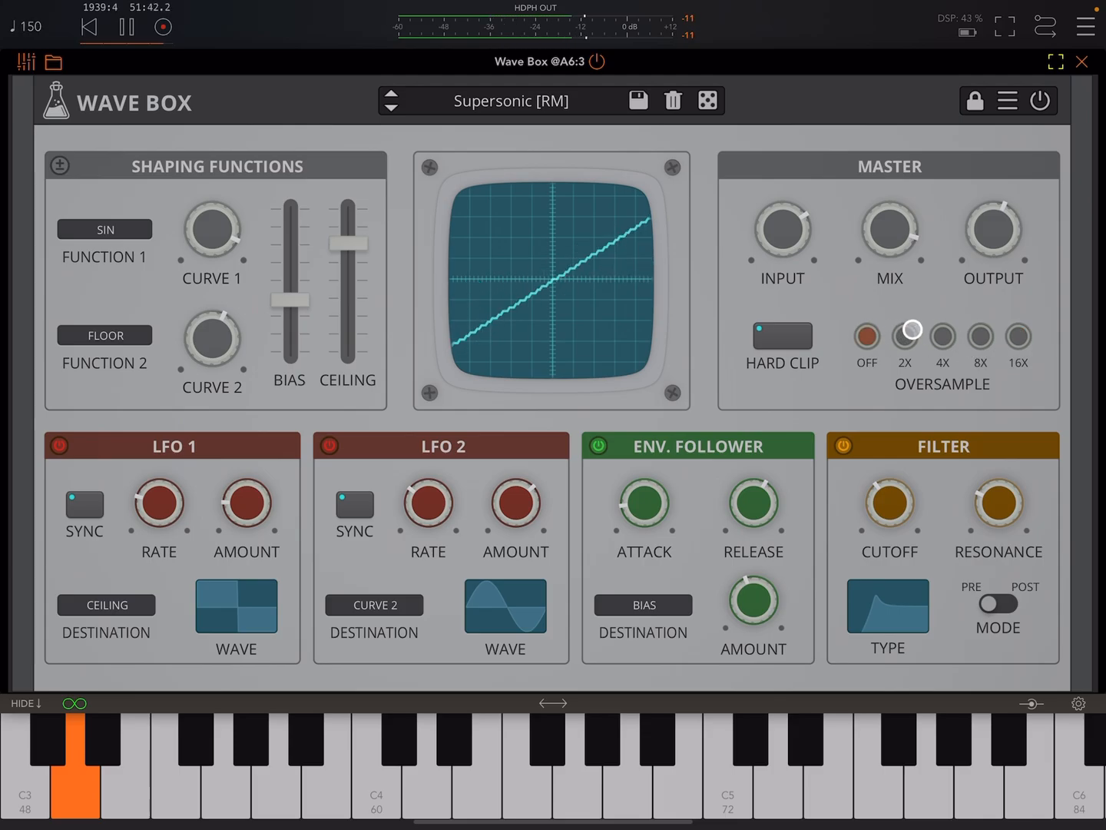
pyautogui.click(866, 339)
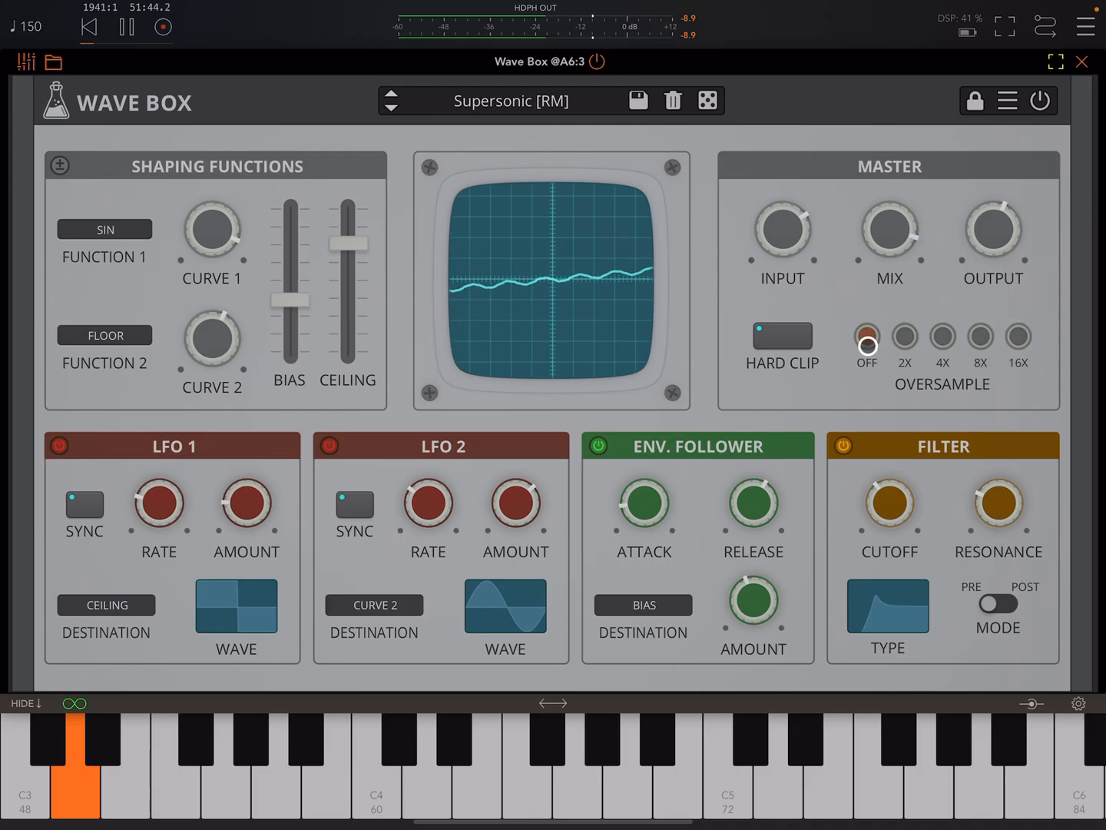
pyautogui.click(904, 338)
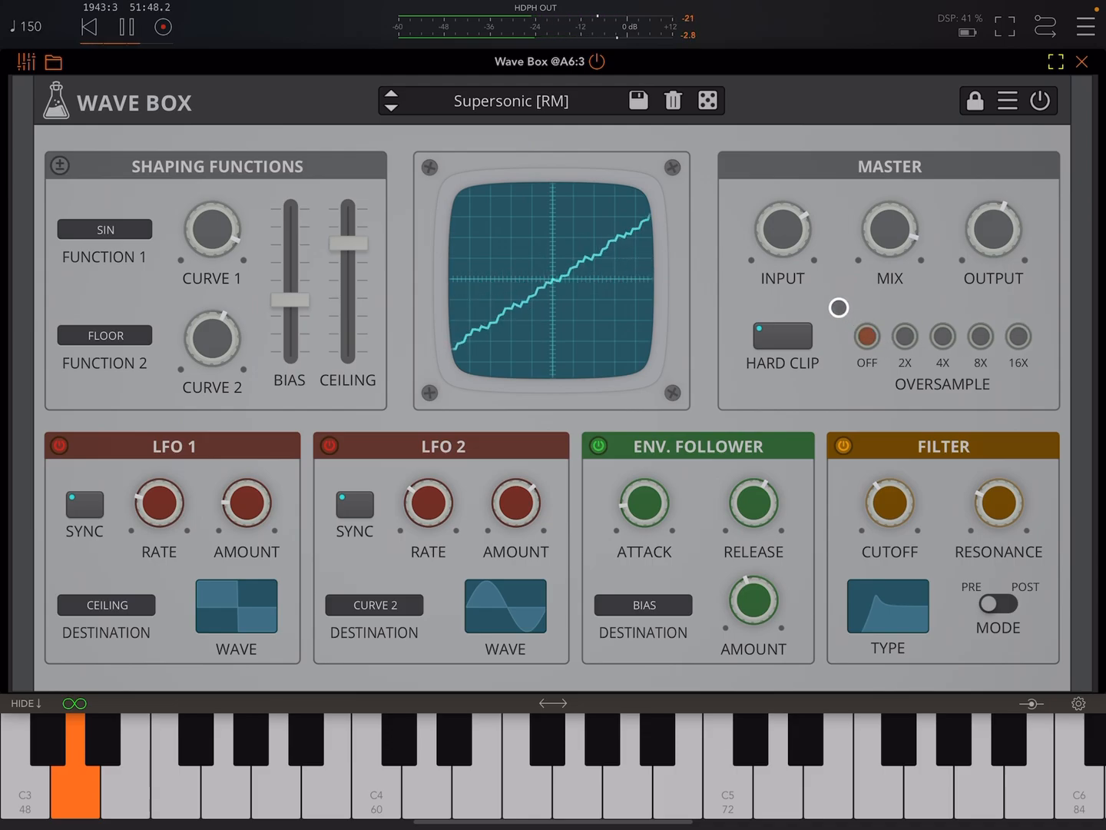
pyautogui.click(904, 336)
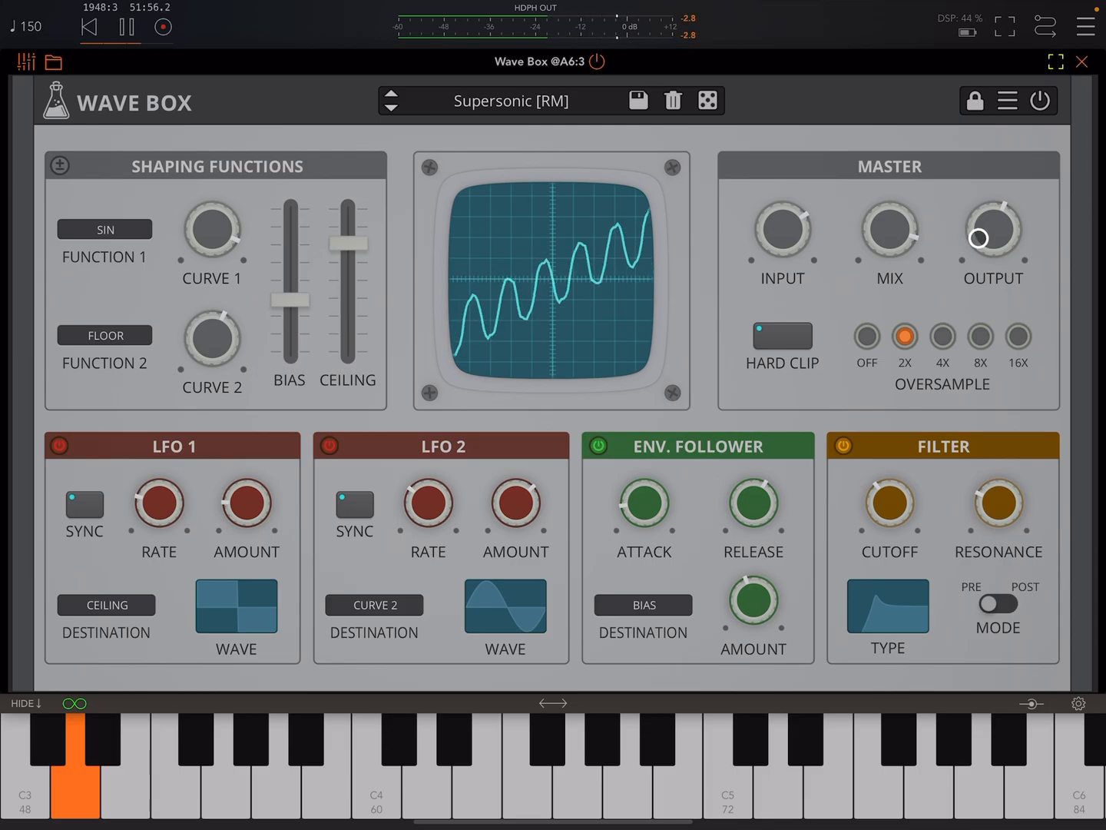
# Step: Adjust the output level at the top right of the plugin
pyautogui.click(1083, 61)
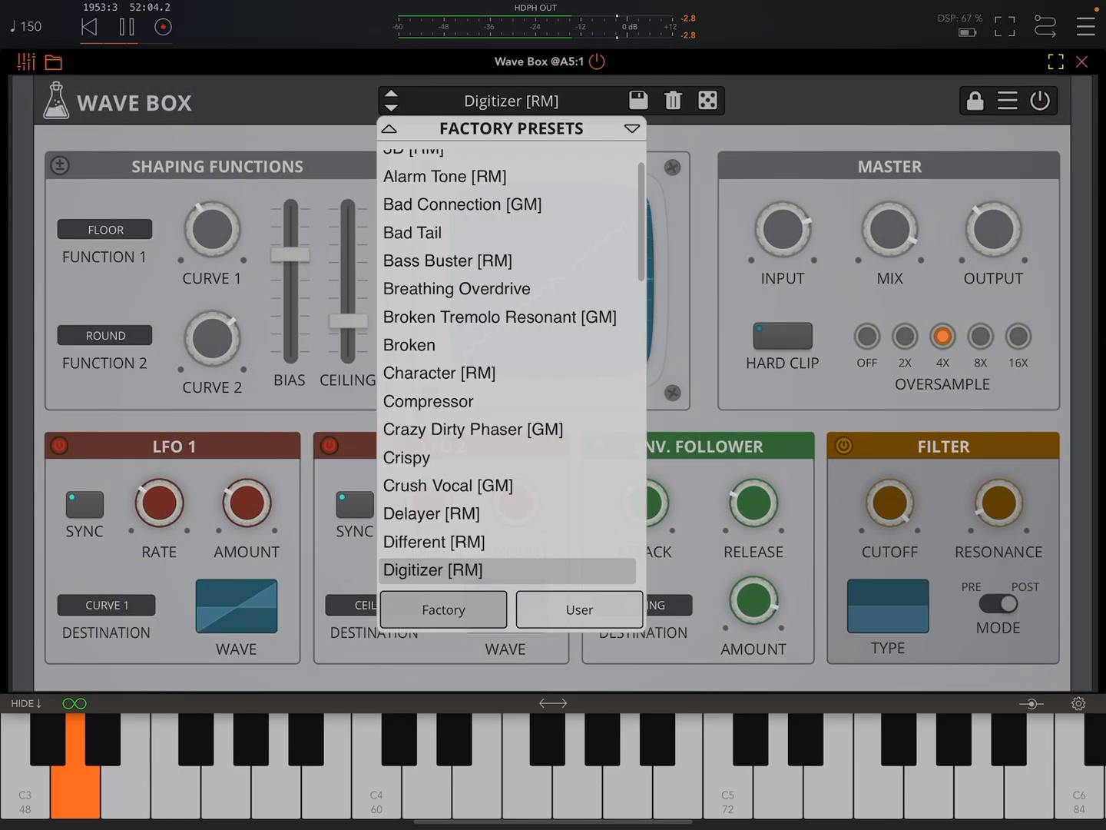
# Step: Step through Fade, Flutter, Freq Mod, Grooves and Growl to Inverter's Floor/Erf curve
pyautogui.click(412, 190)
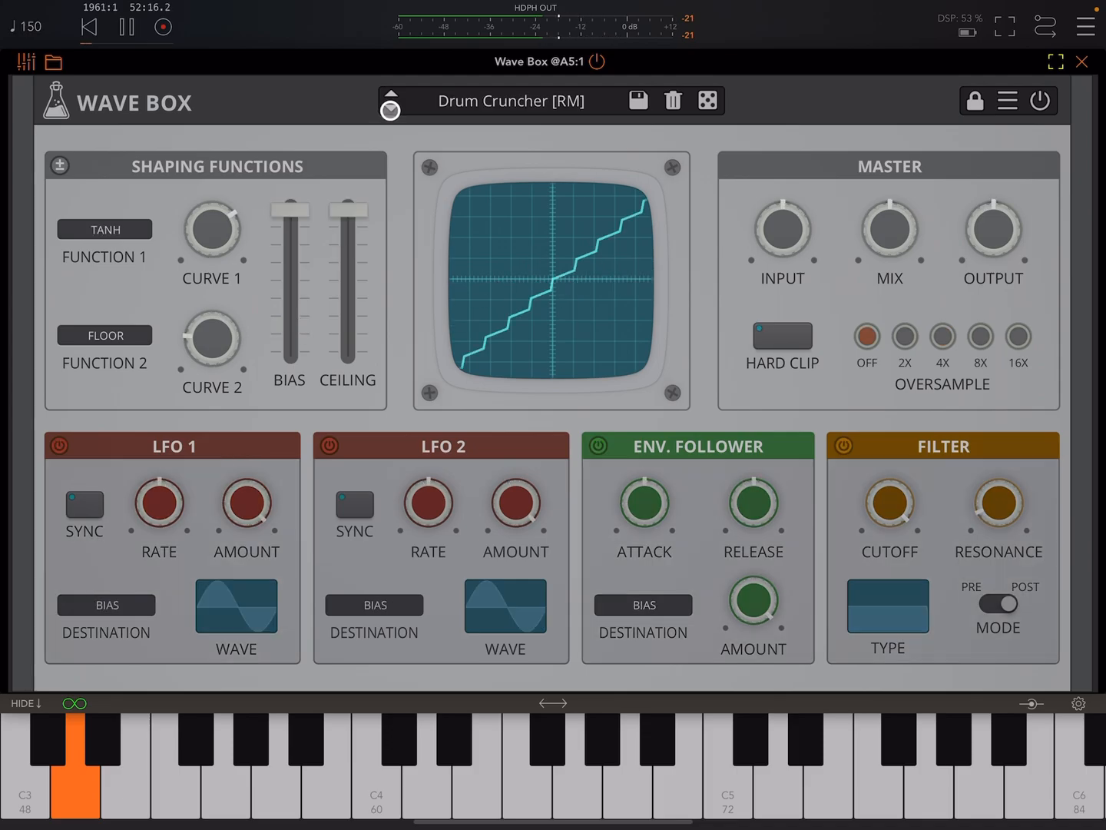
pyautogui.click(390, 110)
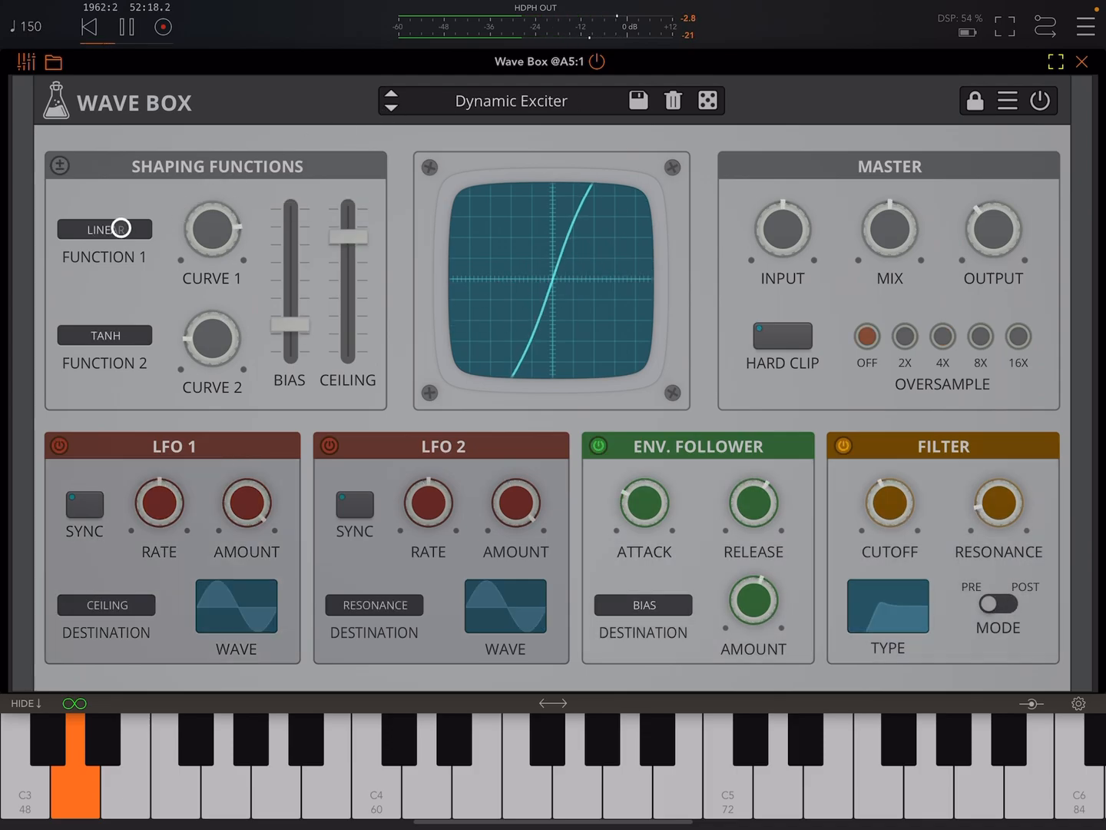
pyautogui.click(104, 335)
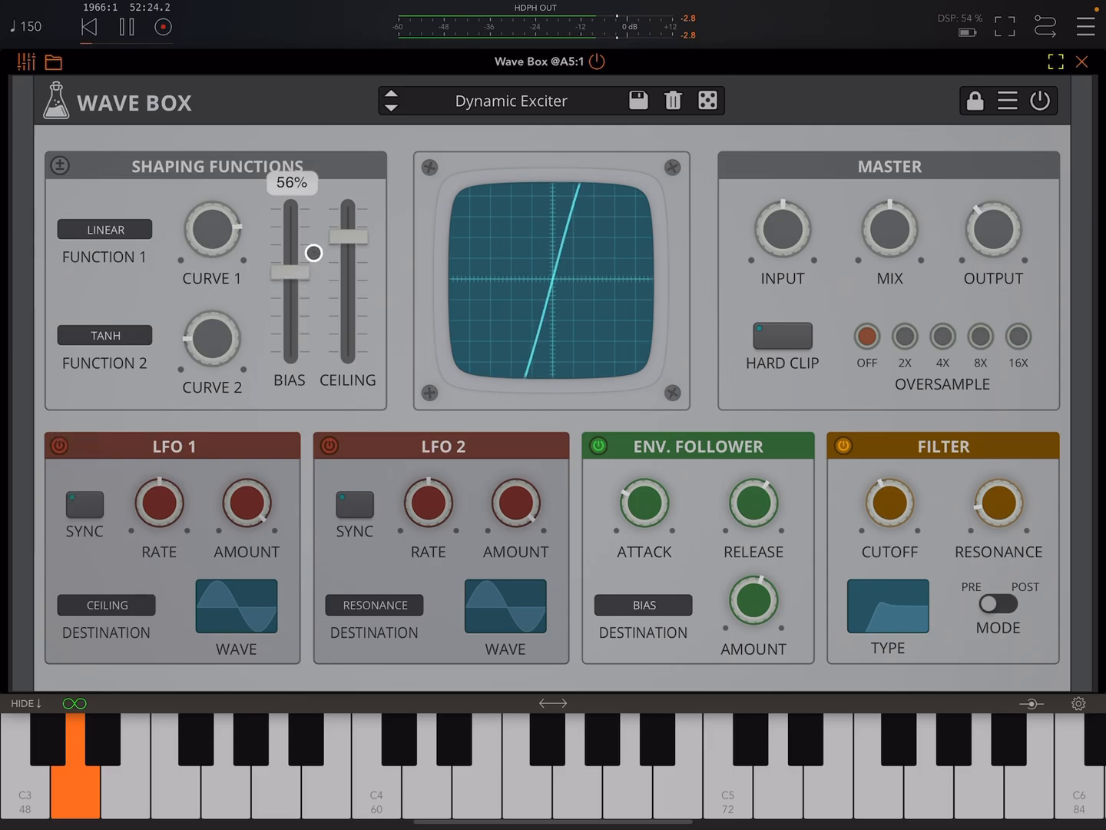
pyautogui.click(391, 94)
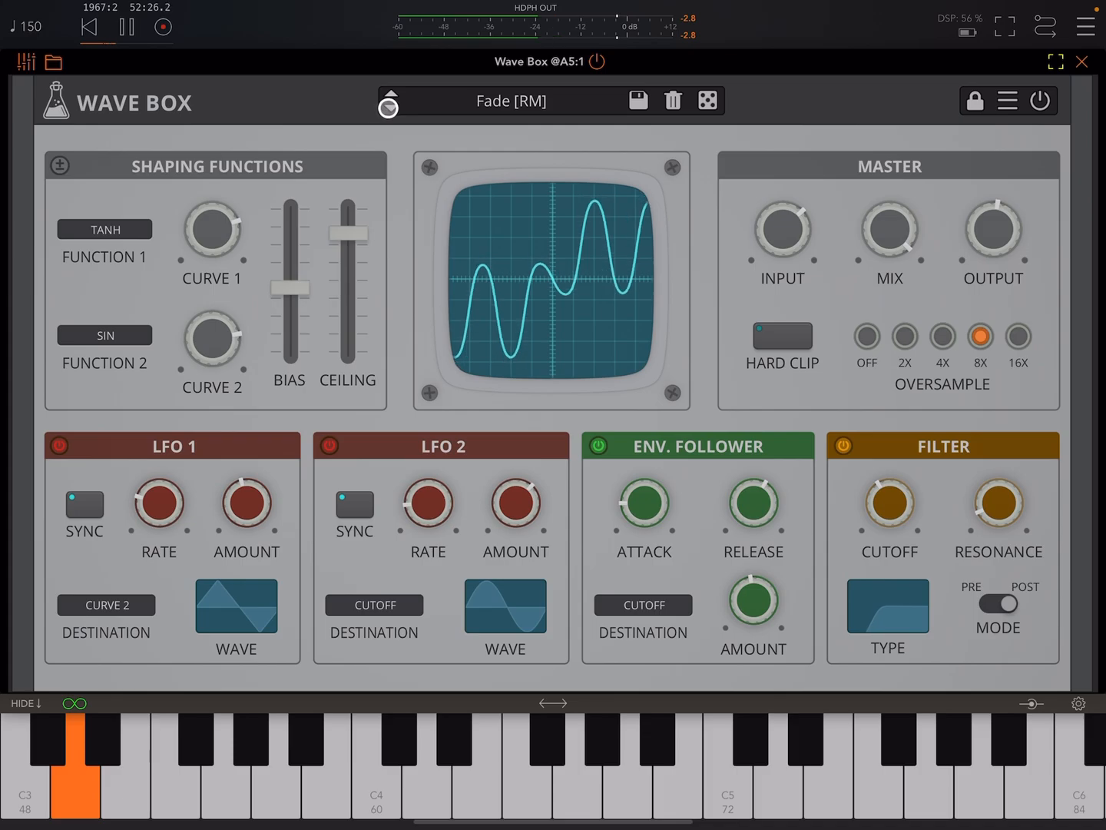
pyautogui.click(388, 102)
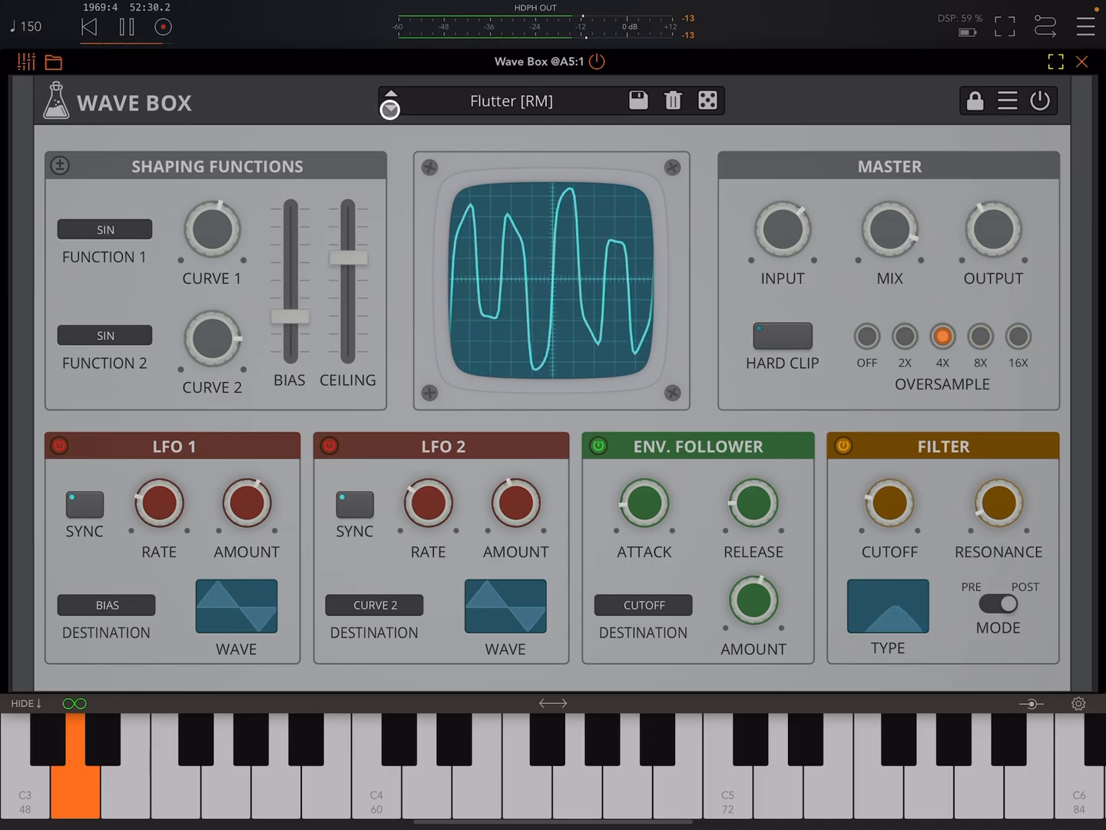
pyautogui.click(389, 109)
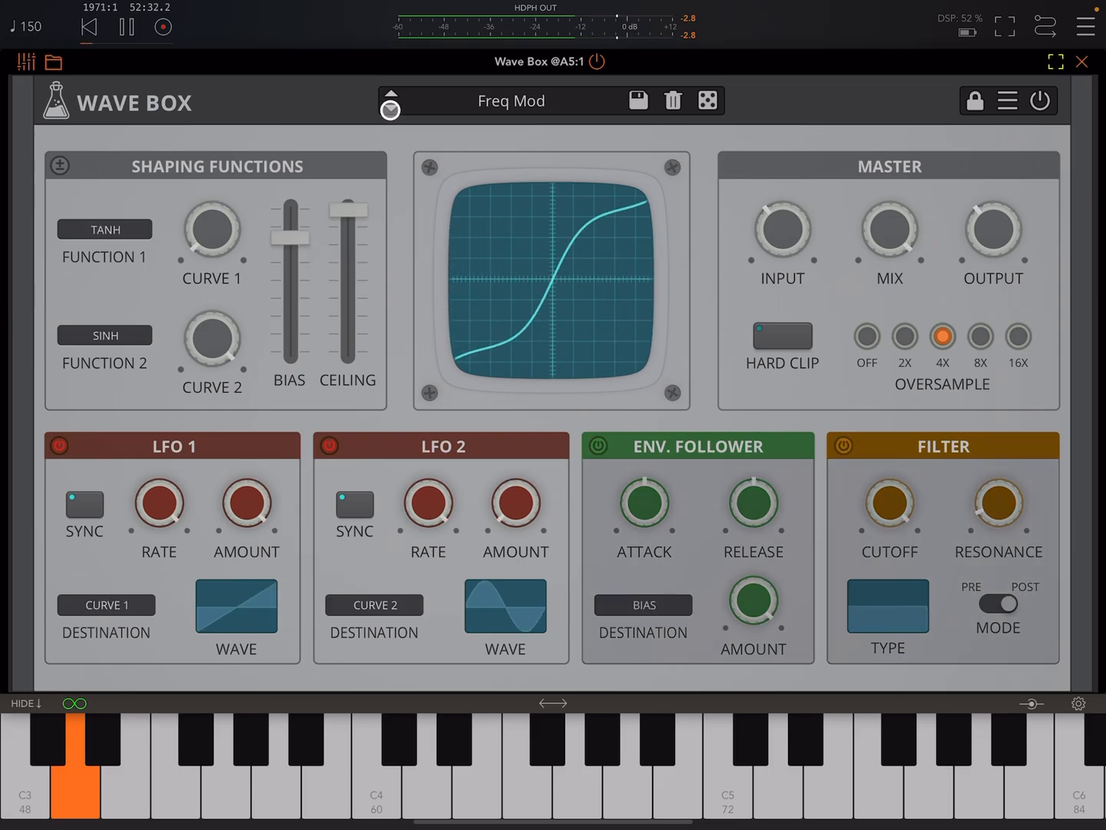
pyautogui.click(391, 110)
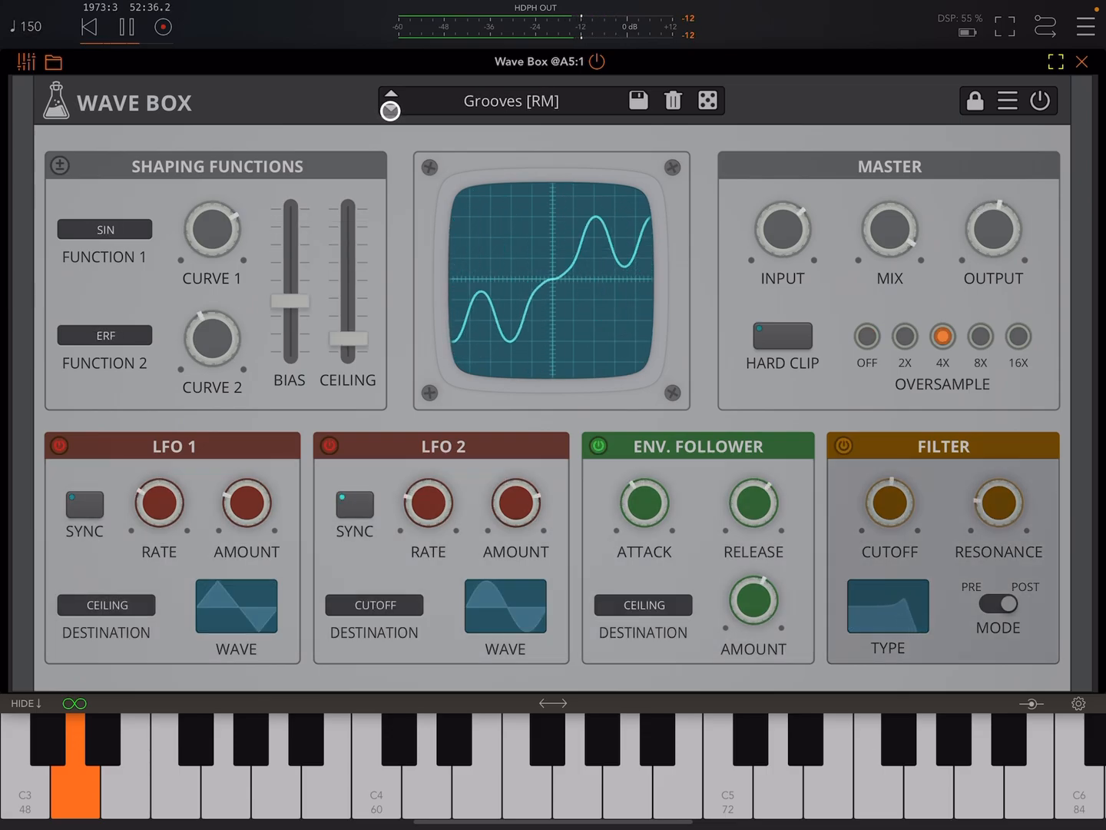
pyautogui.click(390, 110)
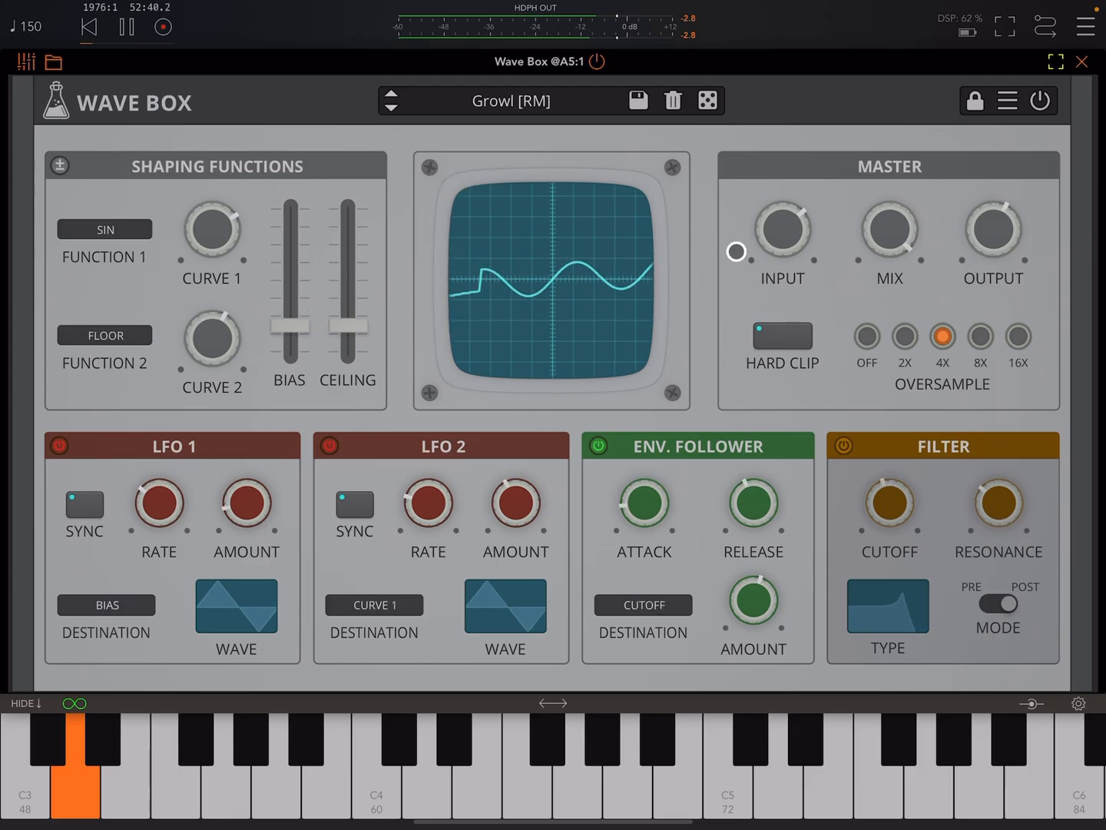
pyautogui.click(390, 95)
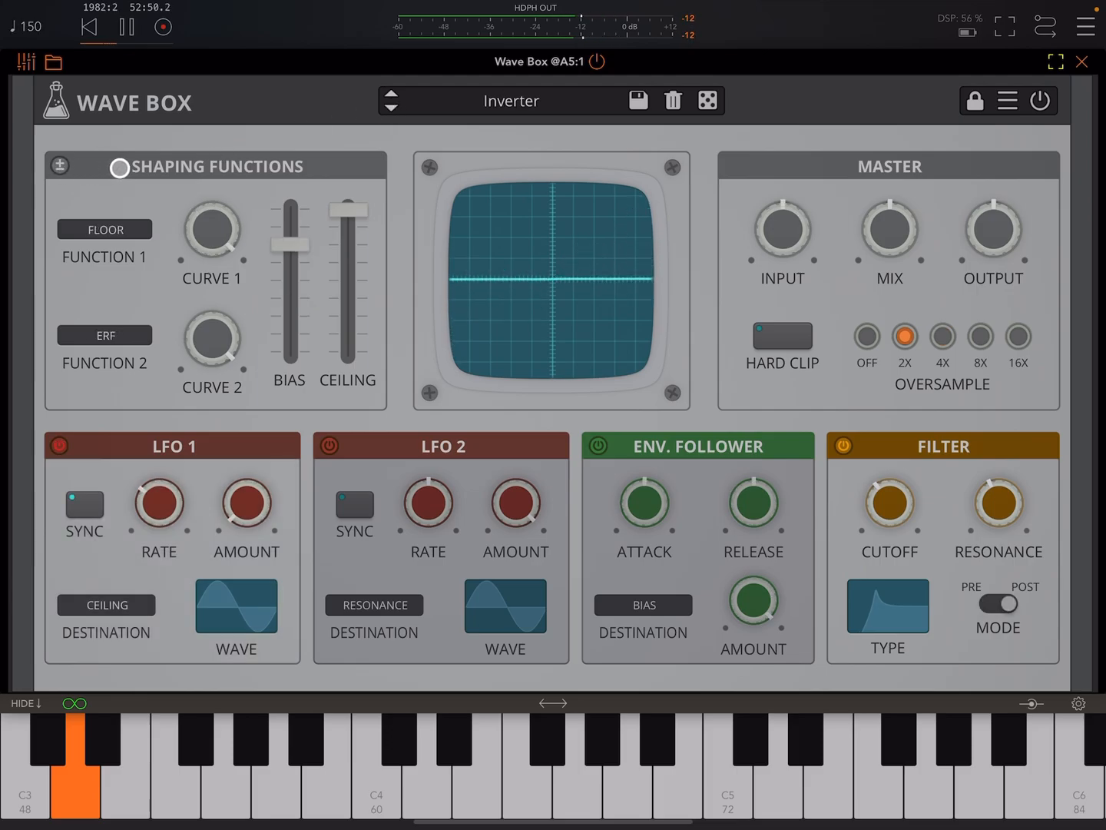
pyautogui.click(120, 167)
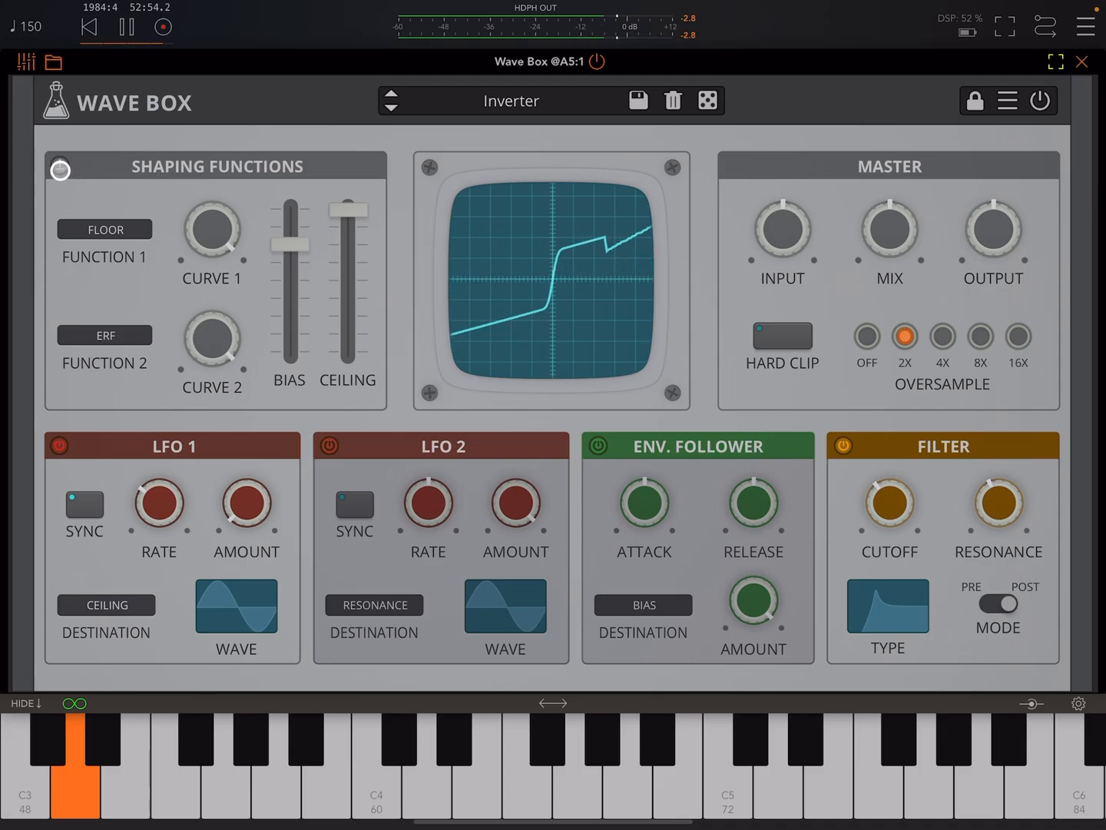
pyautogui.click(60, 170)
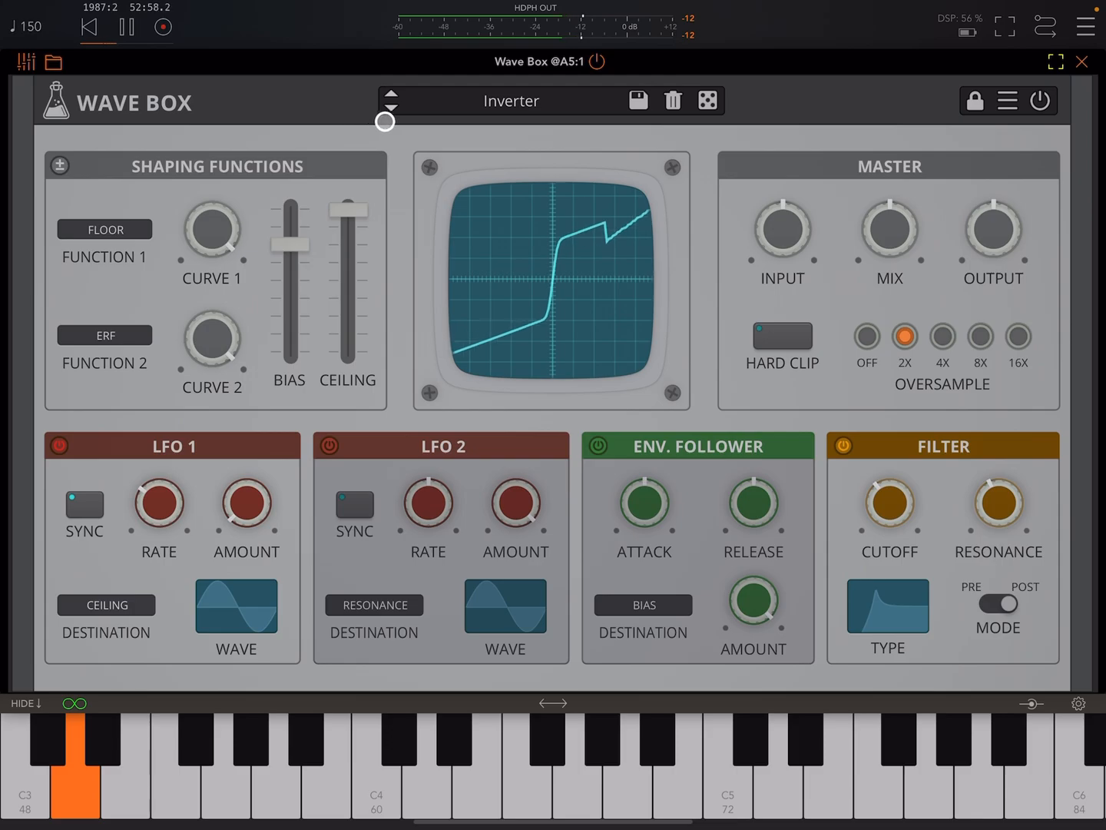
# Step: Load LoFi Phase, check LFO 1 stays on Curve 1, and toggle LFO 2 off and on
pyautogui.click(391, 93)
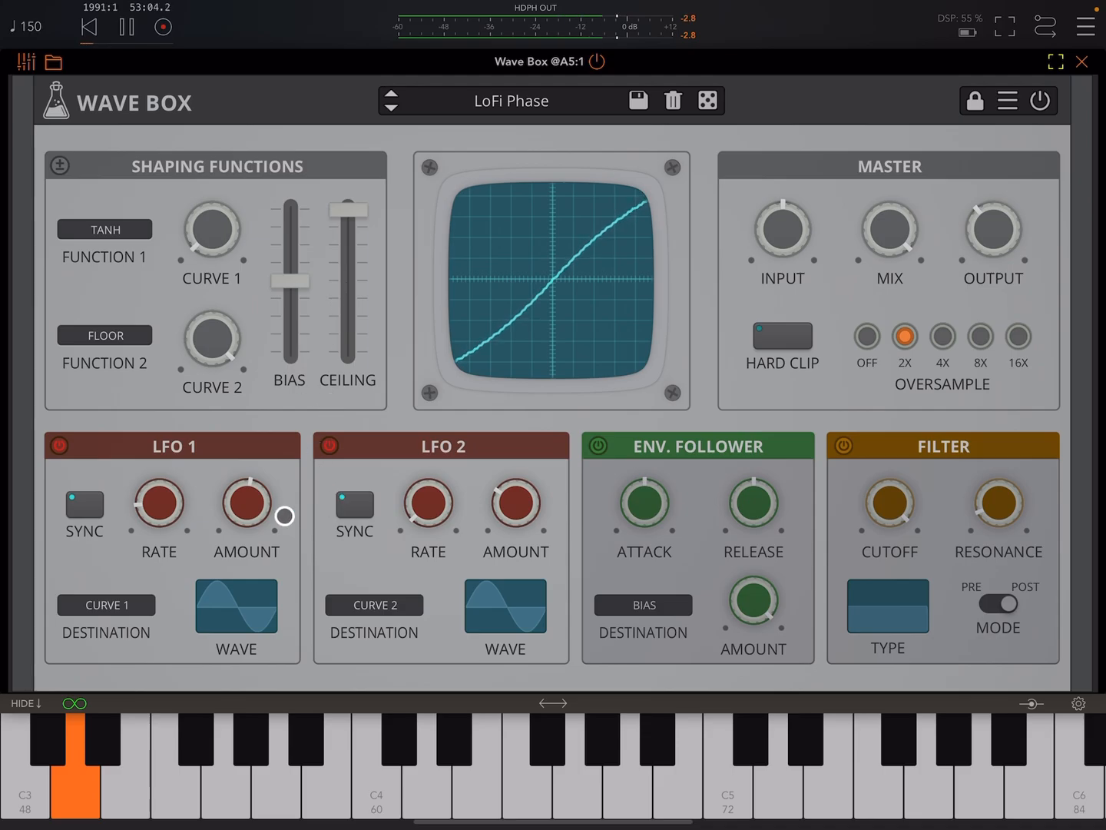
pyautogui.click(106, 604)
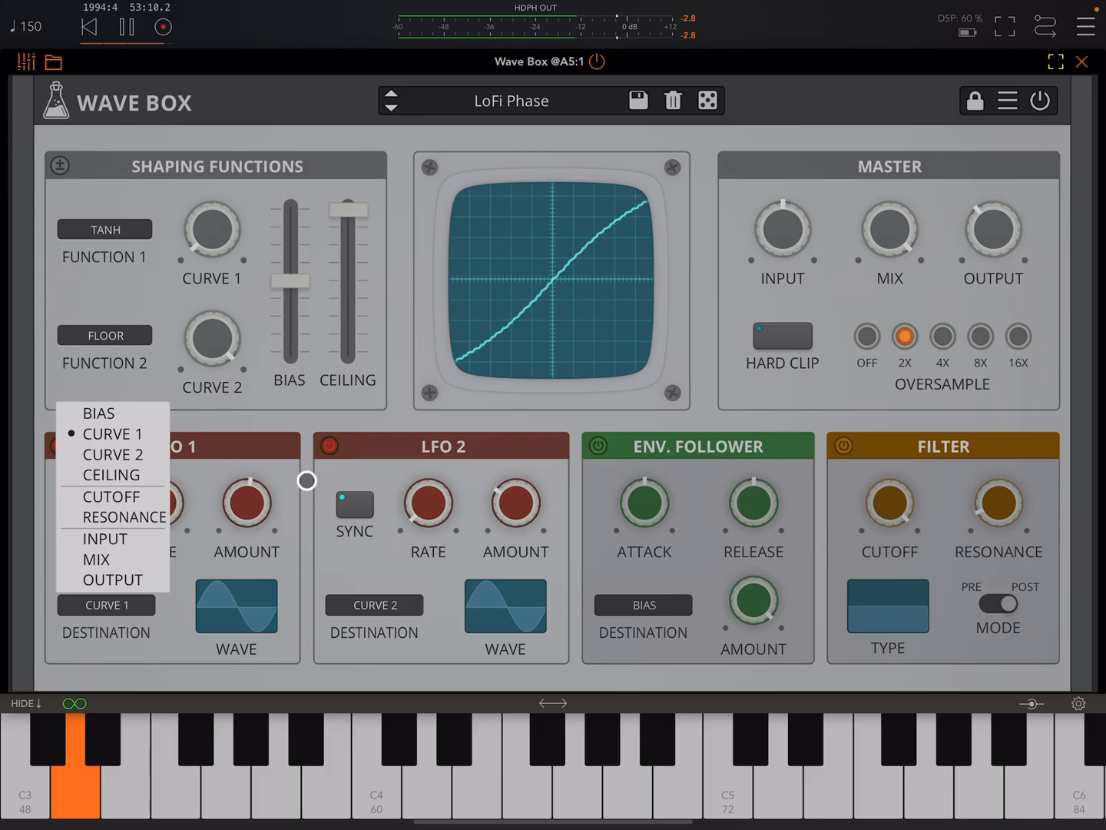
pyautogui.click(106, 433)
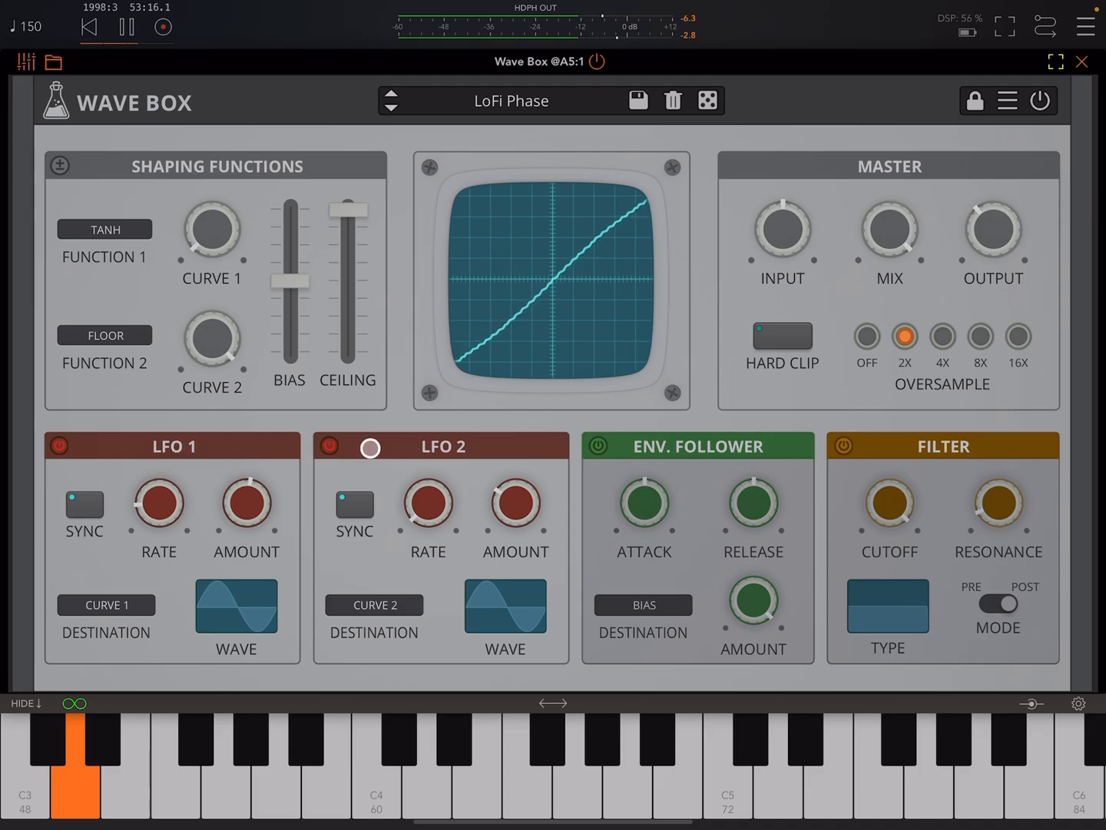
pyautogui.click(331, 447)
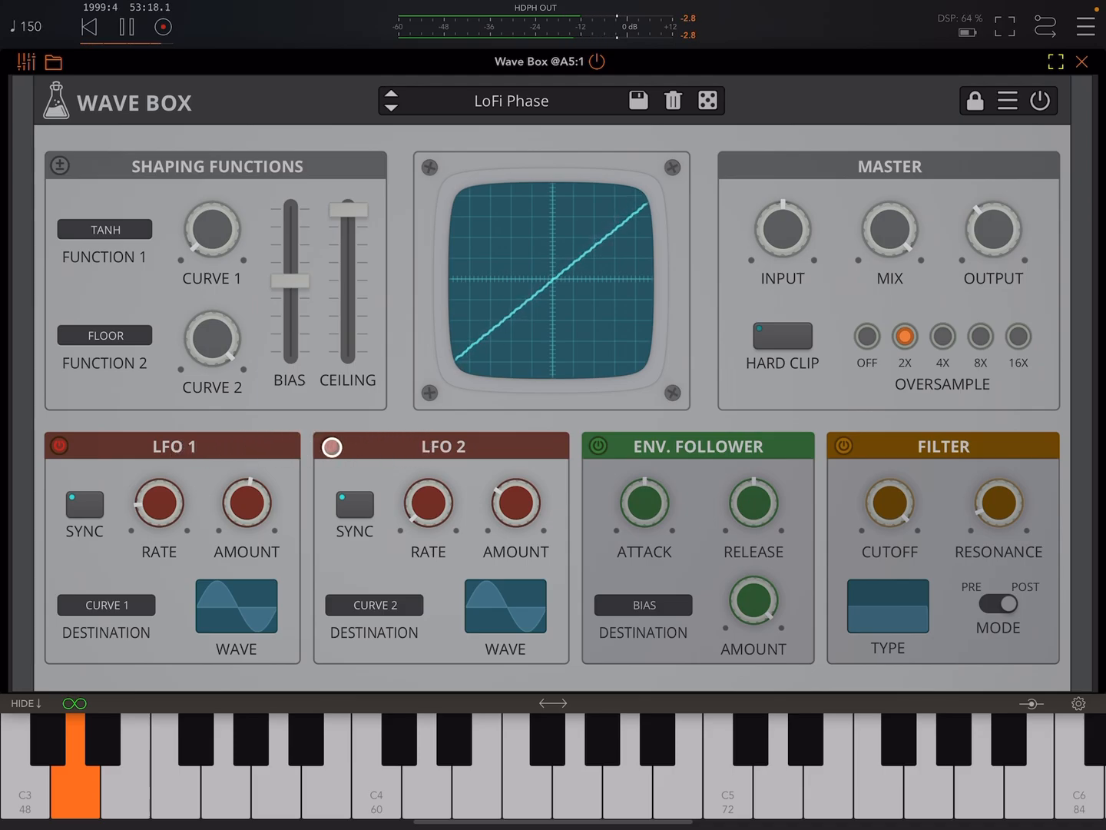
pyautogui.click(332, 446)
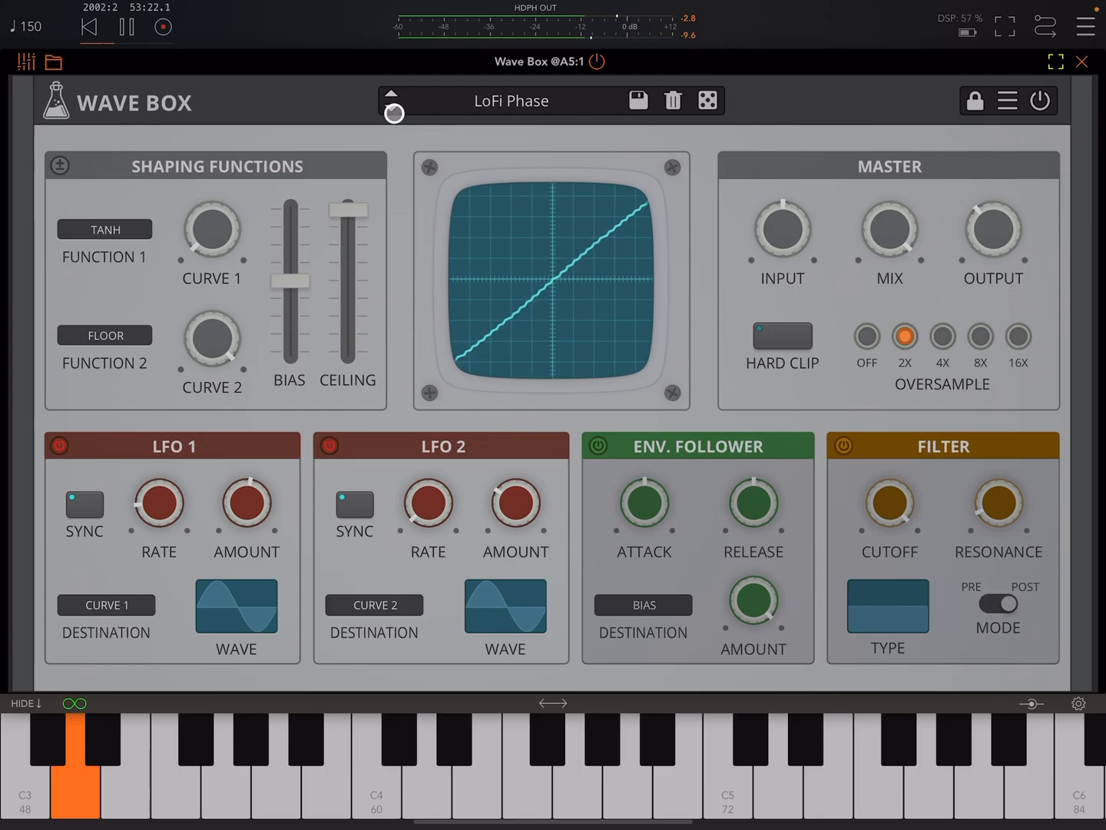
# Step: Step through Lost, Network Transmission, Pump and Springs to Tanh Movement
pyautogui.click(392, 112)
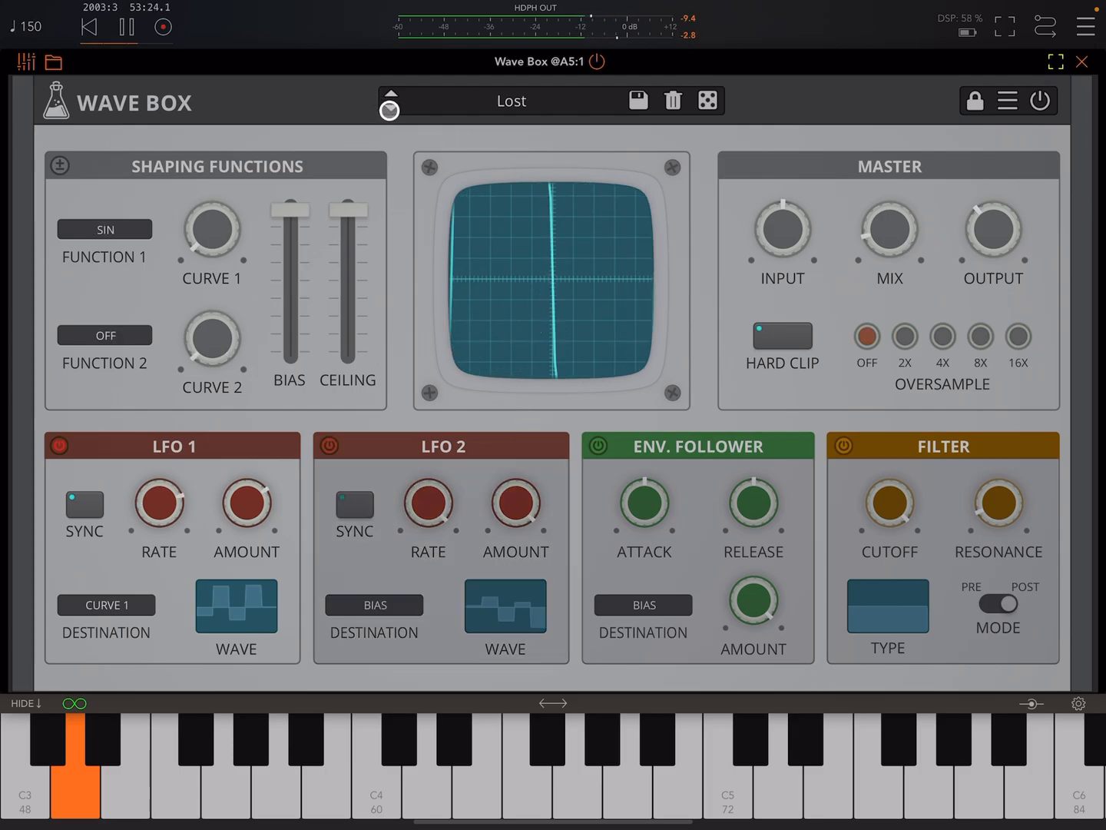
pyautogui.click(389, 108)
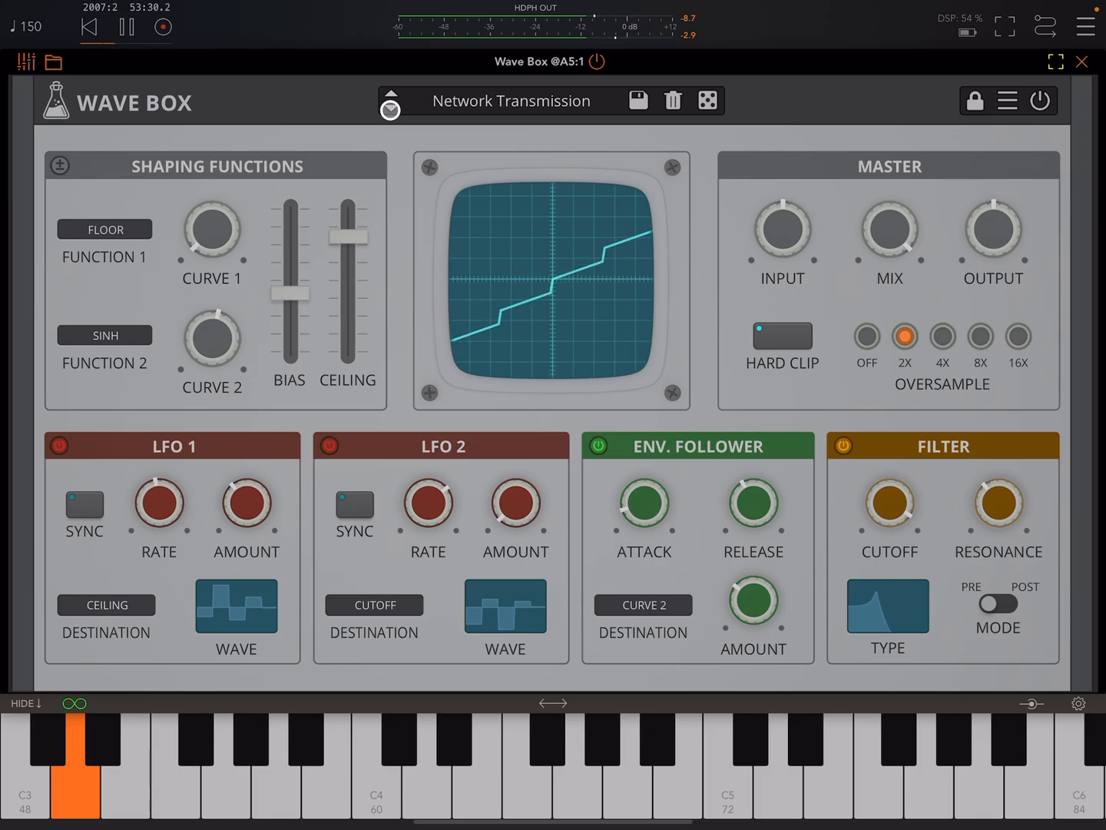
pyautogui.click(391, 110)
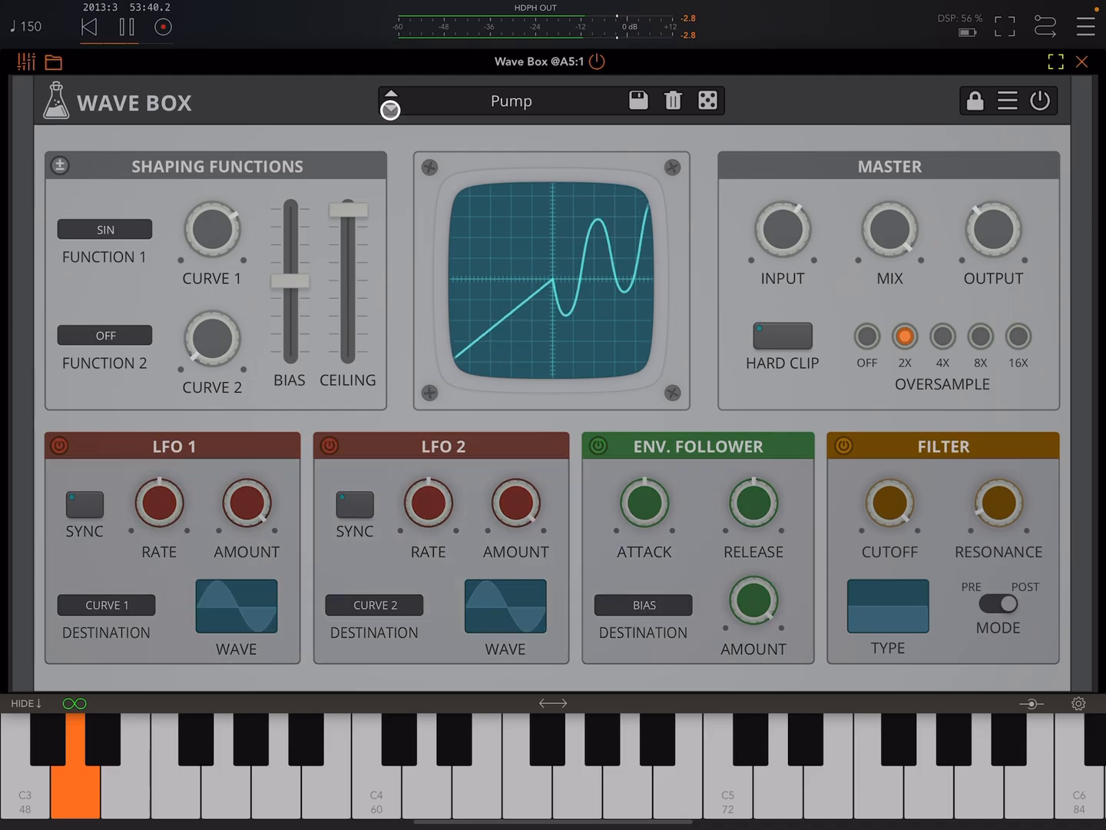
pyautogui.click(390, 109)
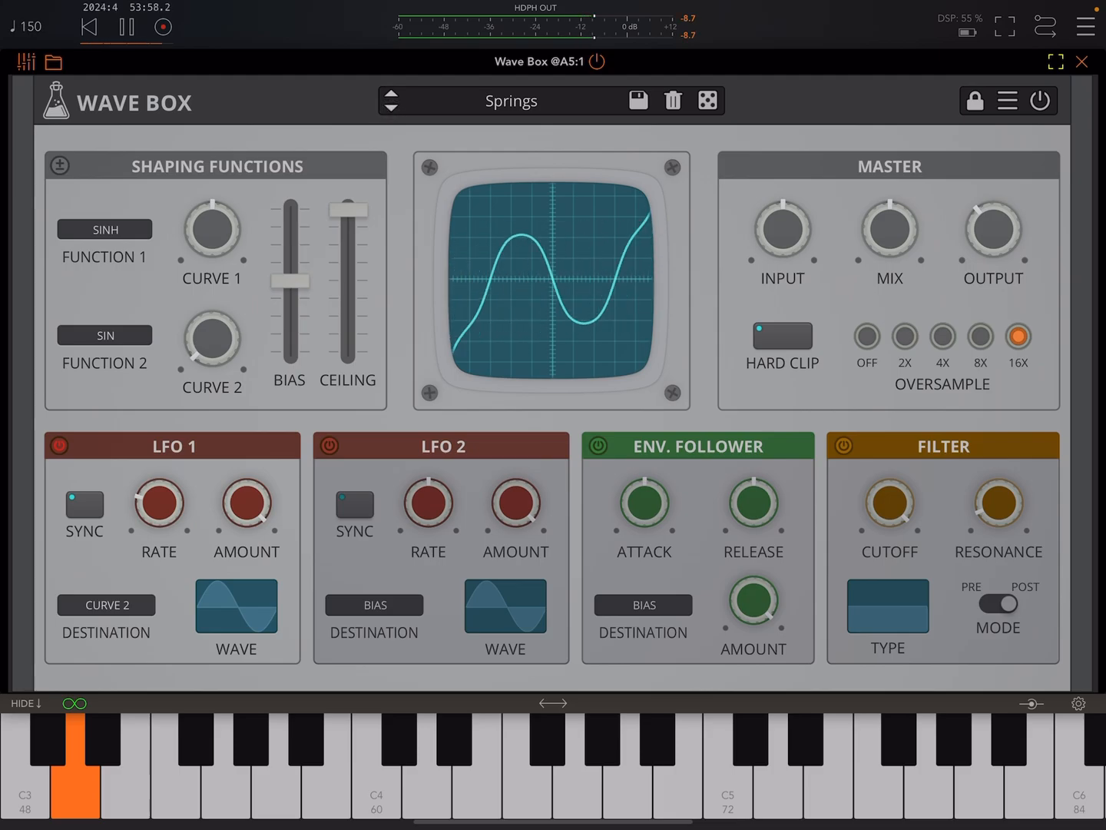
pyautogui.click(1081, 61)
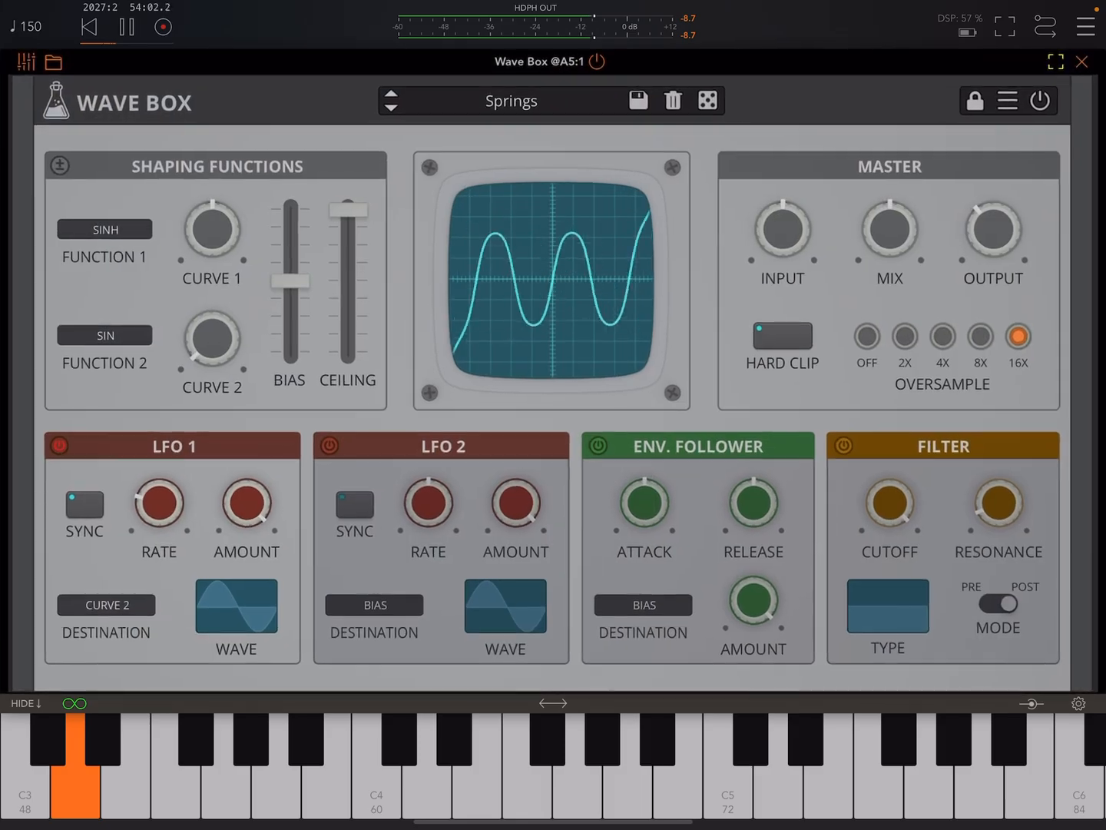
pyautogui.click(391, 95)
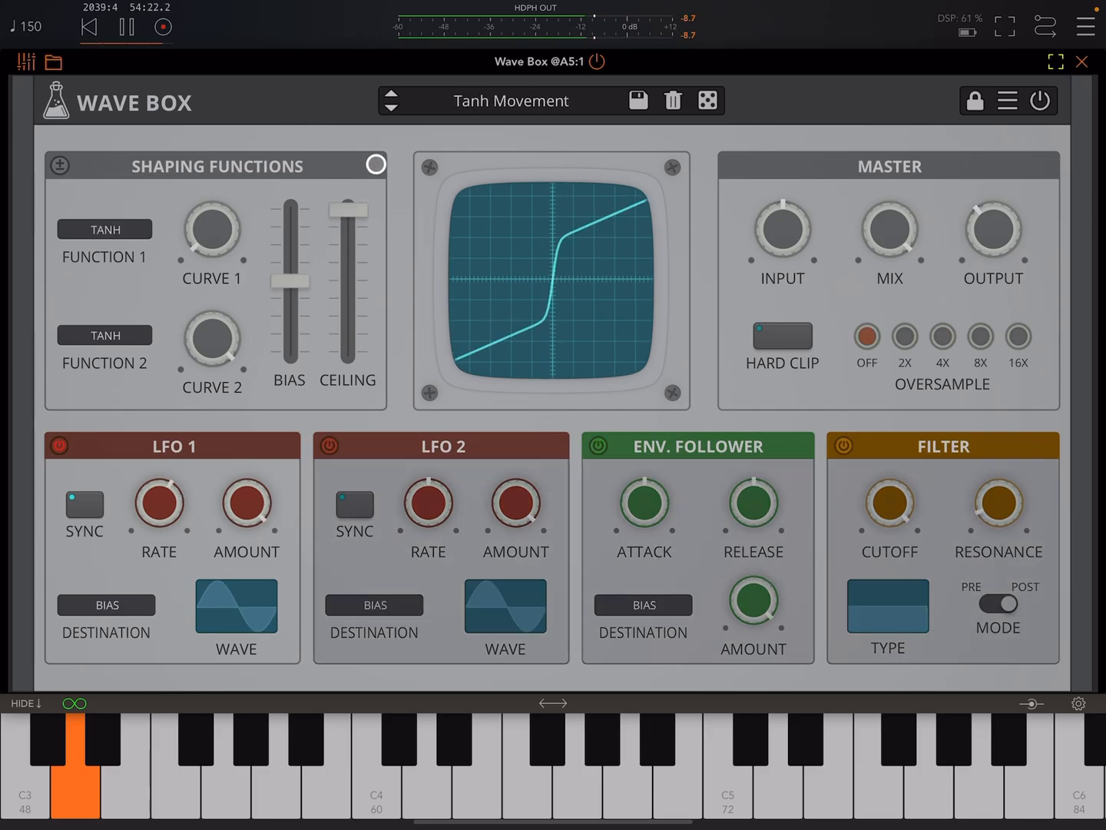
# Step: Raise Tanh Movement's LFO 1 rate near 20 Hz, then load Tension [RM]
pyautogui.click(59, 445)
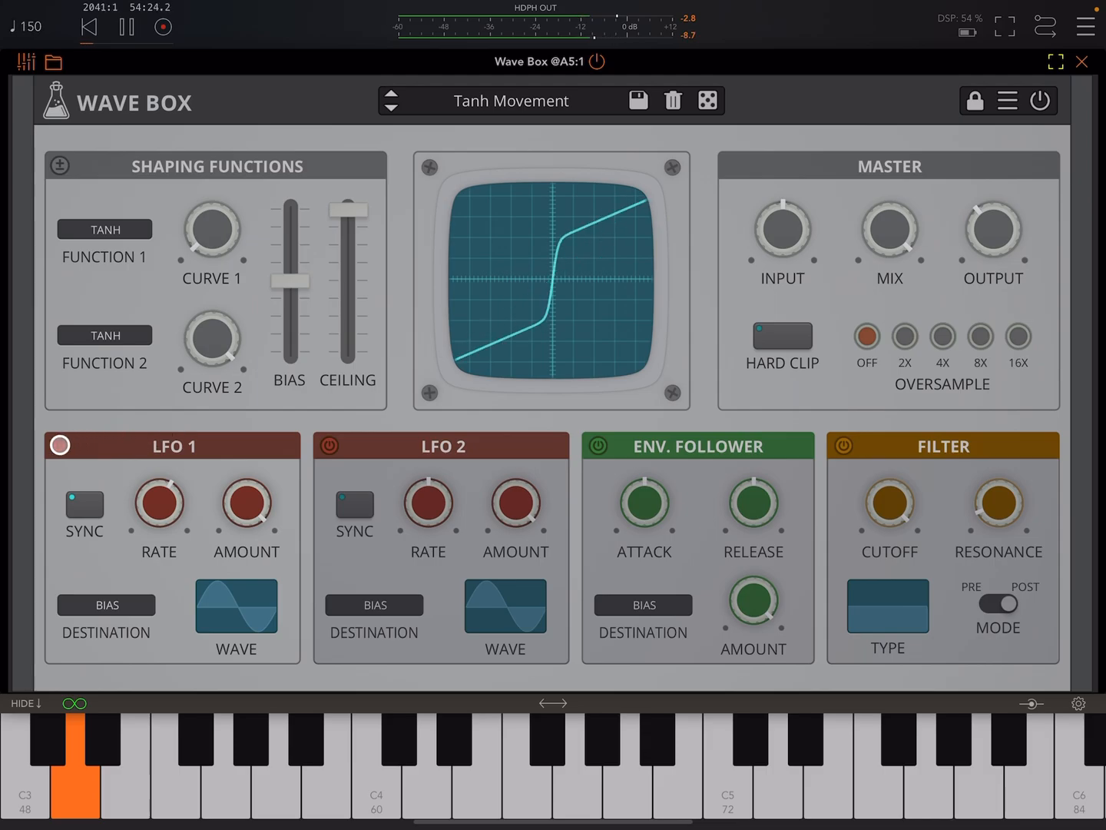
pyautogui.click(60, 445)
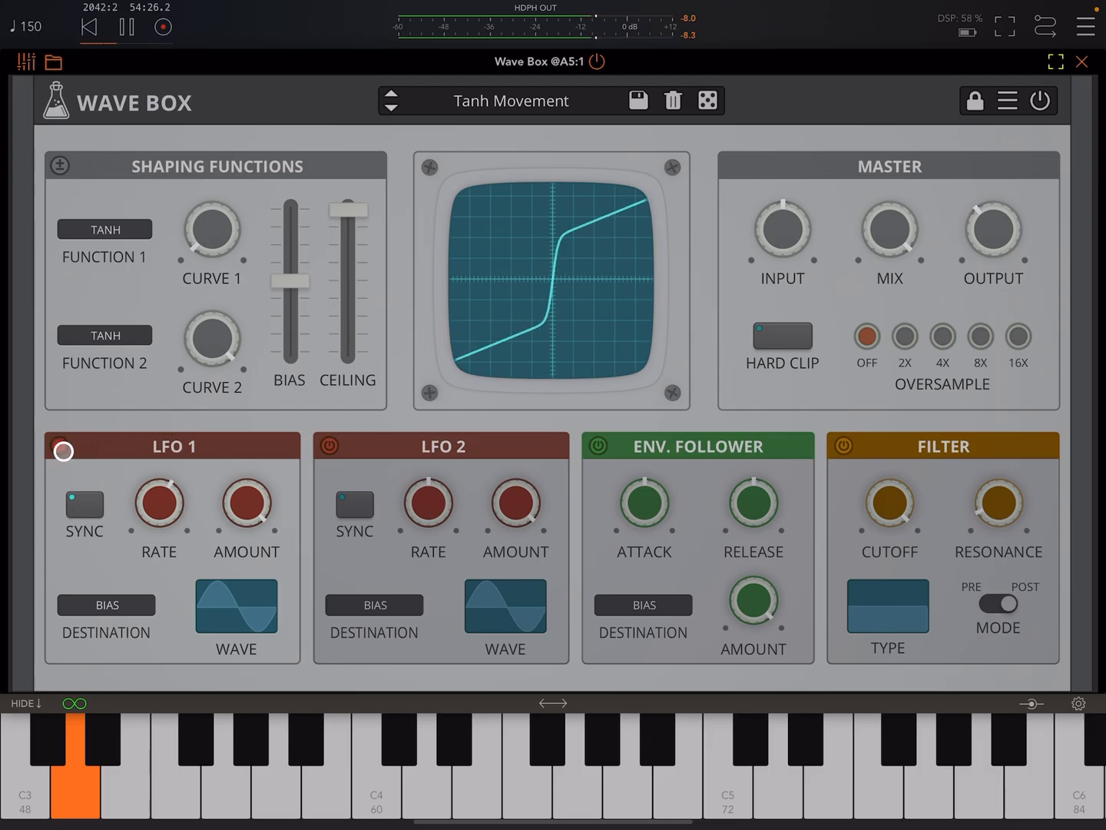
pyautogui.click(57, 446)
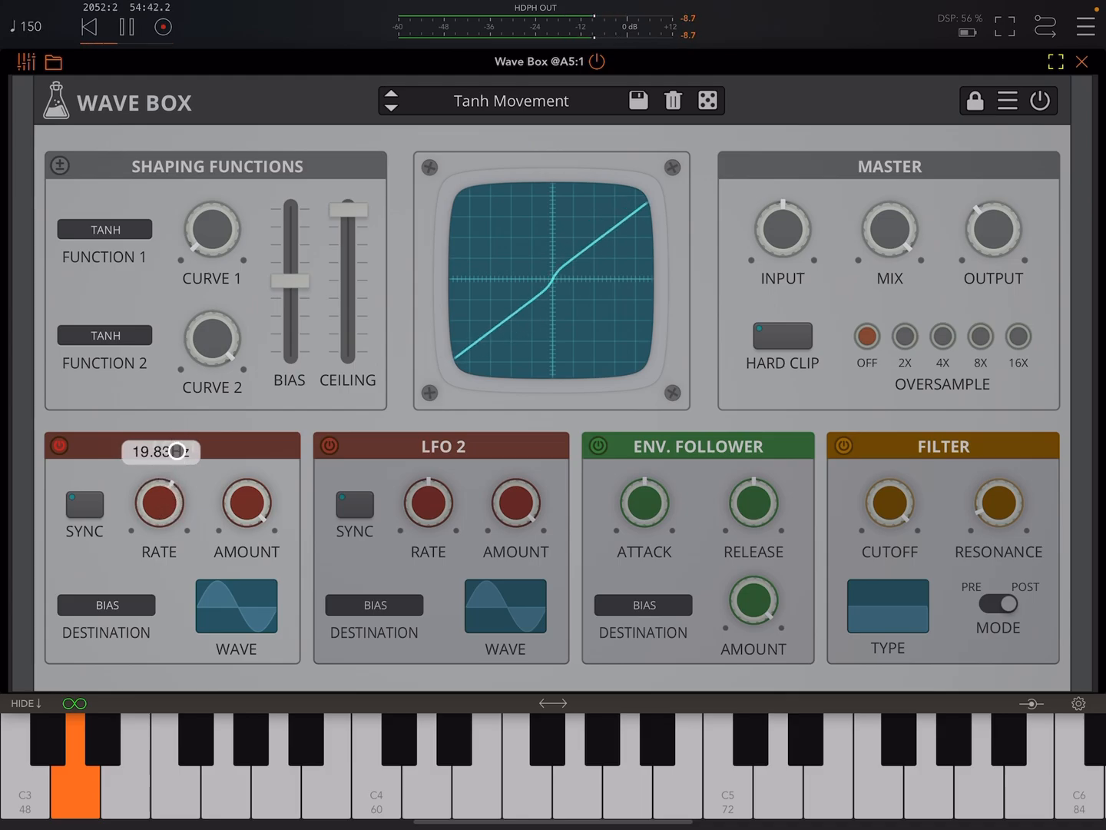
pyautogui.click(391, 93)
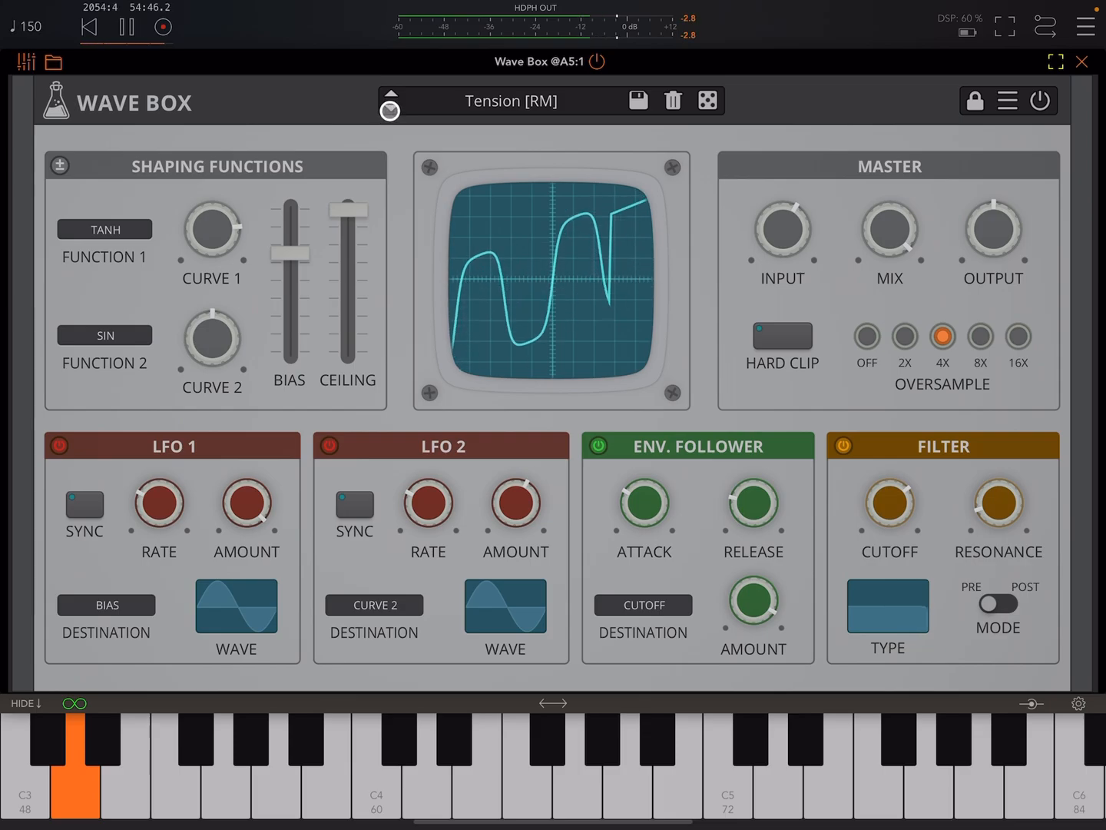
# Step: Step through Thump, Trailer Sequence, Tremolo, Wave [RM], Wobble [RM] and Zipping to ObLit
pyautogui.click(389, 110)
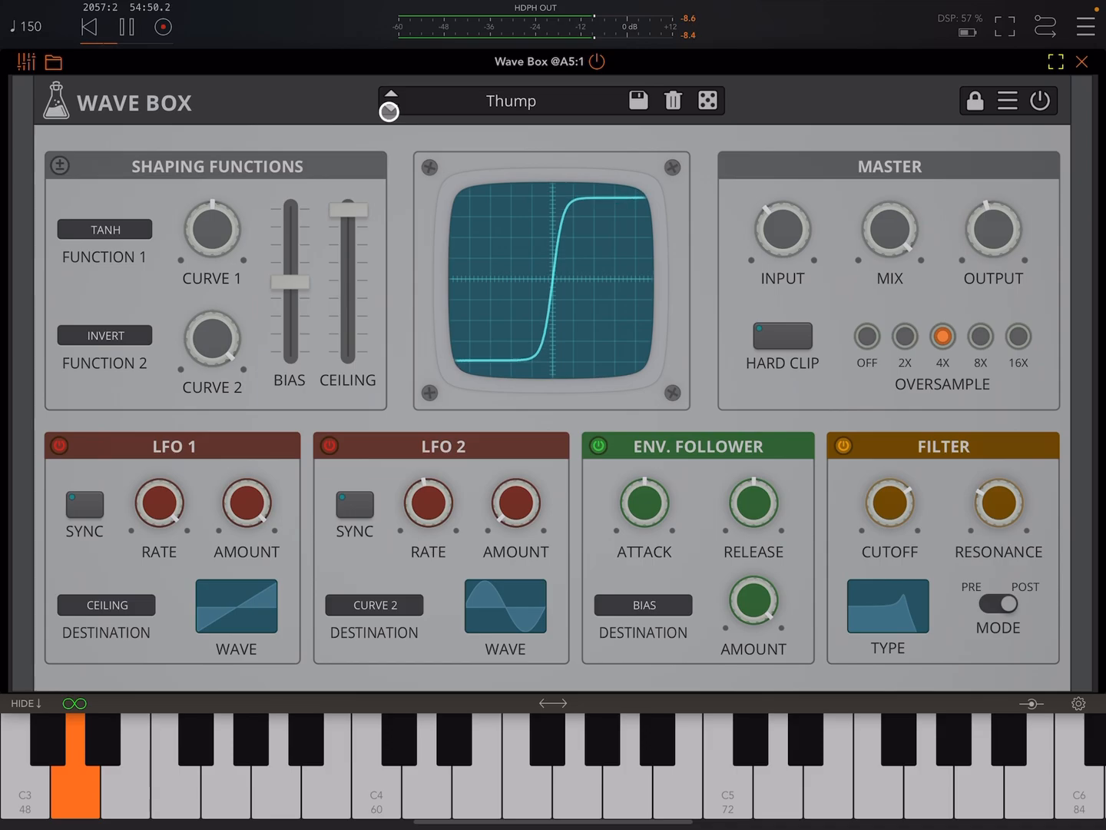
pyautogui.click(388, 112)
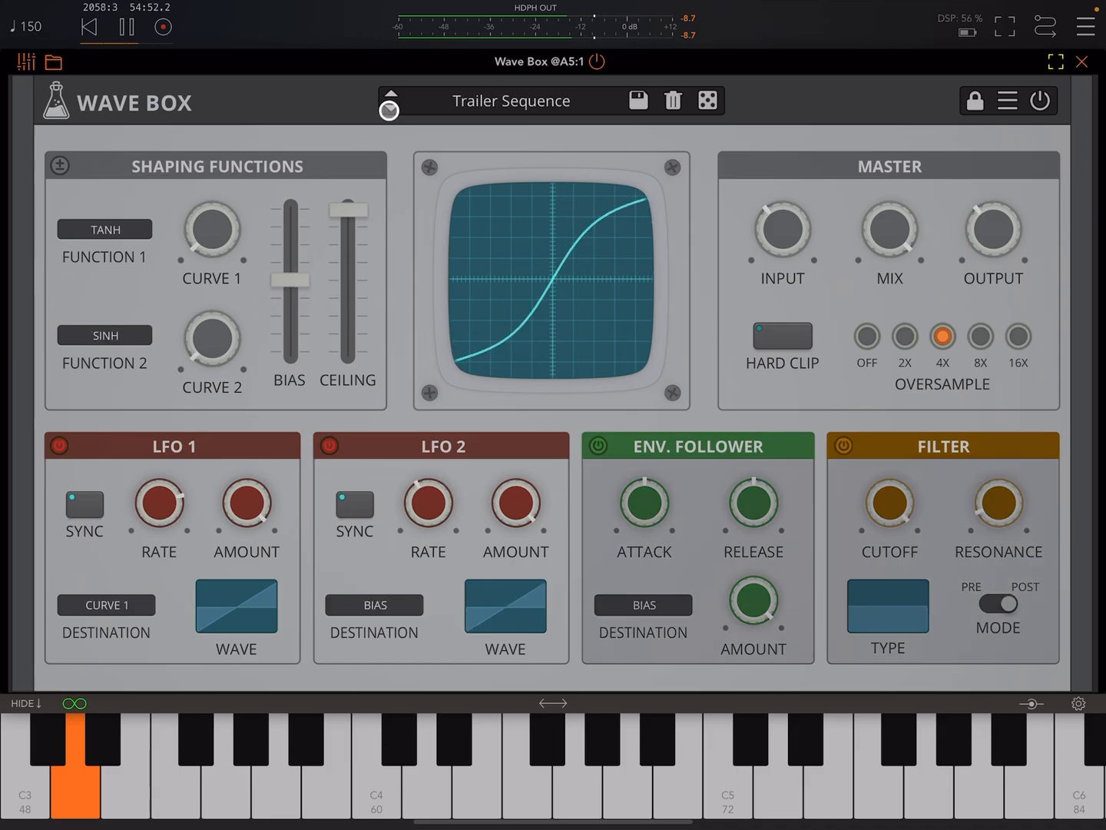
pyautogui.click(388, 111)
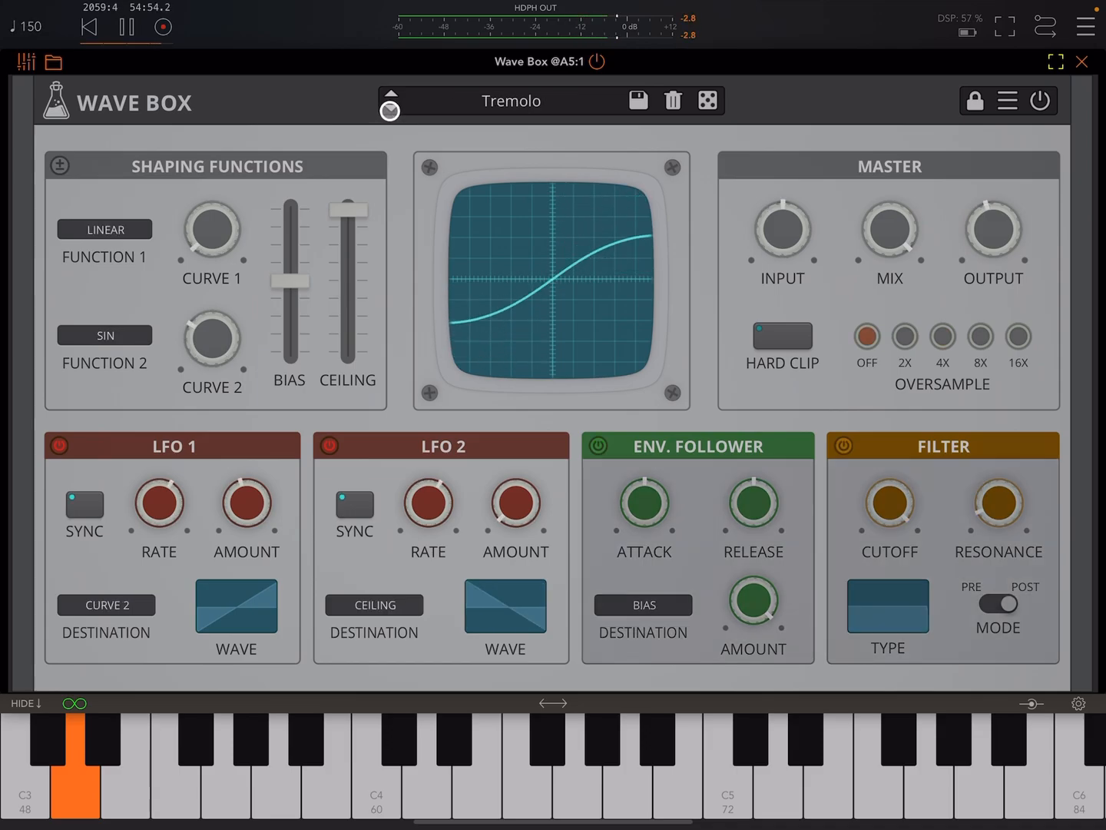
pyautogui.click(390, 110)
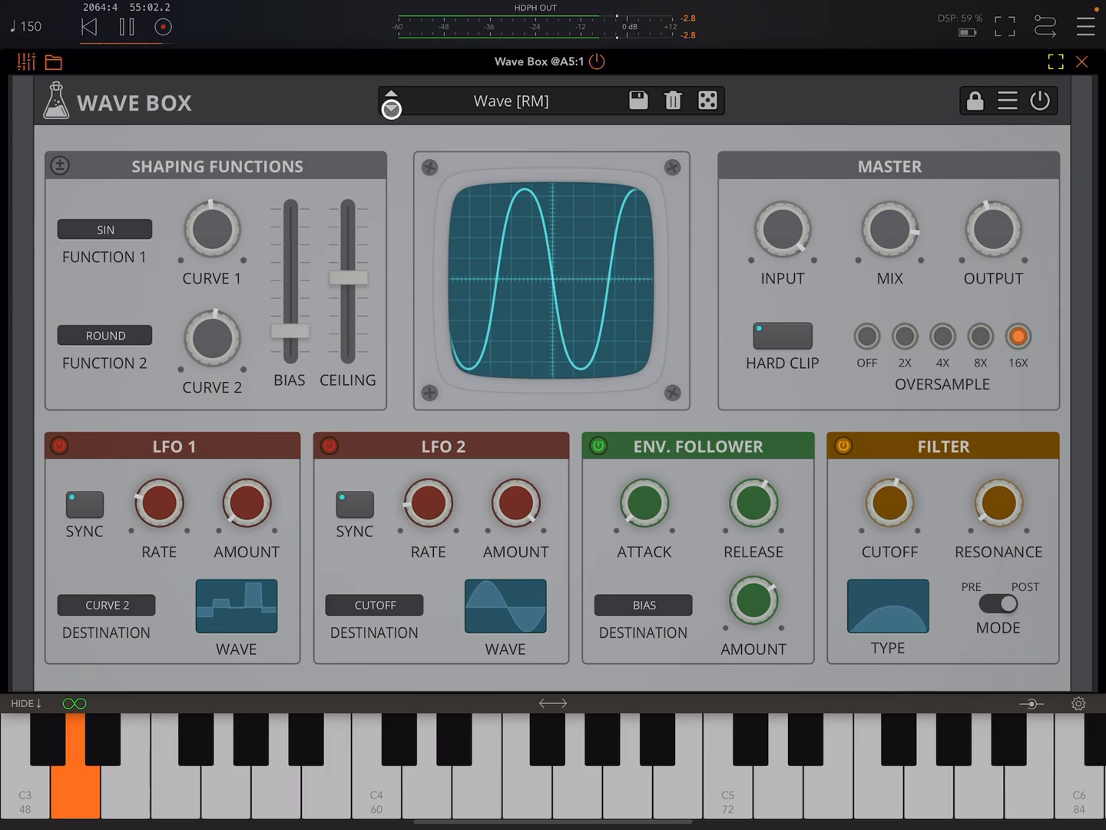
pyautogui.click(391, 108)
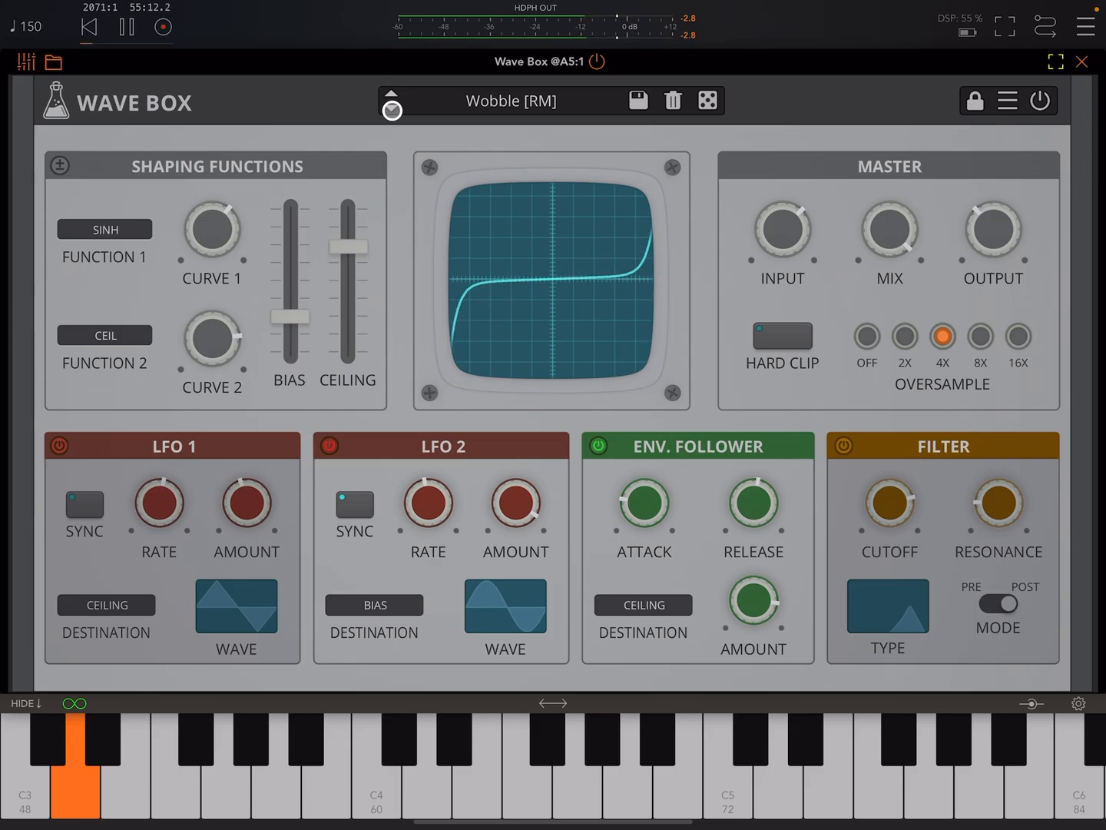
pyautogui.click(391, 110)
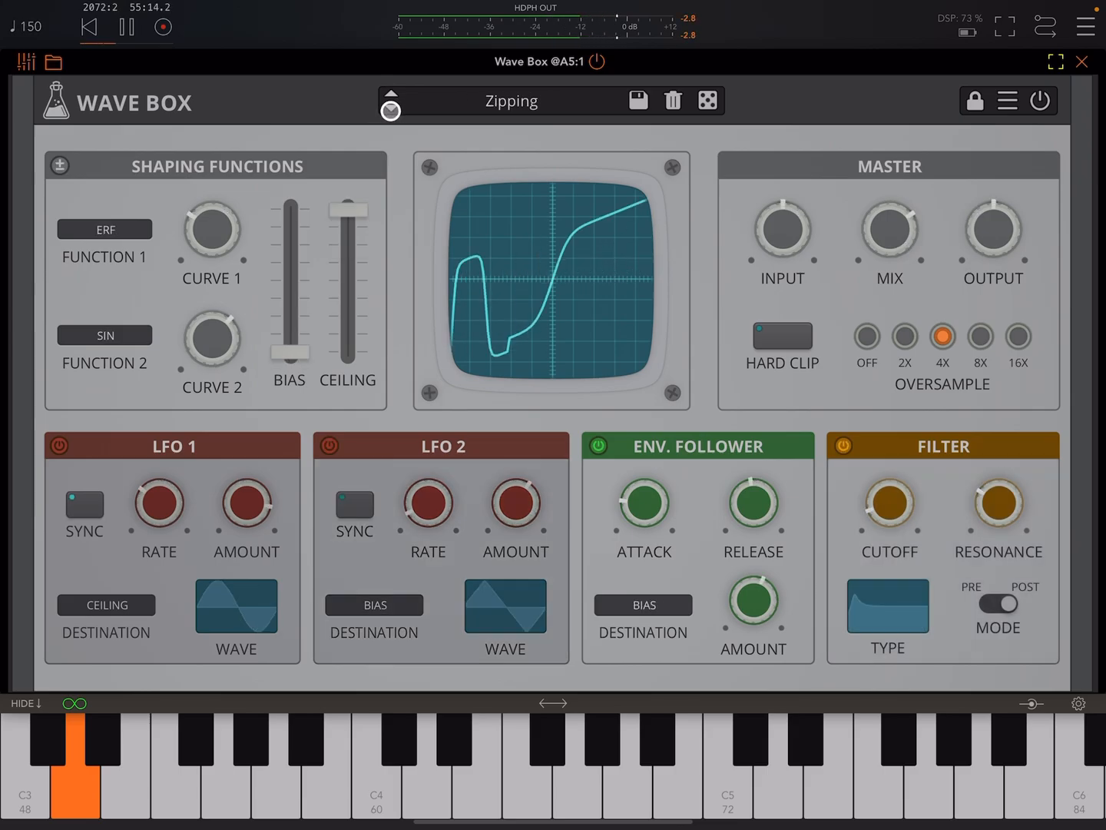
pyautogui.click(390, 109)
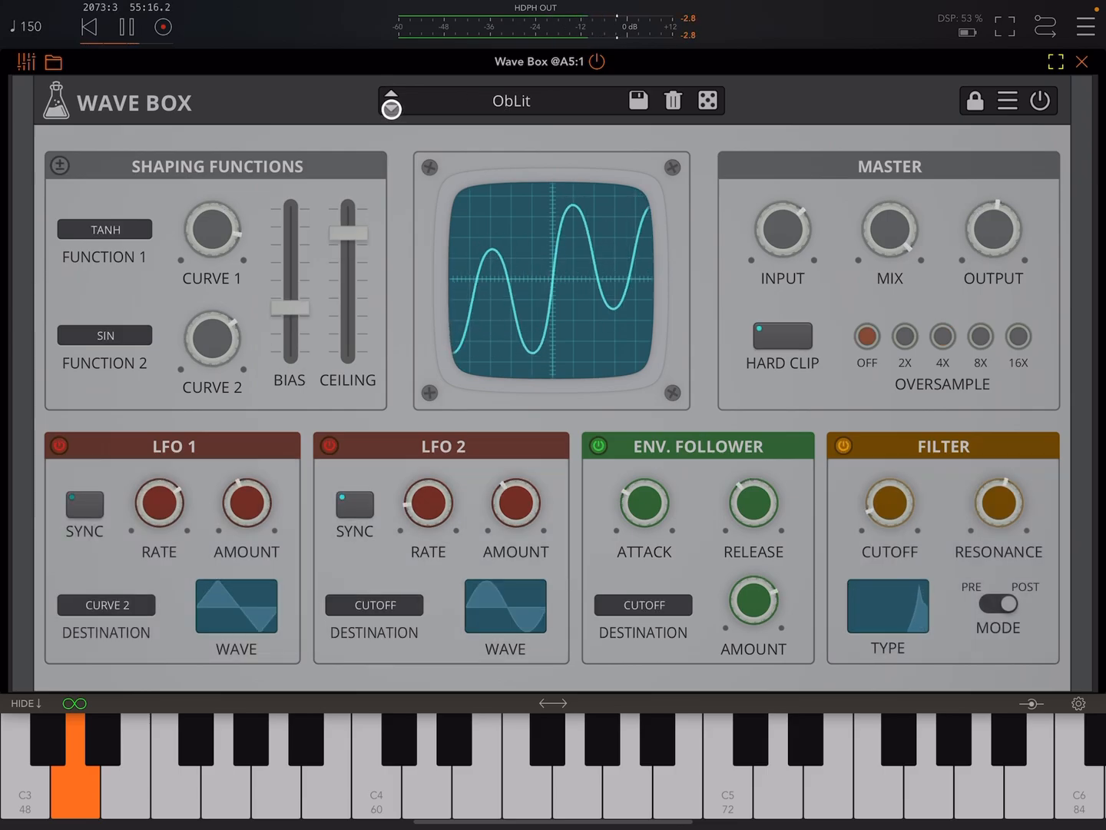